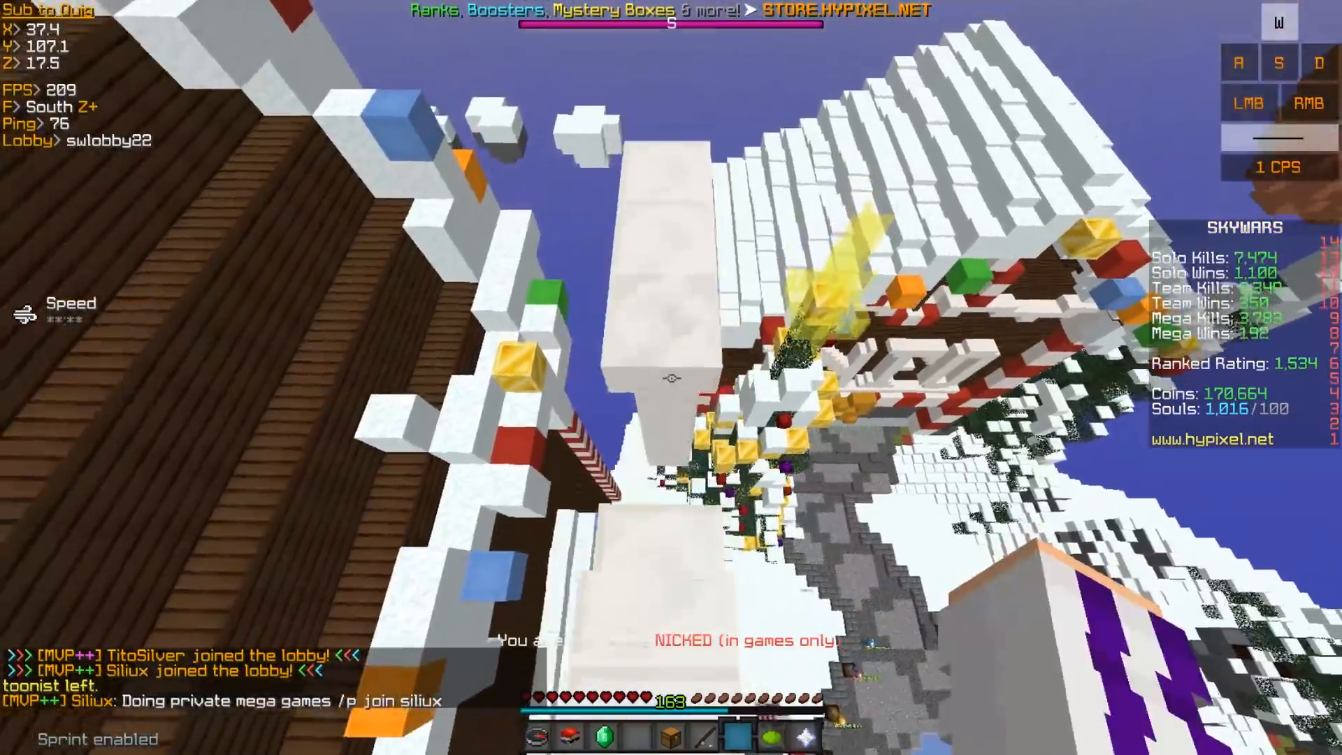
{"action": "mouse_move", "coordinate": [671, 378]}
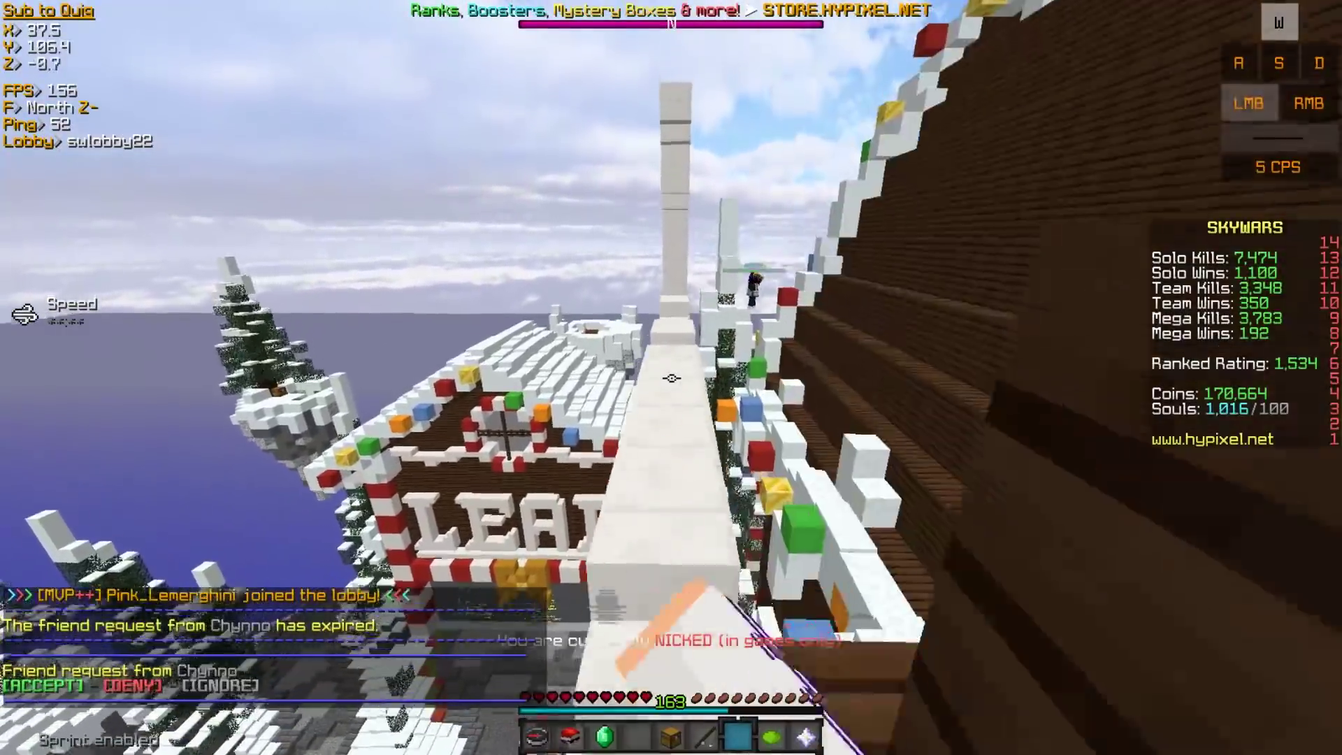
{"action": "mouse_move", "coordinate": [671, 378]}
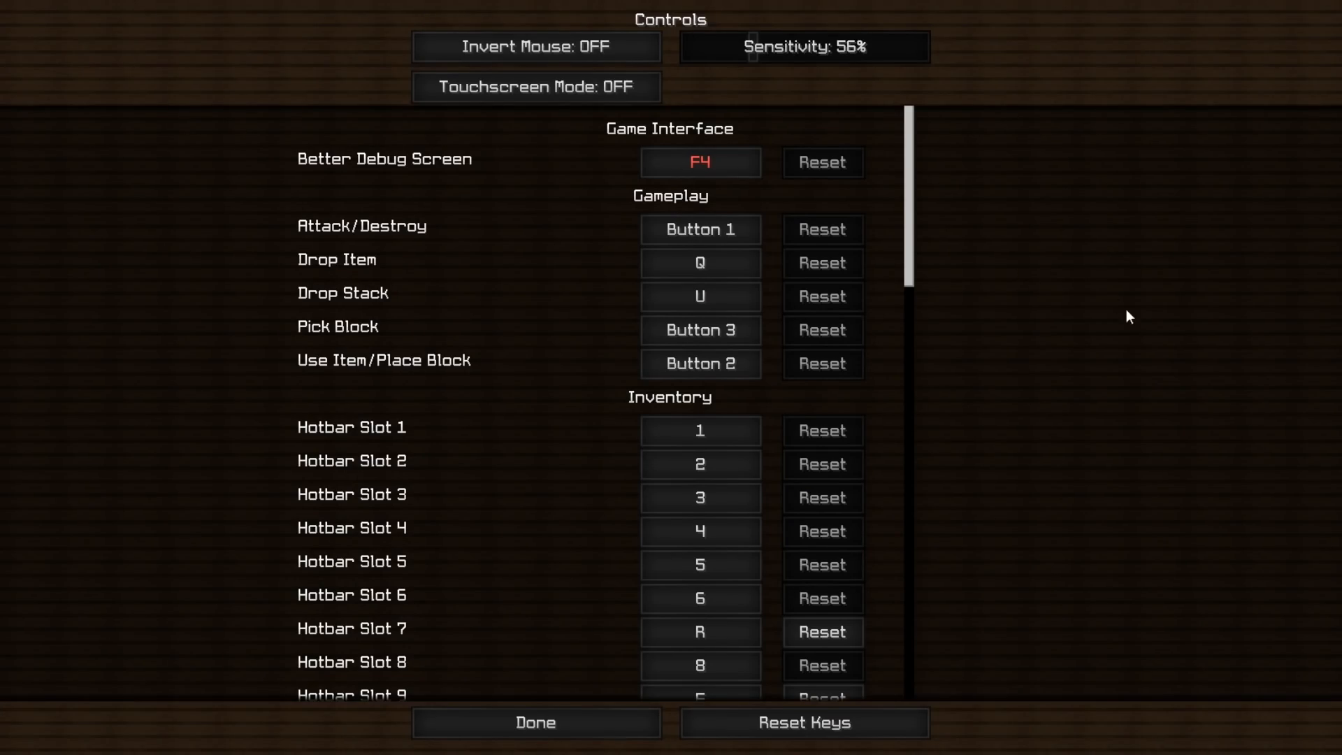
- Browse through the key-binding controls list and leave Controls back to the options menu
{"action": "scroll", "scroll_direction": "down", "scroll_amount": 3}
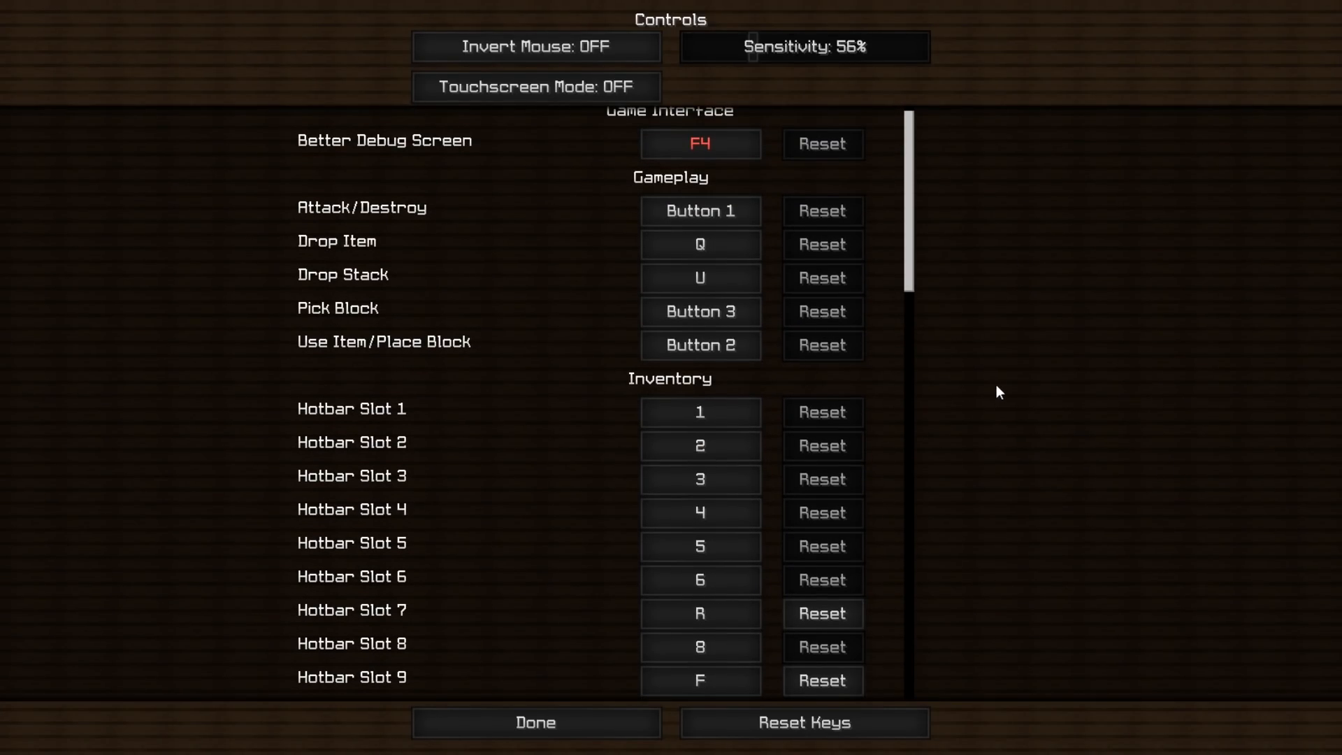
{"action": "scroll", "scroll_direction": "down", "scroll_amount": 3}
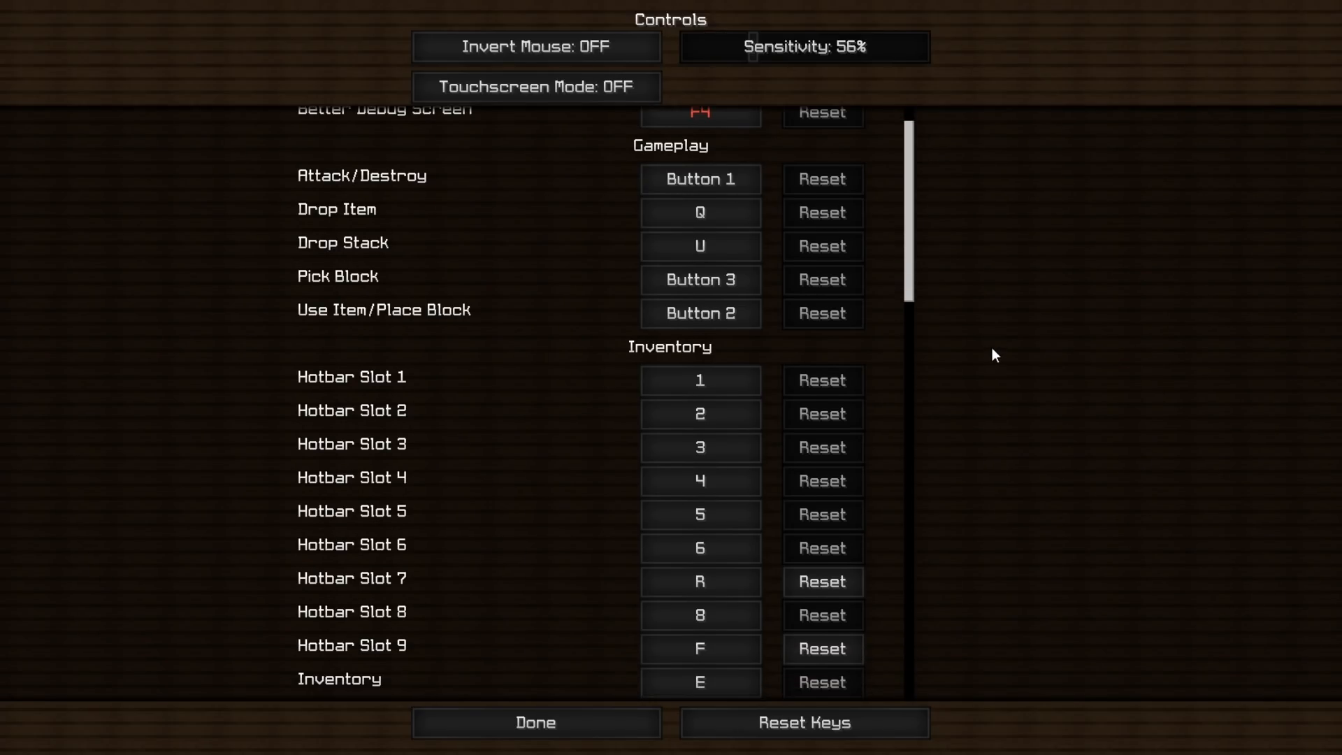
{"action": "scroll", "scroll_direction": "down", "scroll_amount": 3}
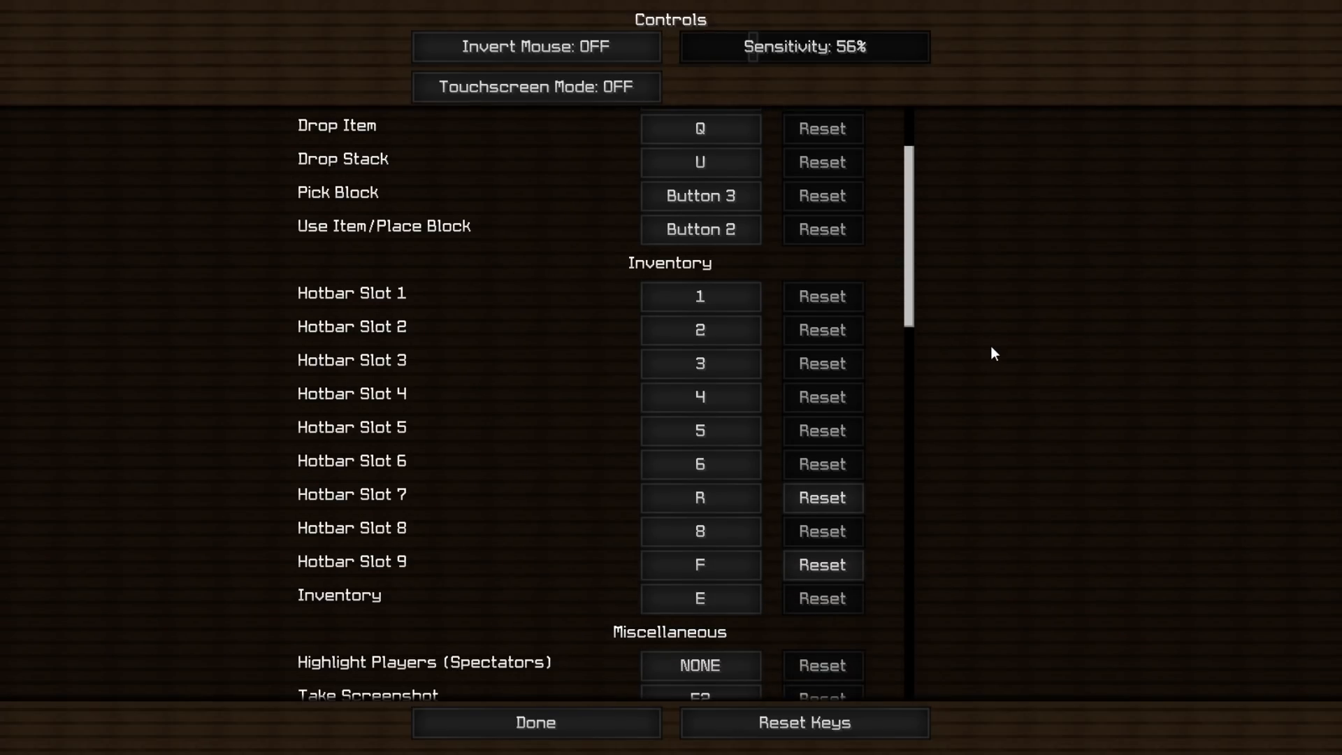
{"action": "scroll", "scroll_direction": "down", "scroll_amount": 3}
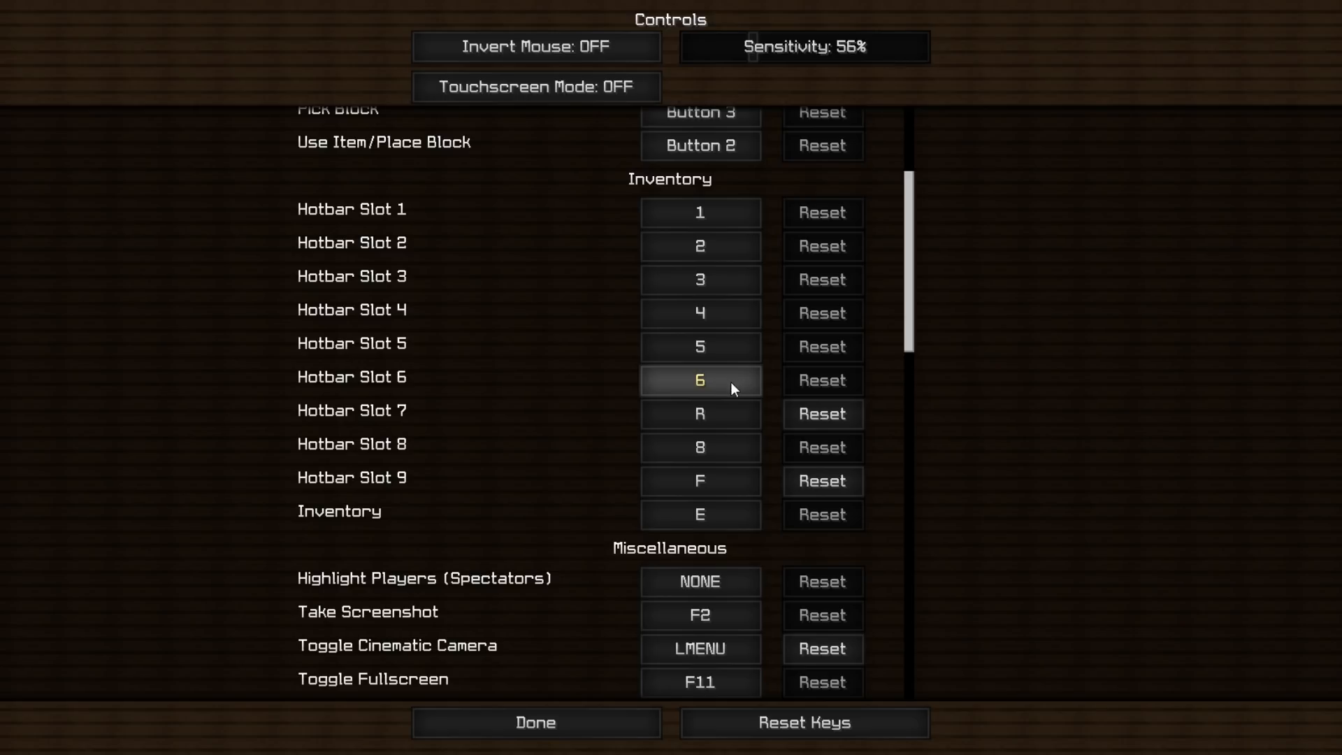
{"action": "left_click", "coordinate": [700, 414]}
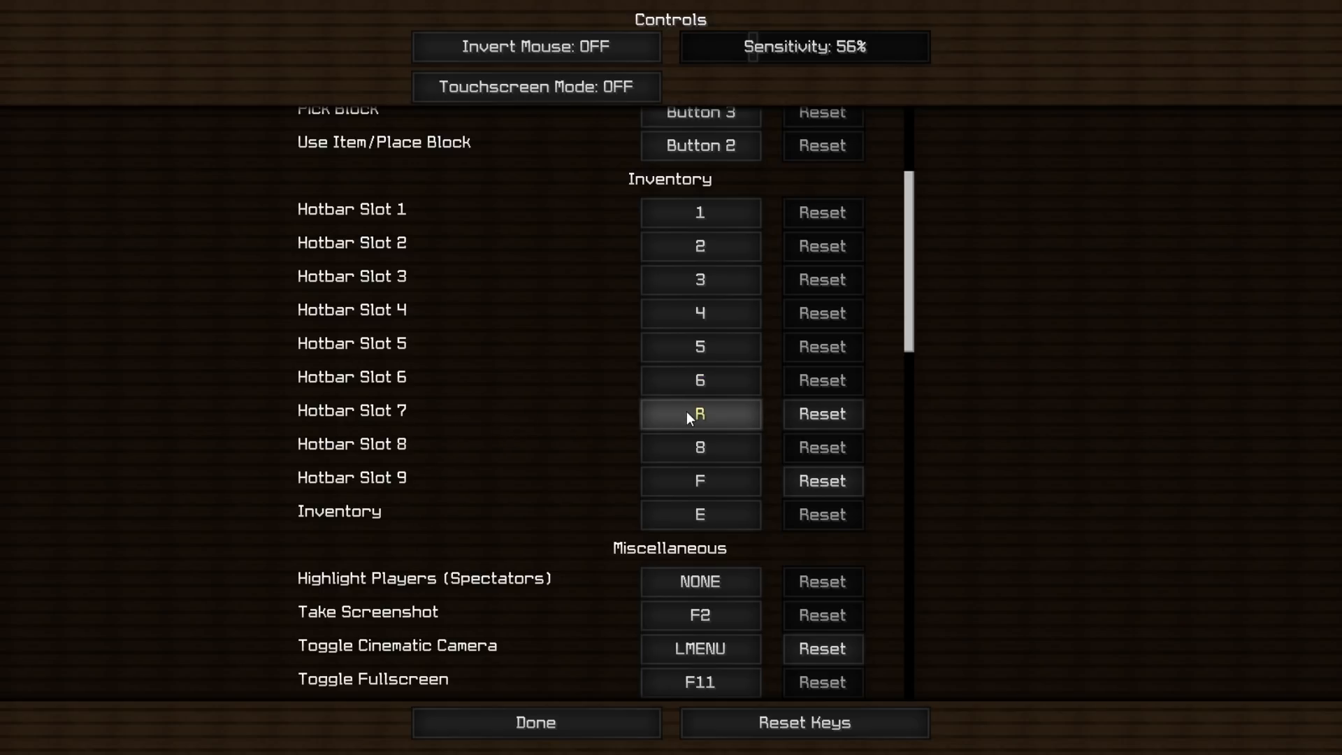
{"action": "mouse_move", "coordinate": [651, 431]}
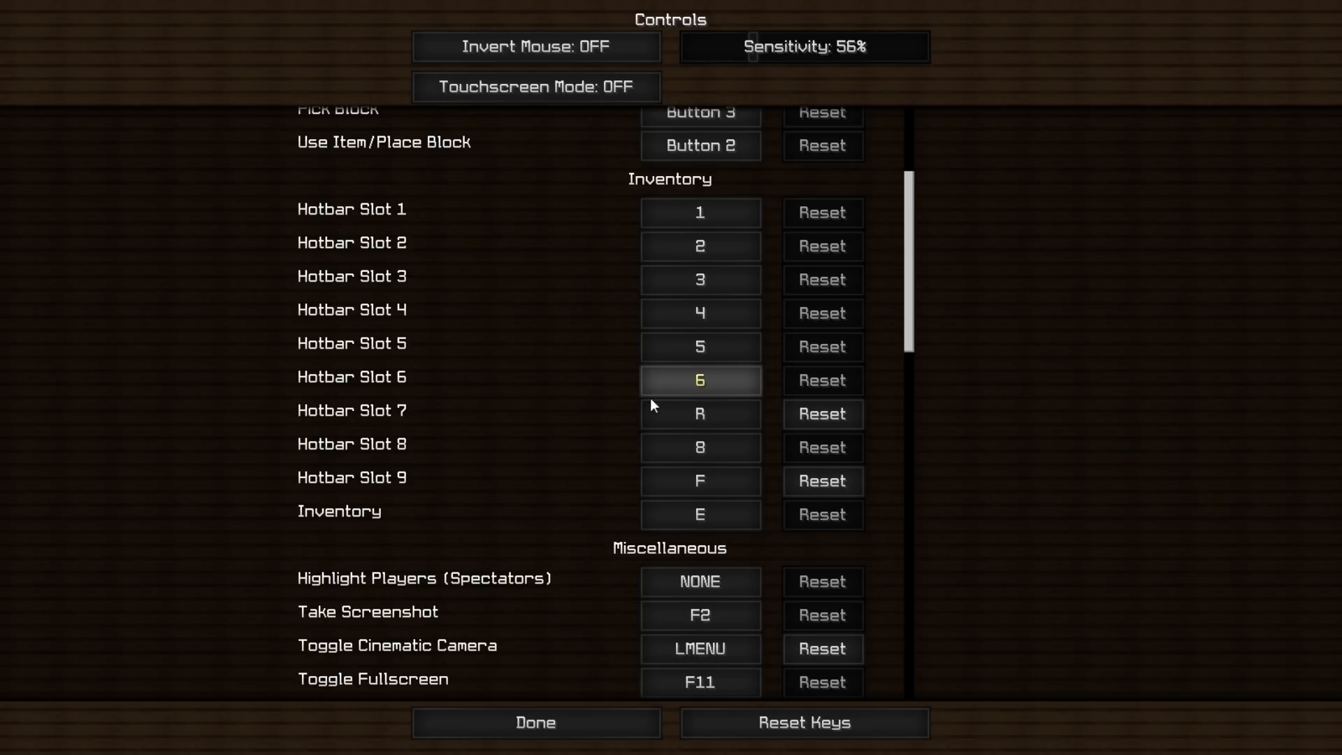
{"action": "left_click", "coordinate": [700, 414]}
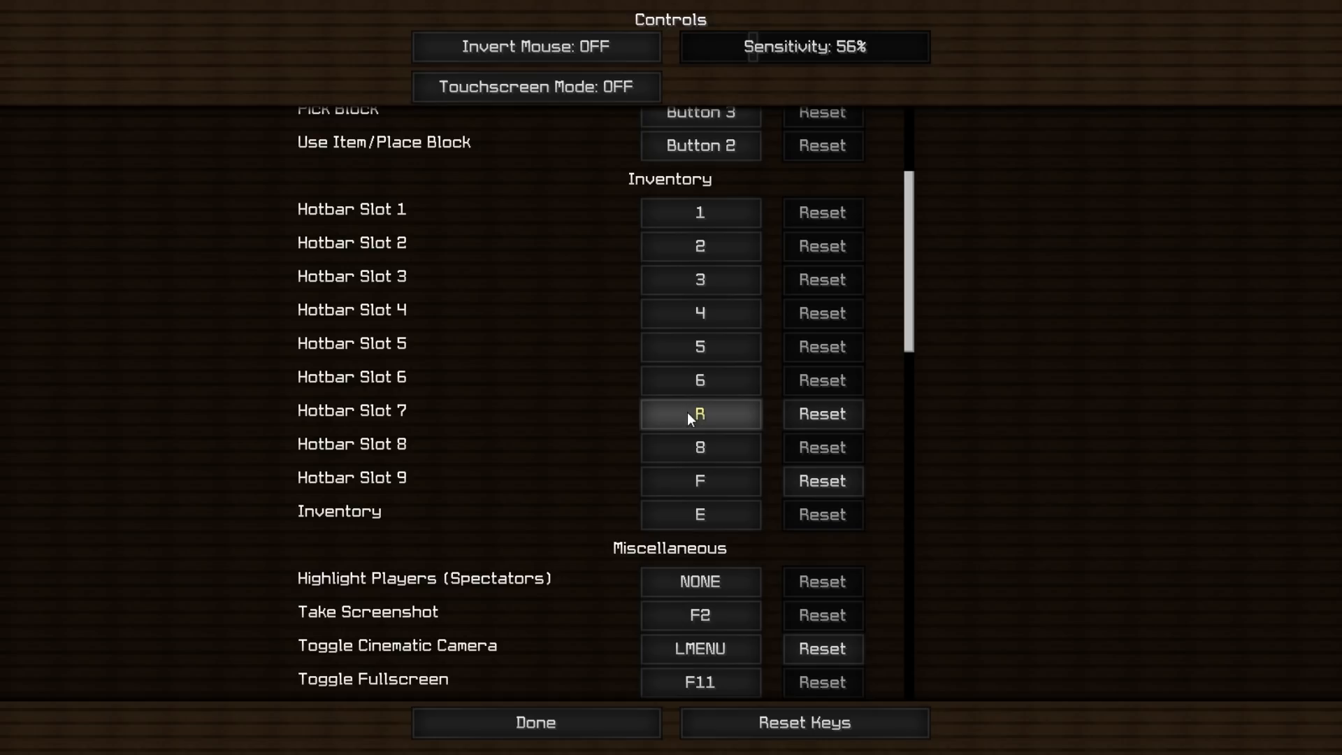
{"action": "left_click", "coordinate": [700, 481]}
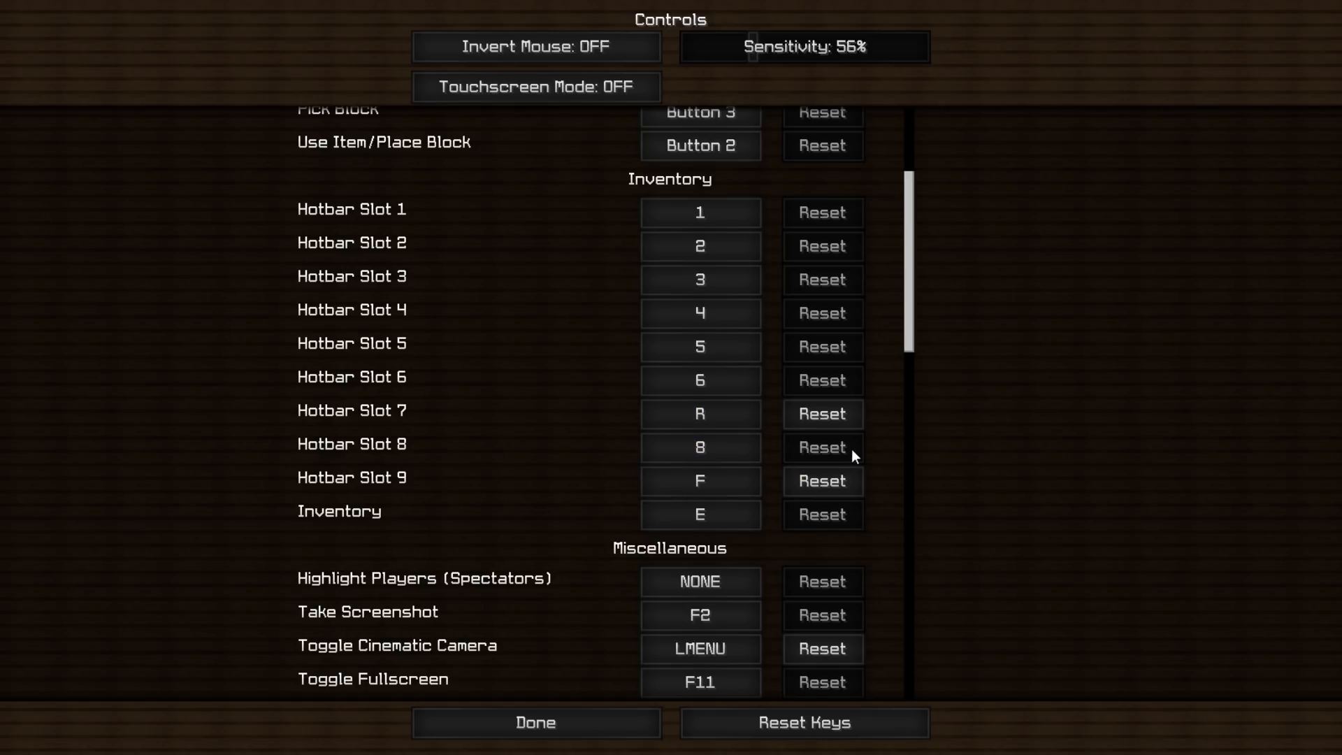
{"action": "mouse_move", "coordinate": [981, 441]}
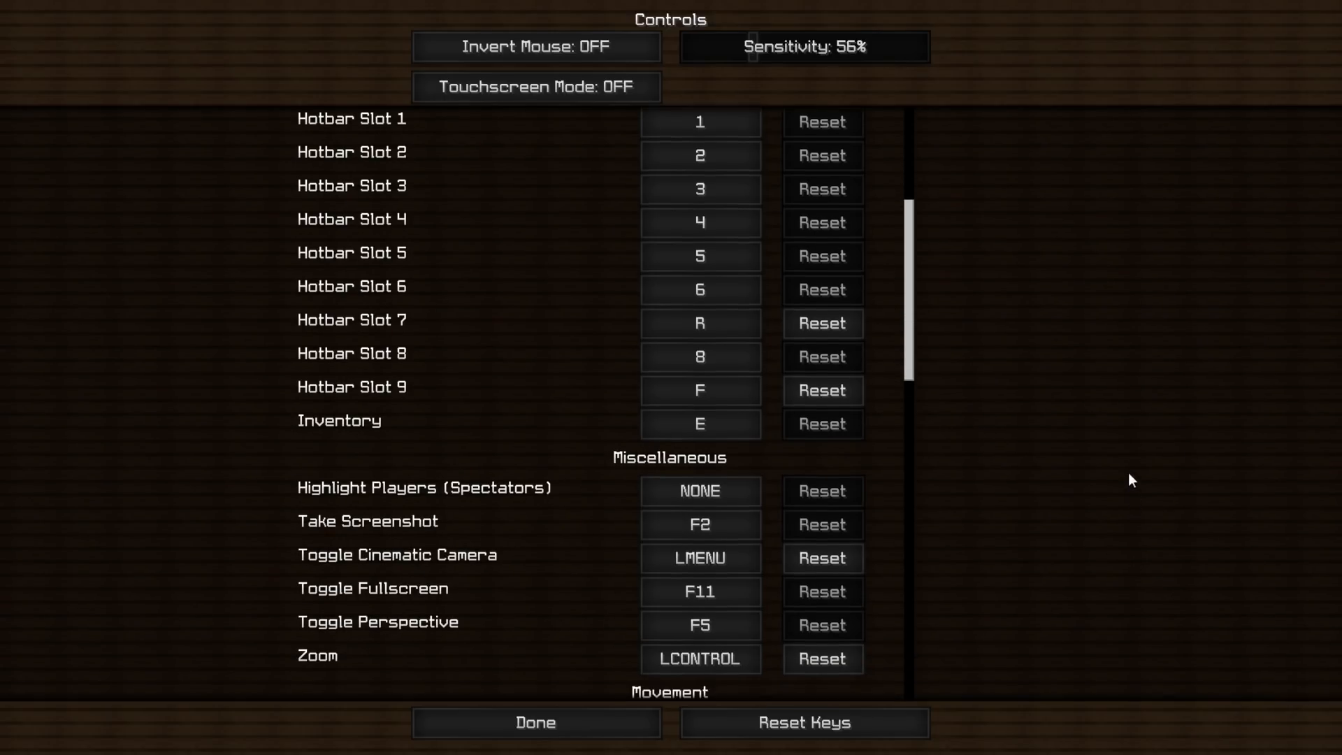
{"action": "scroll", "scroll_direction": "down", "scroll_amount": 3}
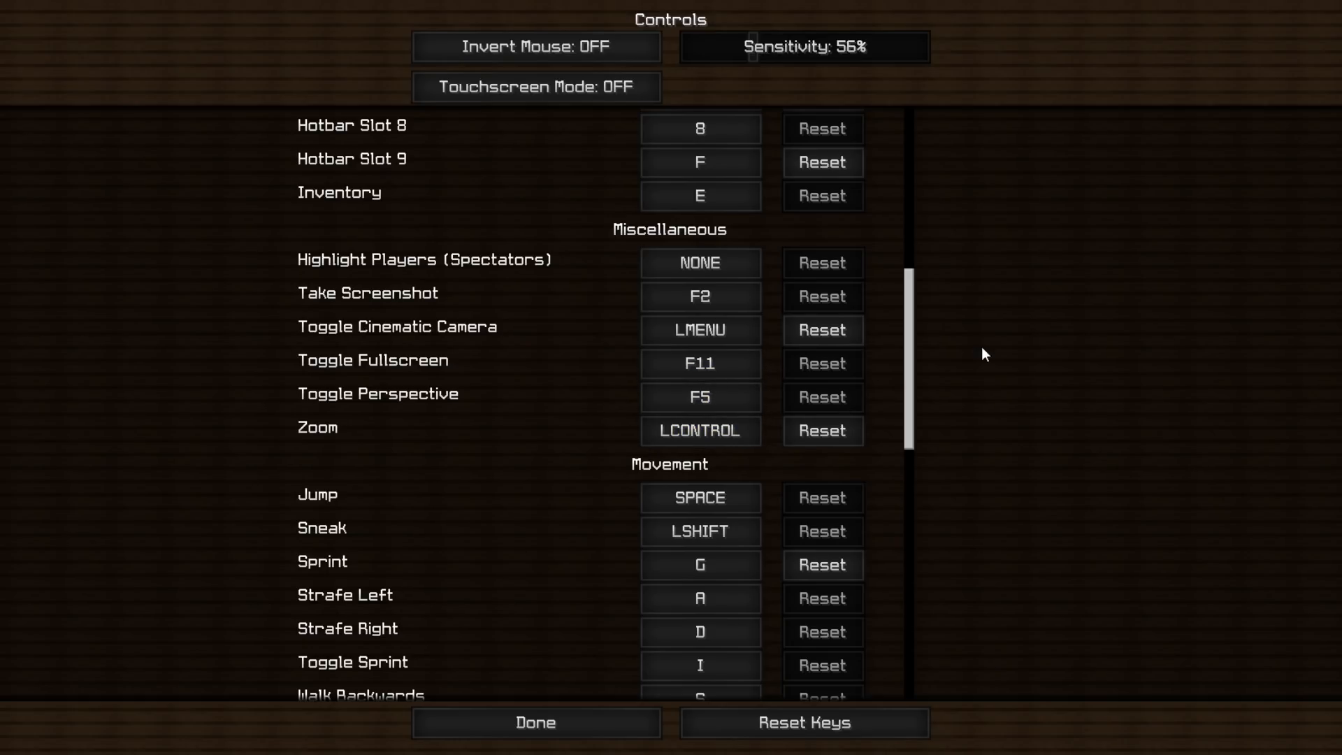
{"action": "left_click", "coordinate": [534, 741]}
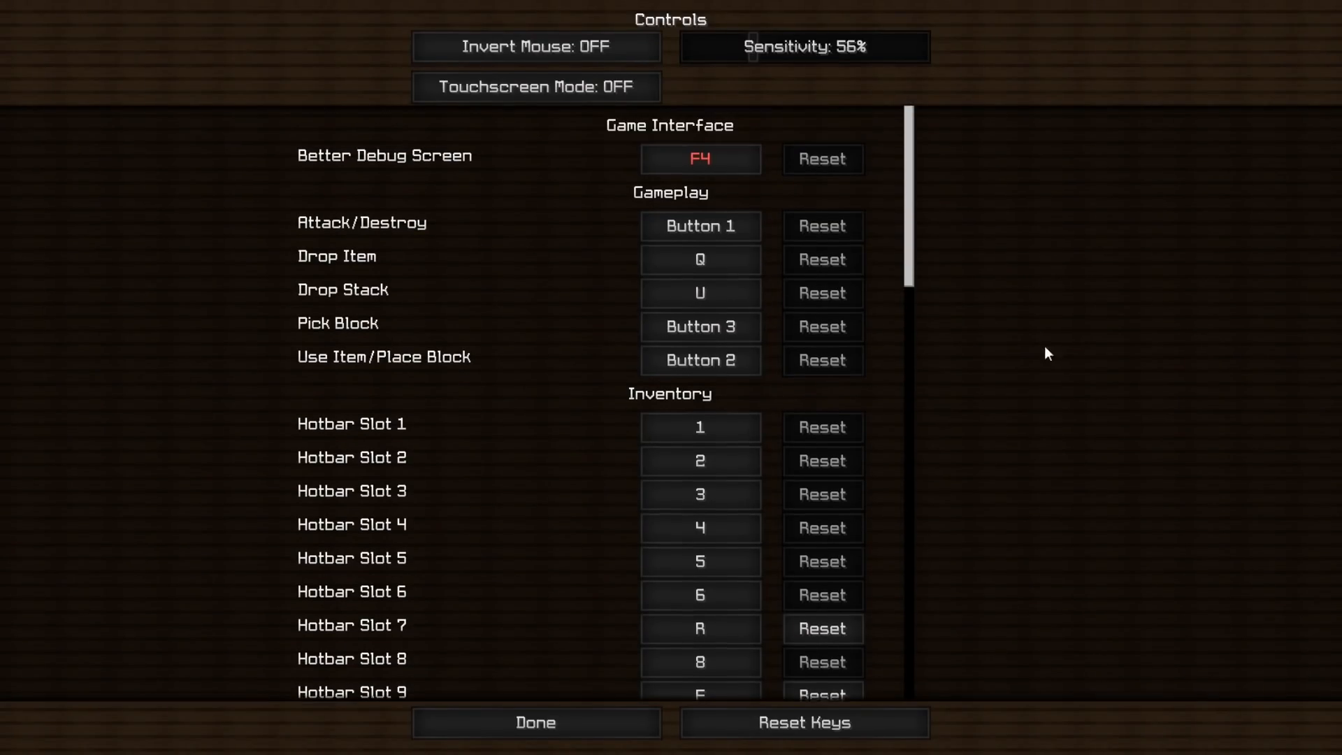
{"action": "left_click", "coordinate": [534, 741]}
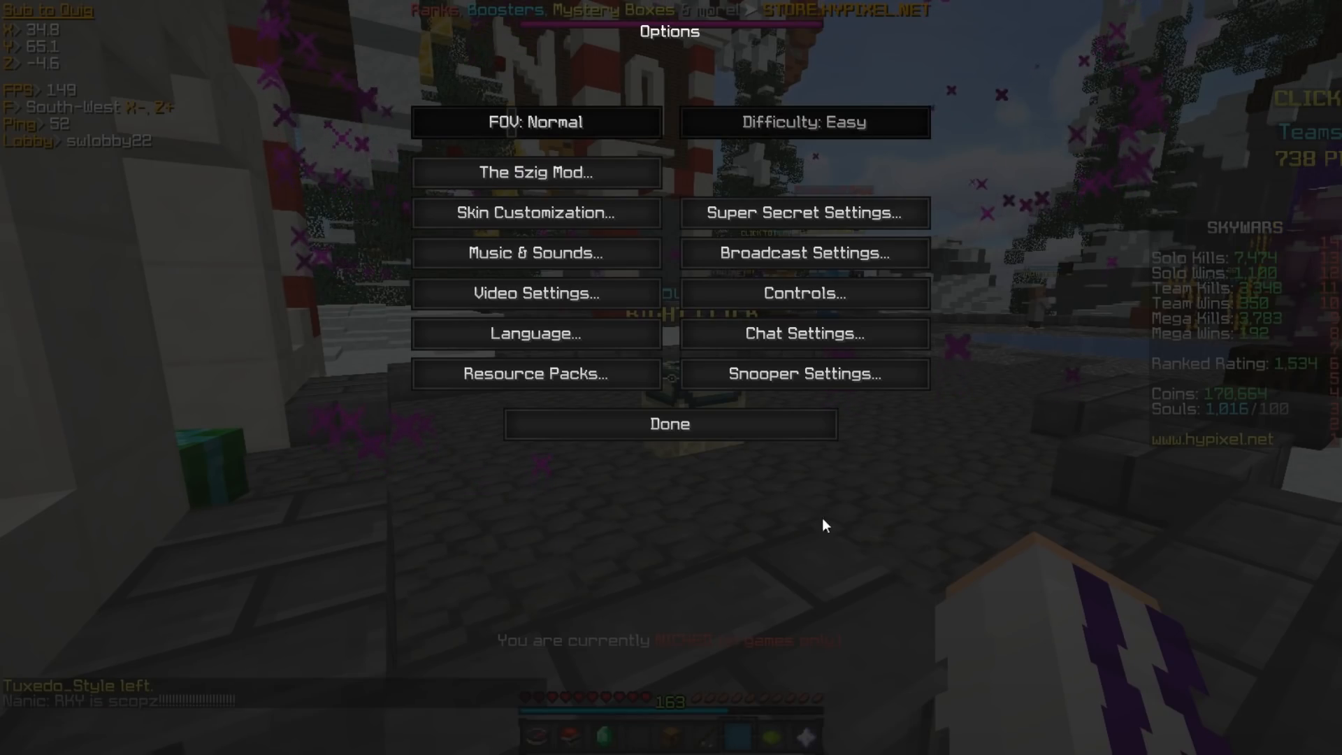
{"action": "mouse_move", "coordinate": [538, 146]}
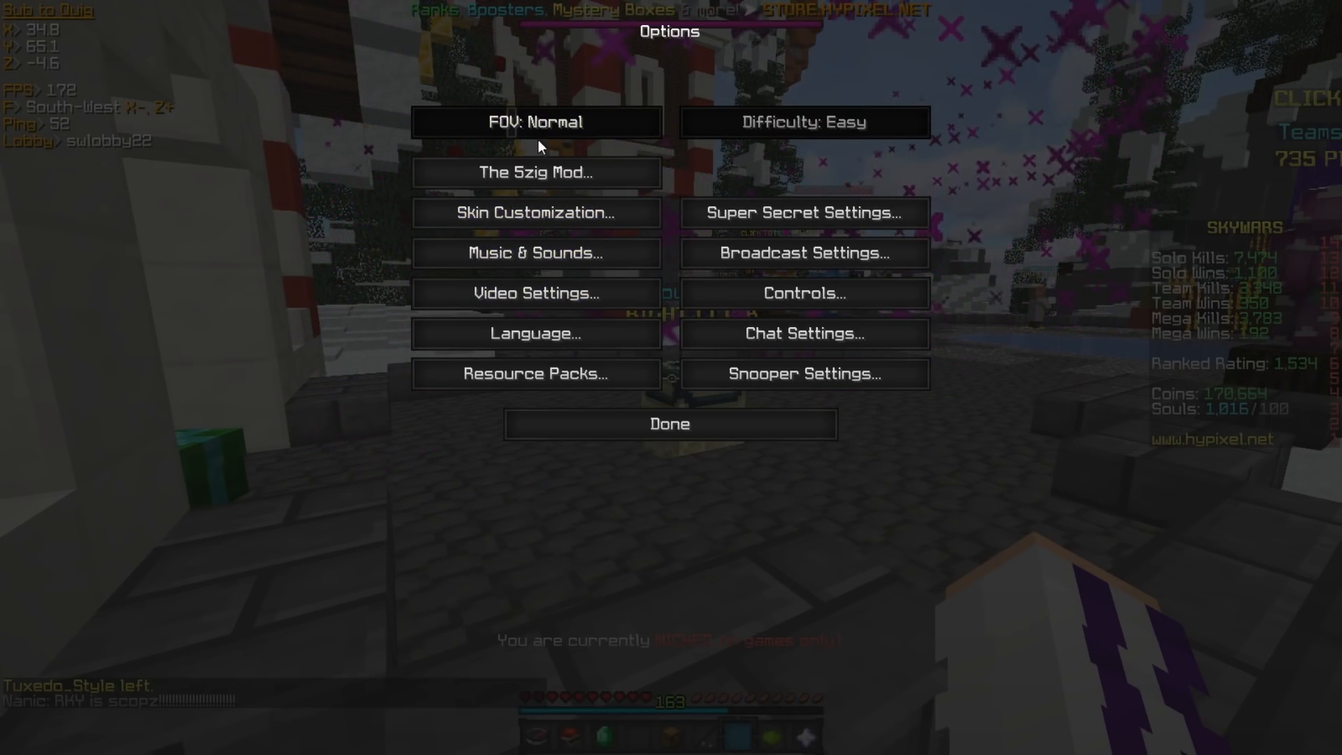
- Bring up Video Settings showing Fancy graphics and render distance 8, returning briefly to the game
{"action": "left_click", "coordinate": [537, 294]}
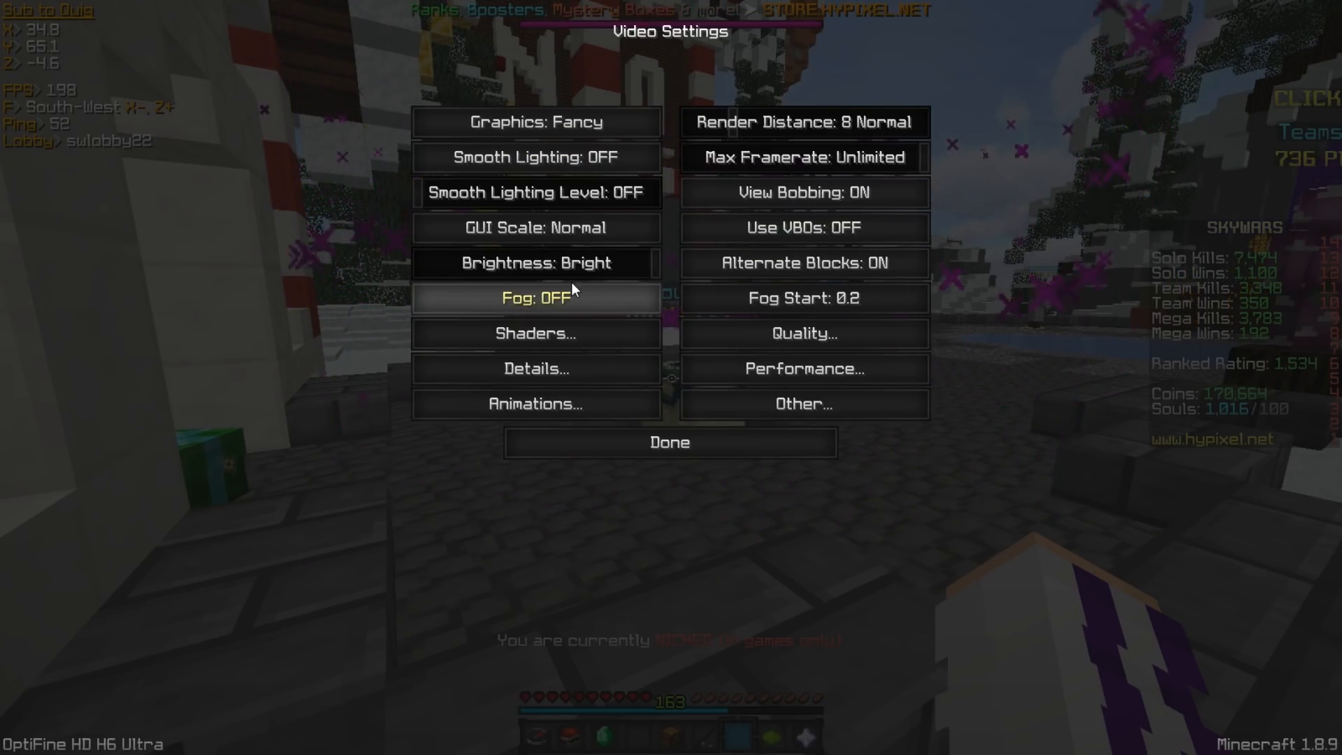
{"action": "mouse_move", "coordinate": [396, 447]}
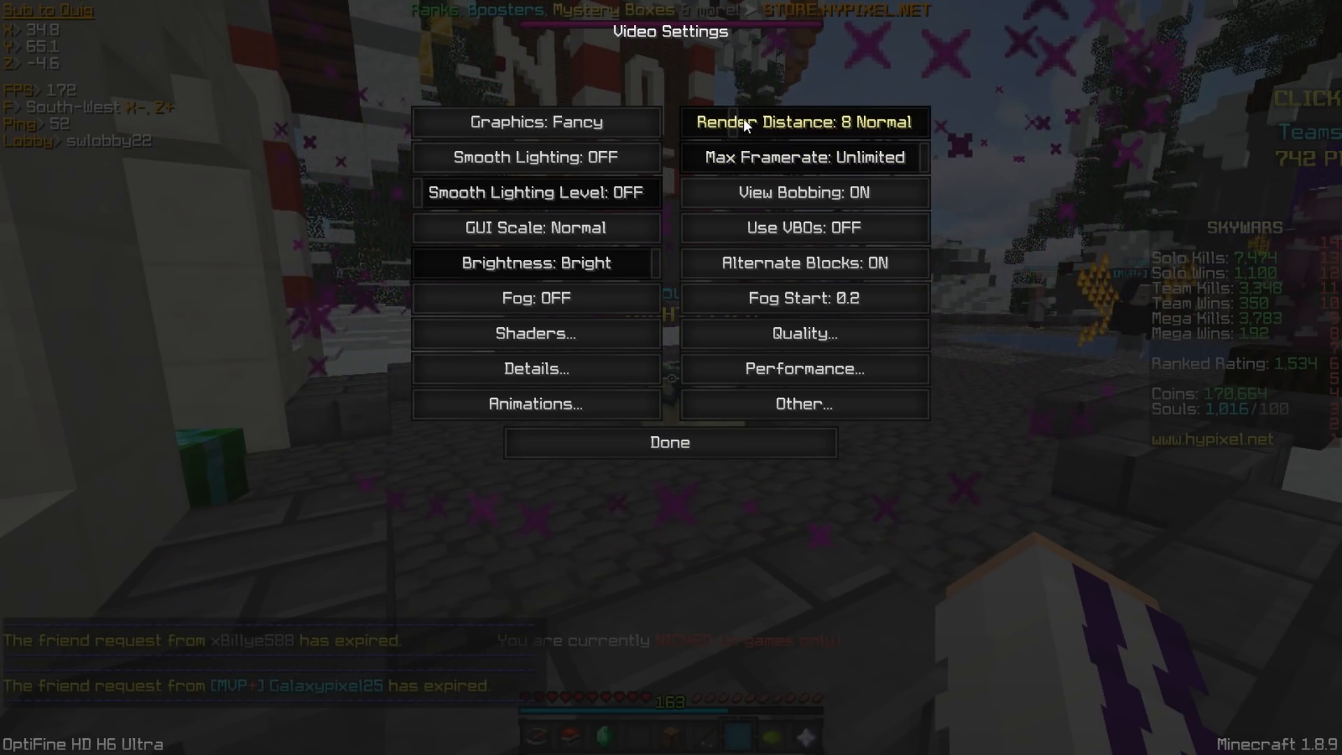
{"action": "mouse_move", "coordinate": [698, 111]}
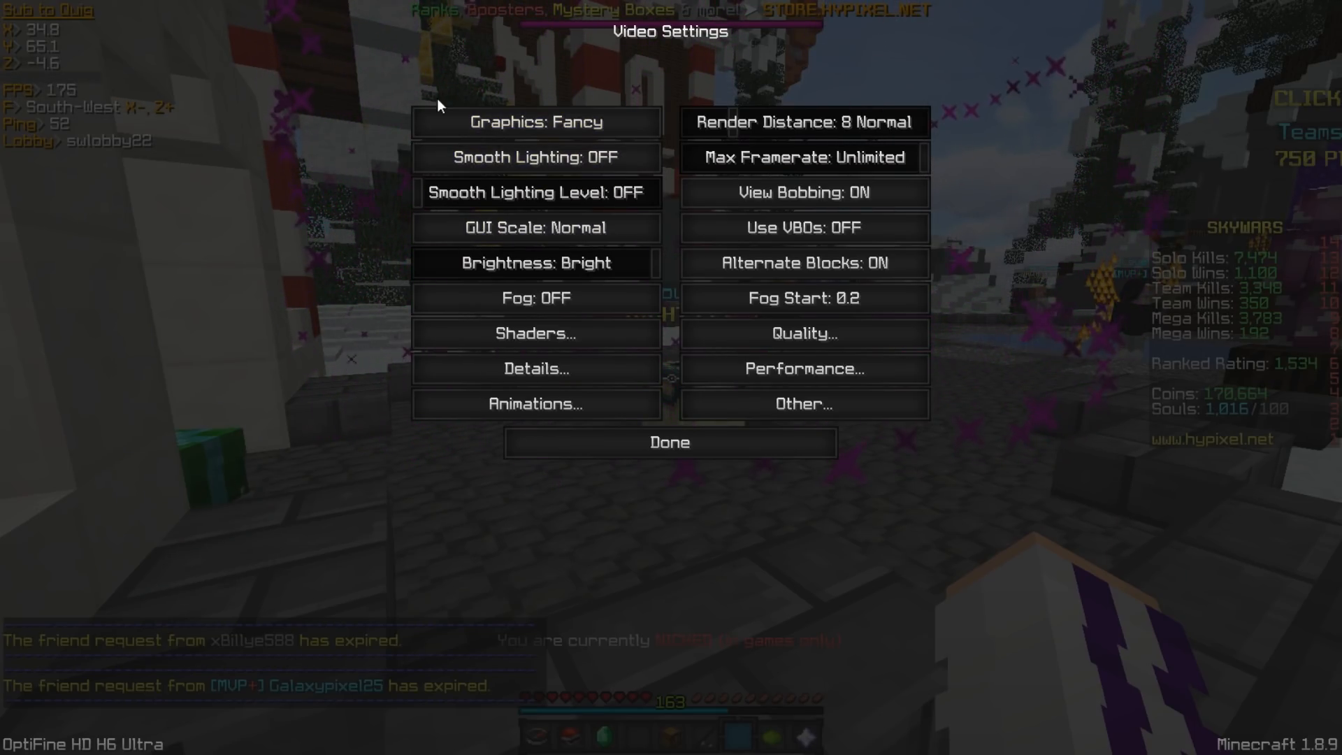
{"action": "mouse_move", "coordinate": [797, 133]}
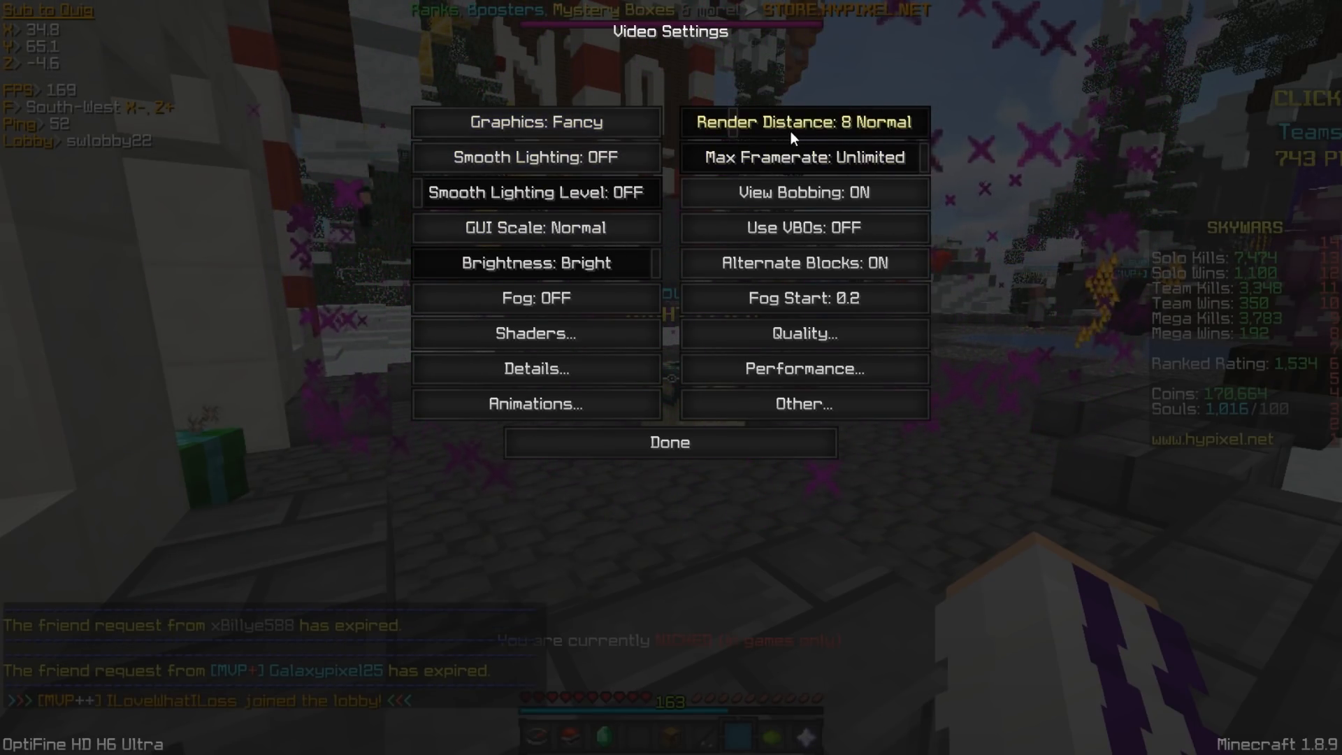
{"action": "mouse_move", "coordinate": [892, 193]}
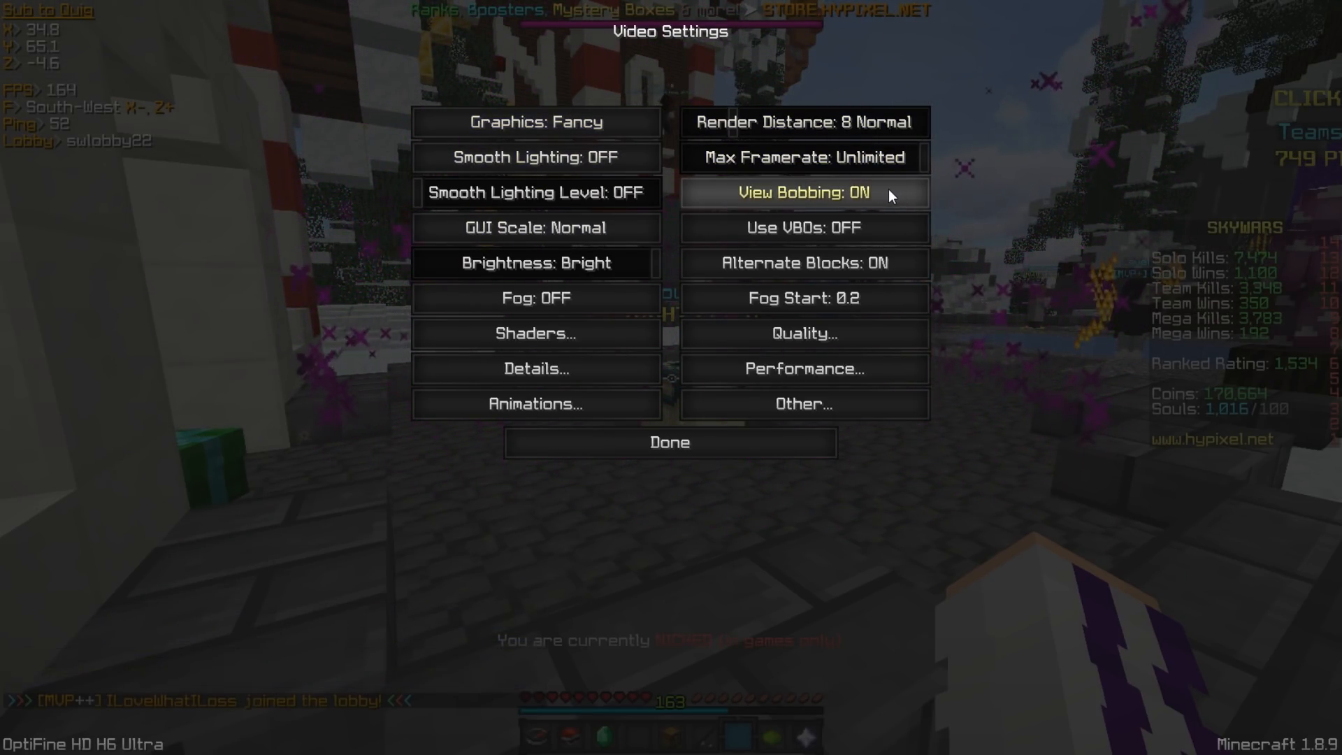
{"action": "left_click", "coordinate": [670, 442]}
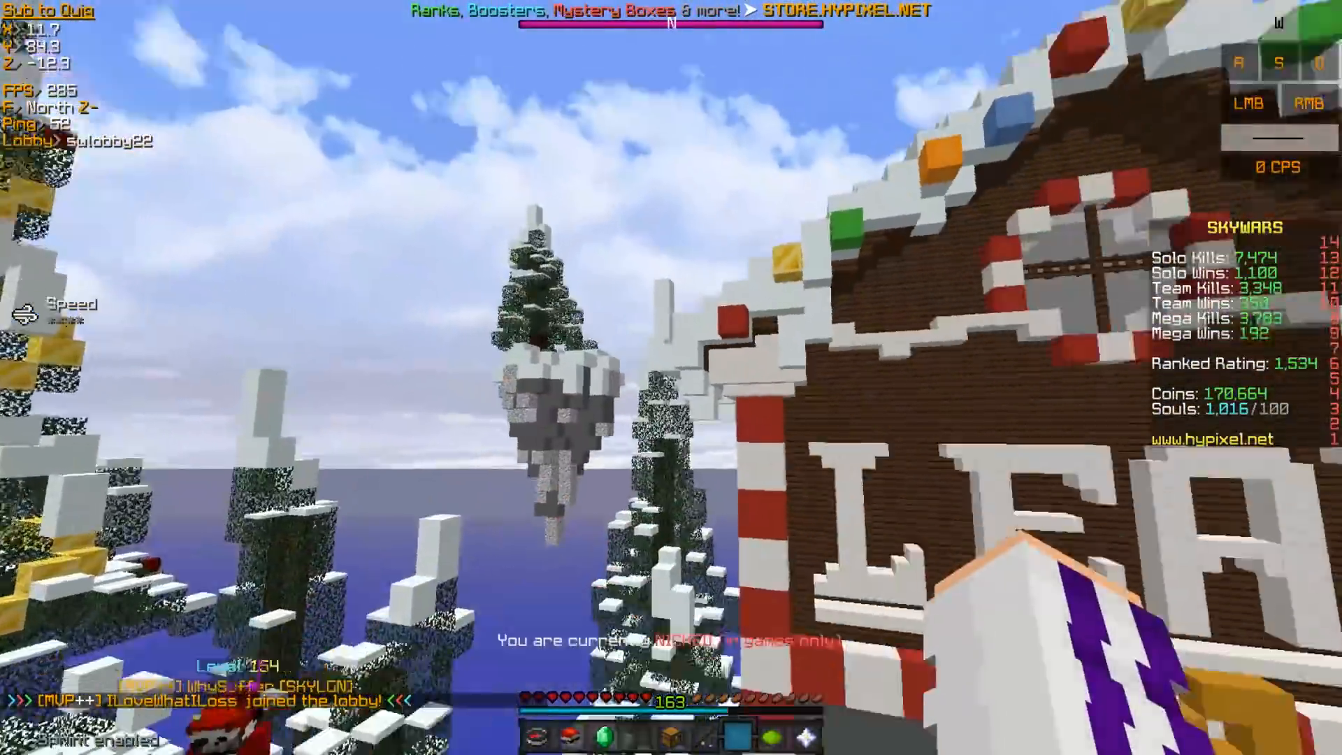
{"action": "key", "text": "Escape"}
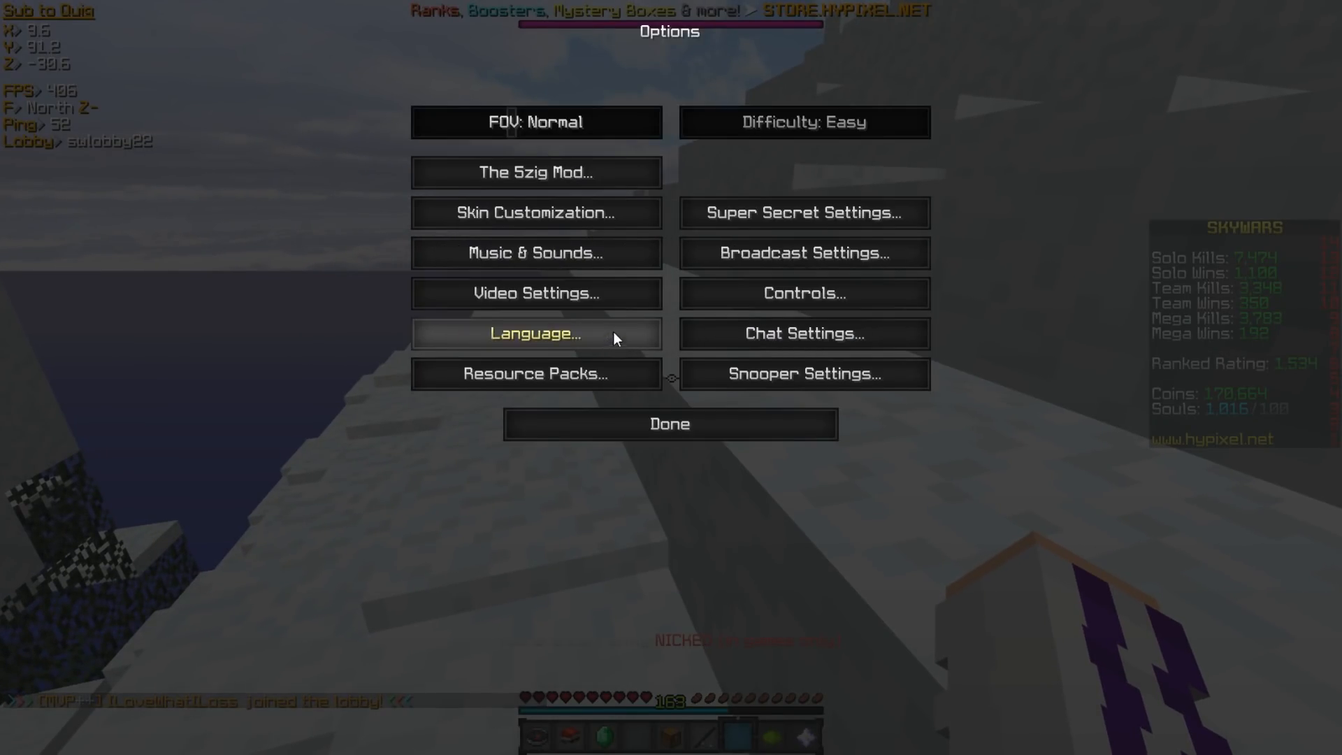
{"action": "left_click", "coordinate": [537, 294]}
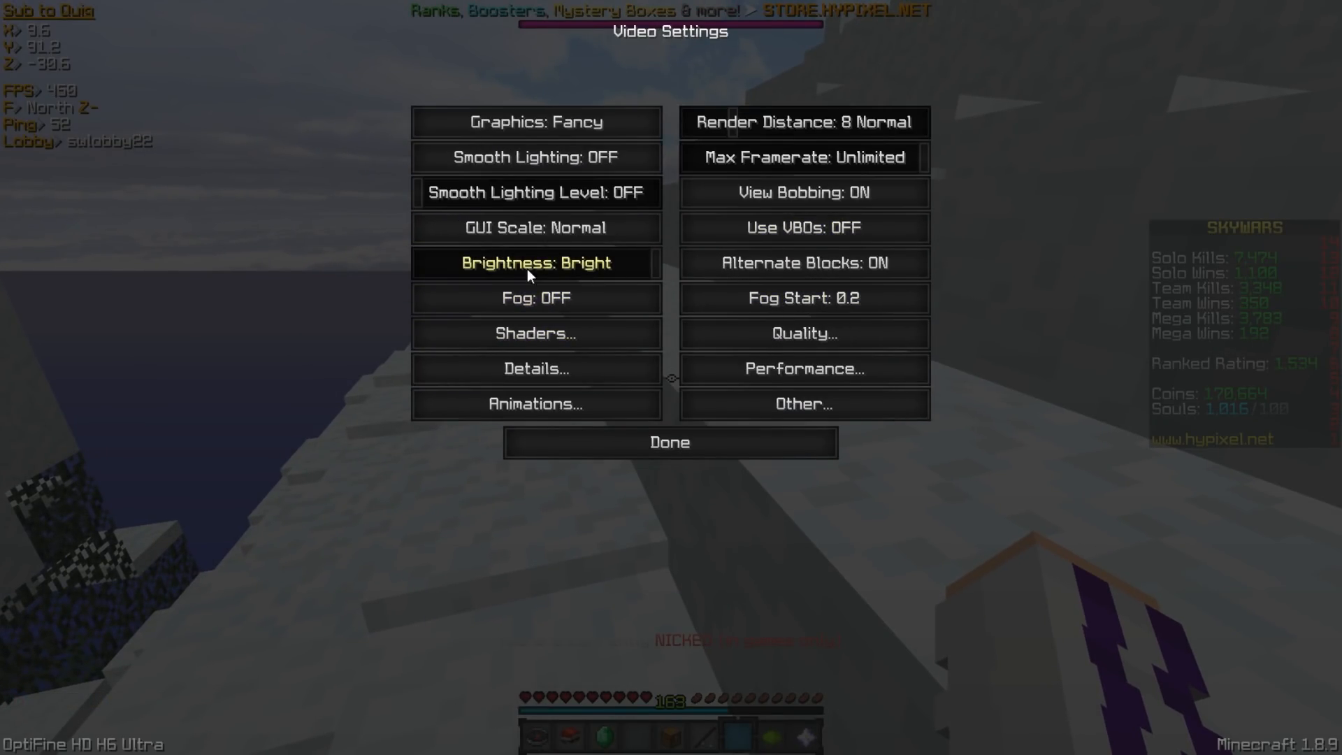
{"action": "mouse_move", "coordinate": [411, 164]}
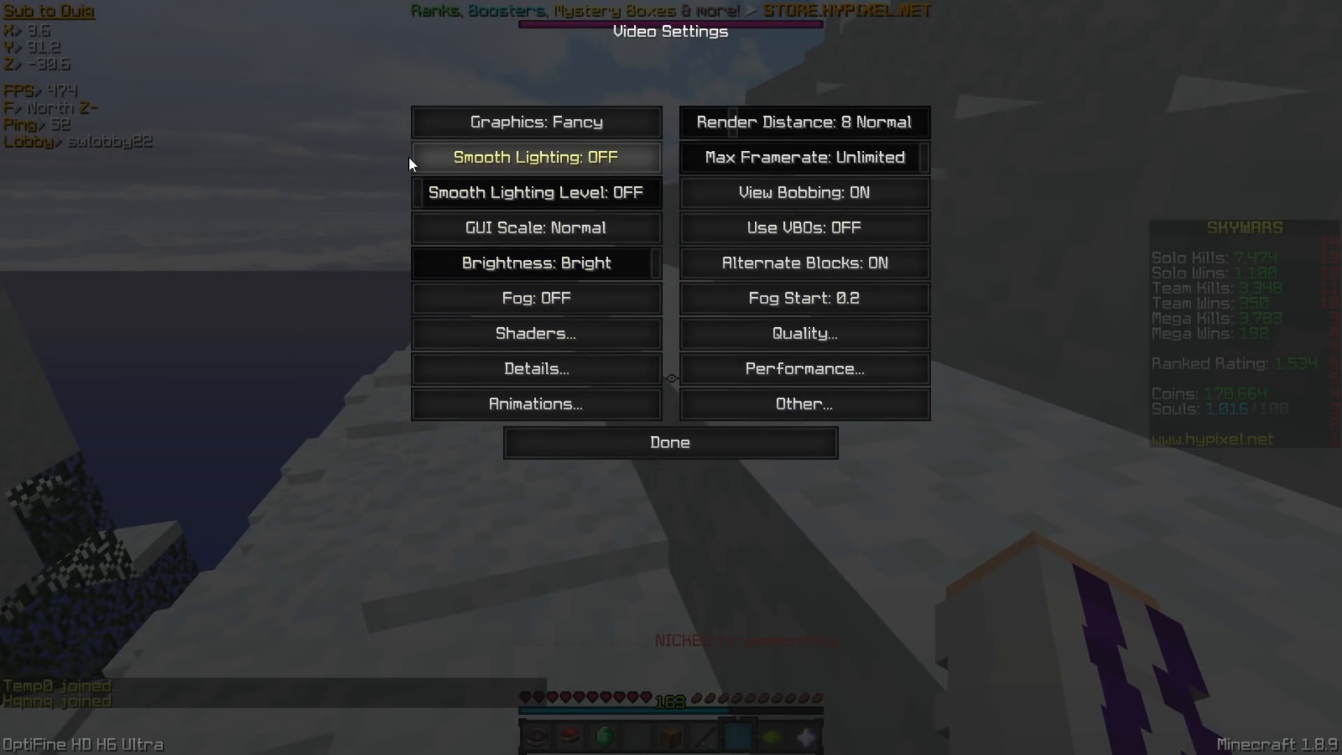
{"action": "mouse_move", "coordinate": [553, 220]}
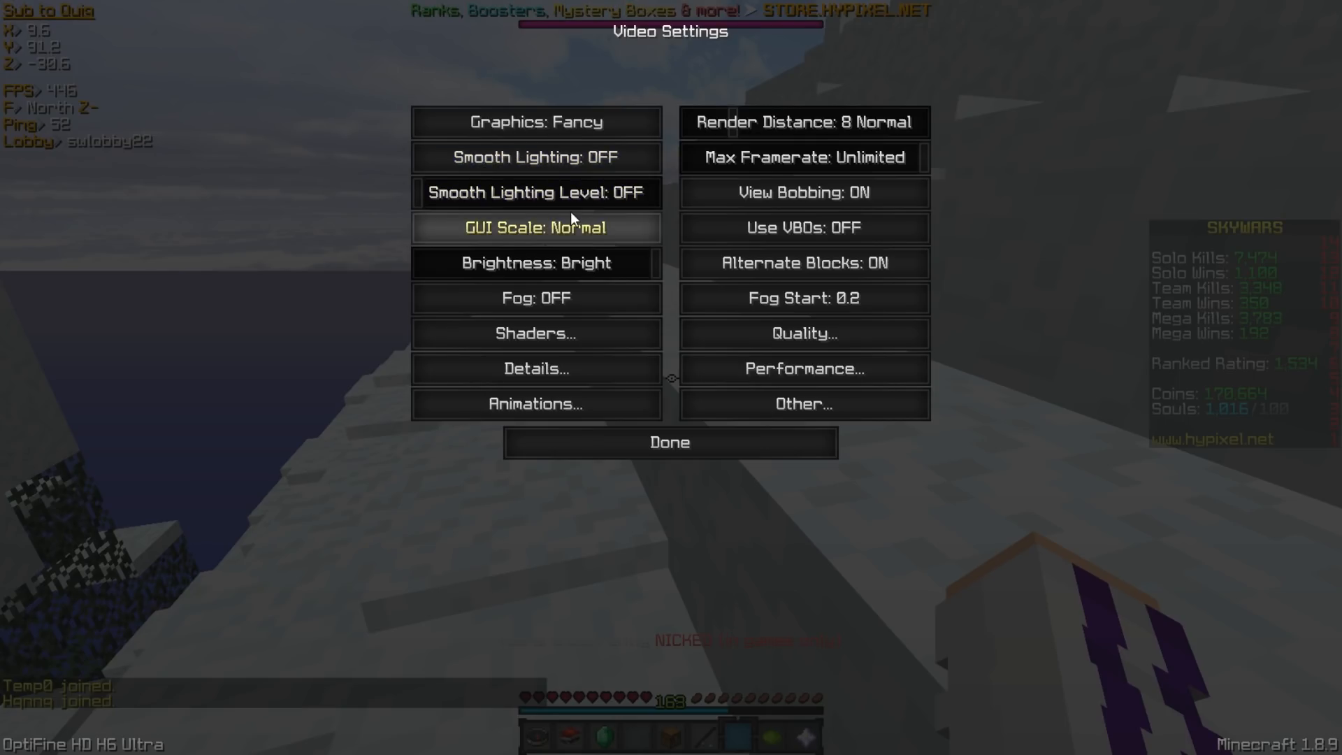
{"action": "mouse_move", "coordinate": [503, 262]}
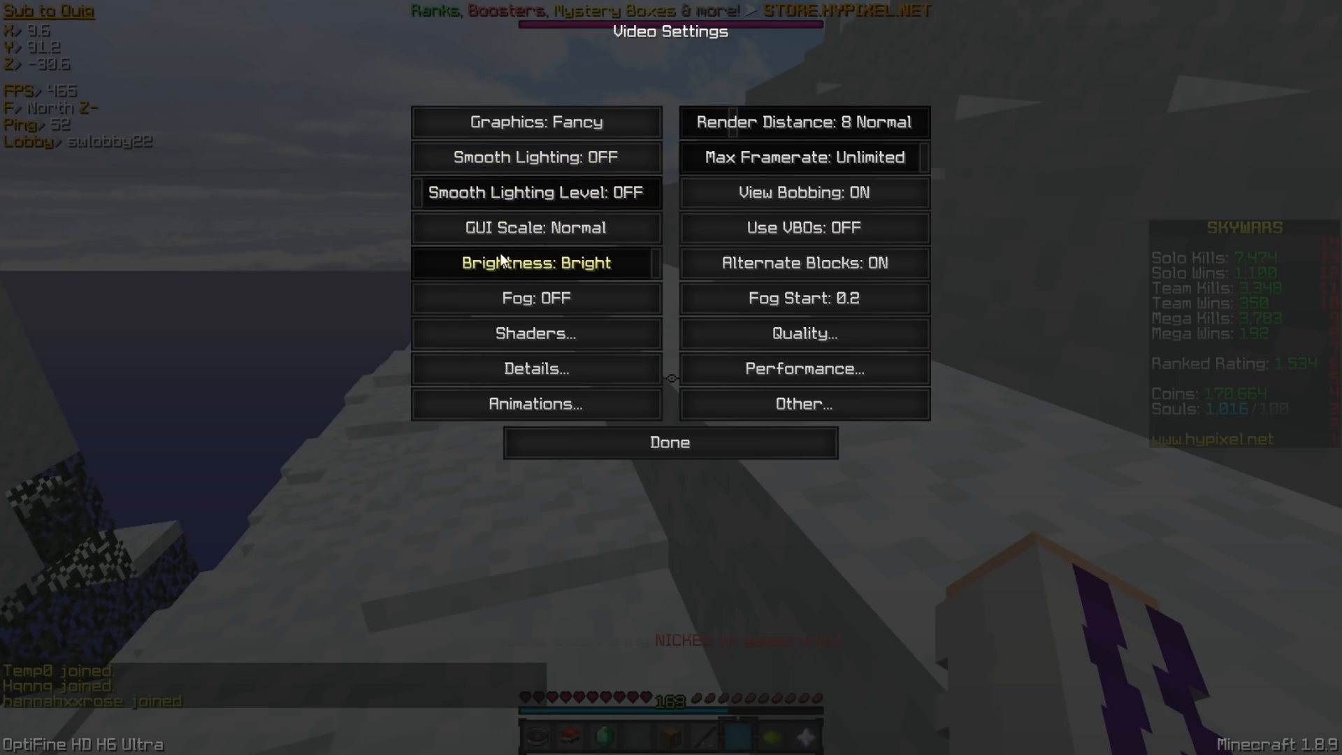
{"action": "mouse_move", "coordinate": [677, 358]}
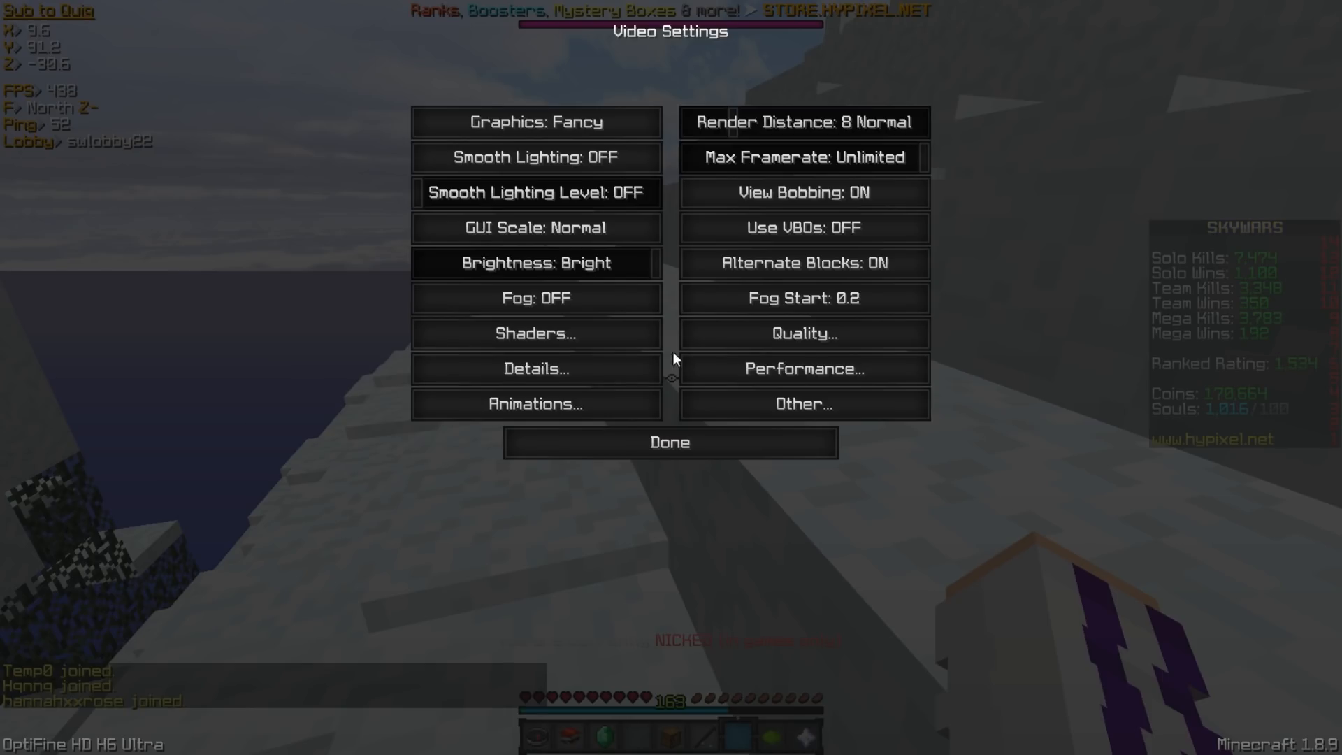
{"action": "mouse_move", "coordinate": [44, 513]}
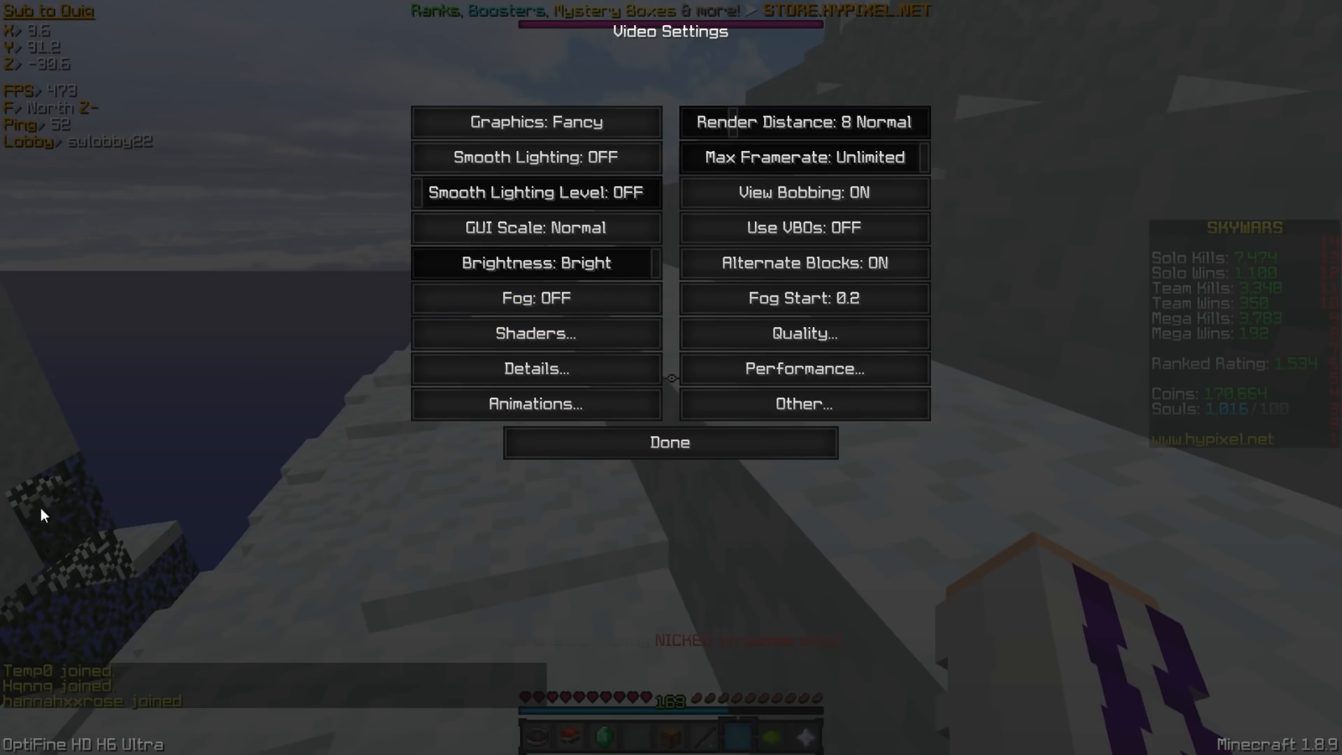
- Review the Details video page, then the Quality page
{"action": "left_click", "coordinate": [537, 369]}
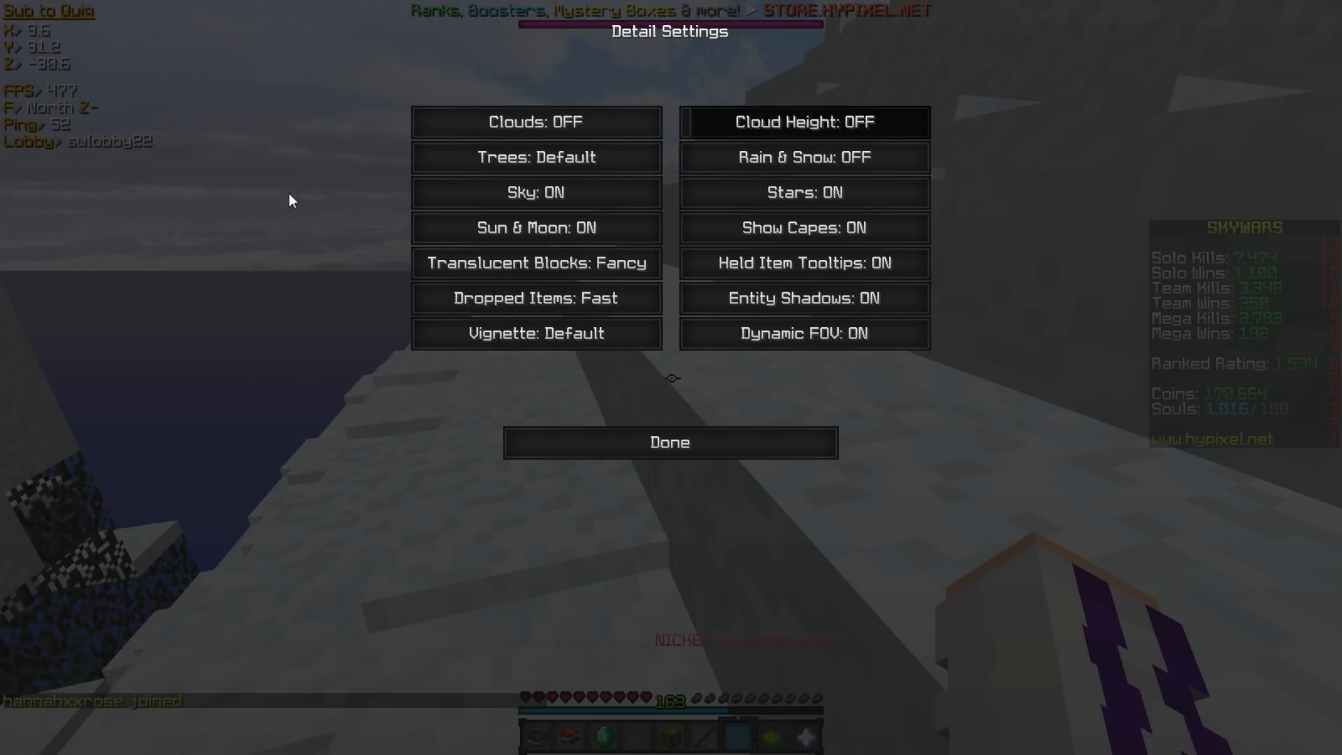
{"action": "mouse_move", "coordinate": [699, 110]}
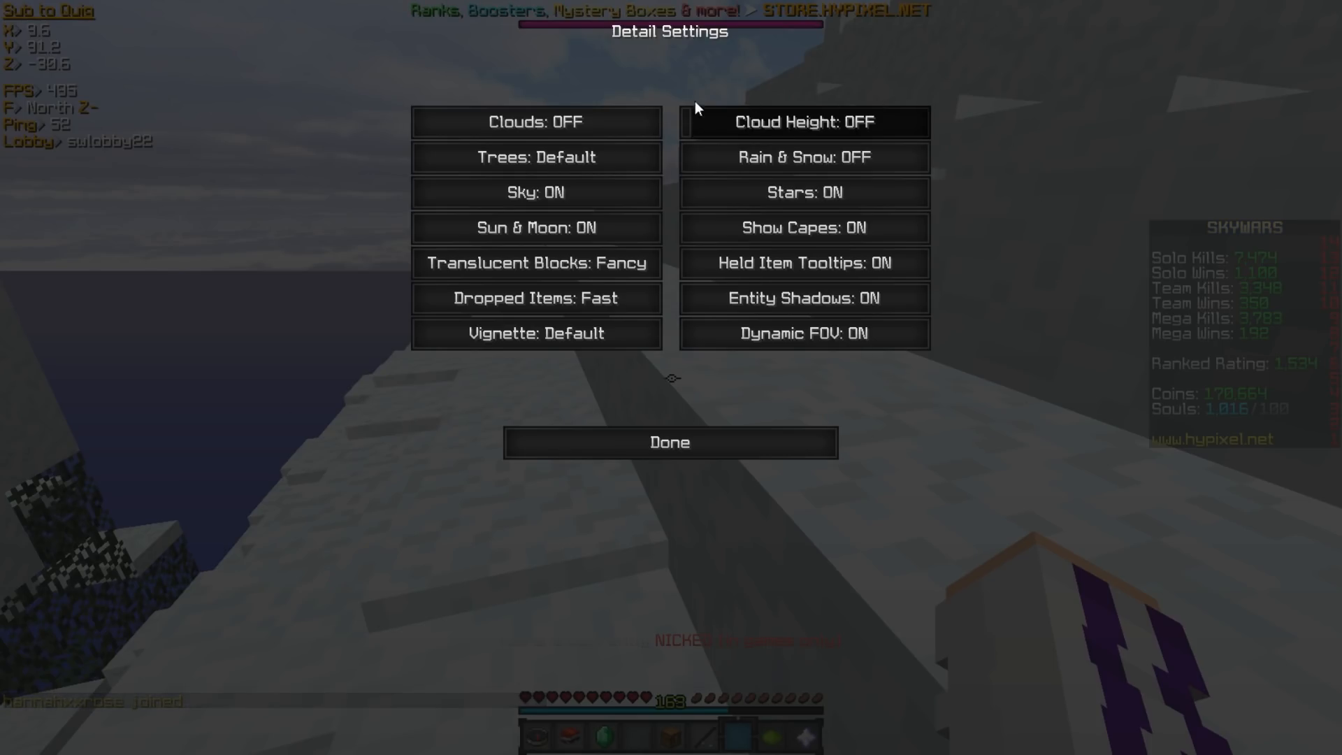
{"action": "mouse_move", "coordinate": [335, 339]}
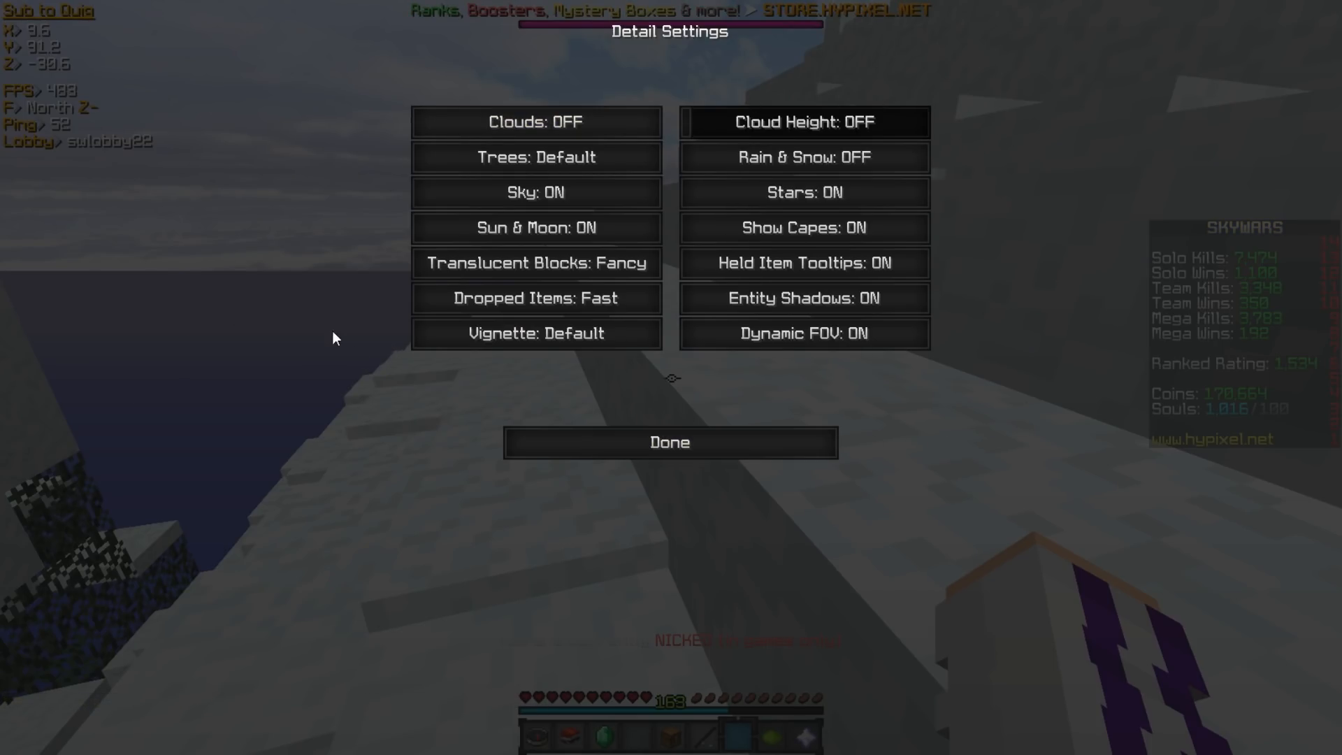
{"action": "mouse_move", "coordinate": [1245, 187]}
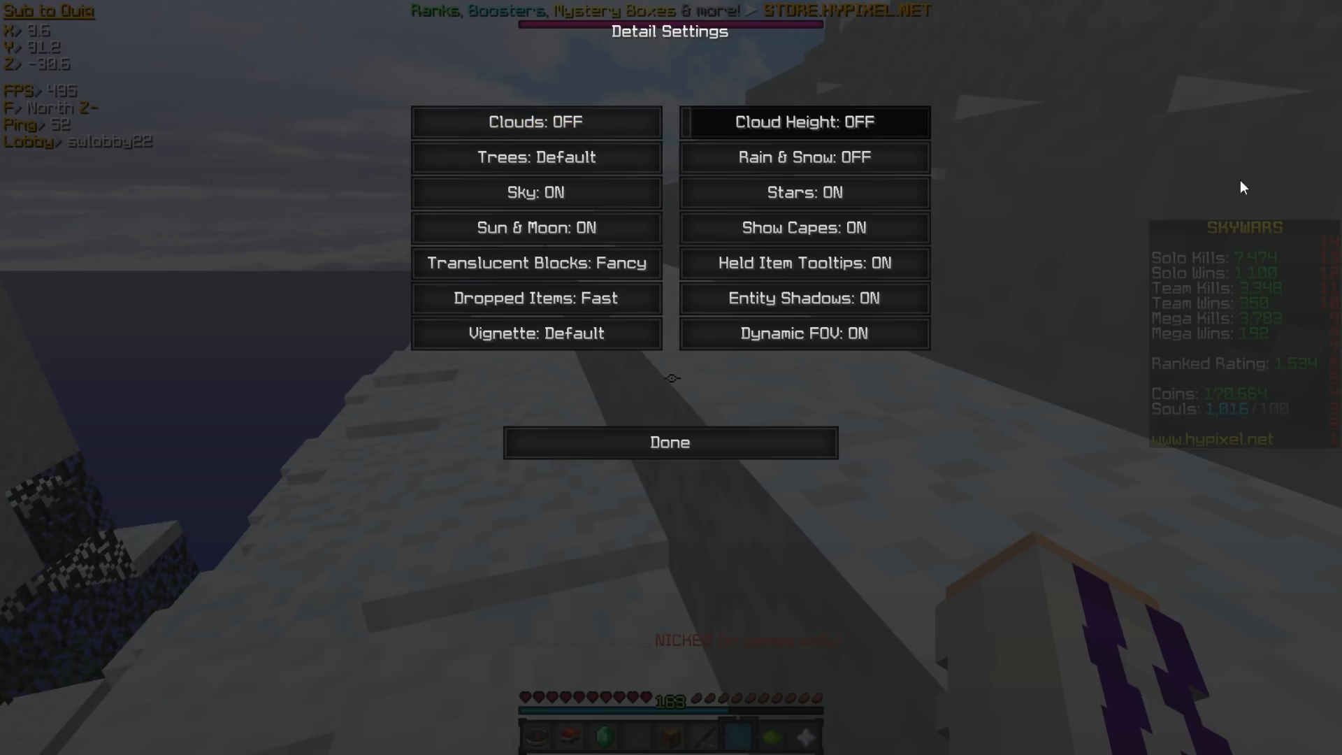
{"action": "mouse_move", "coordinate": [777, 419]}
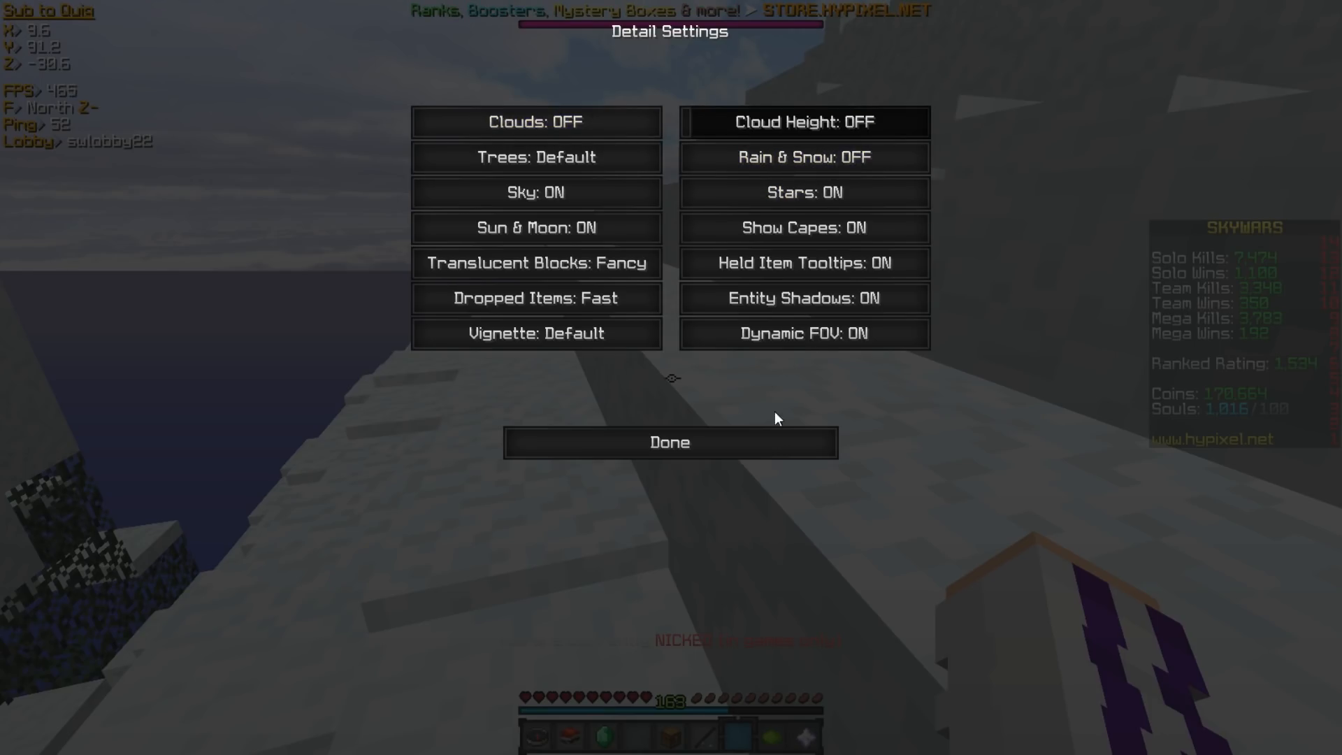
{"action": "left_click", "coordinate": [671, 442]}
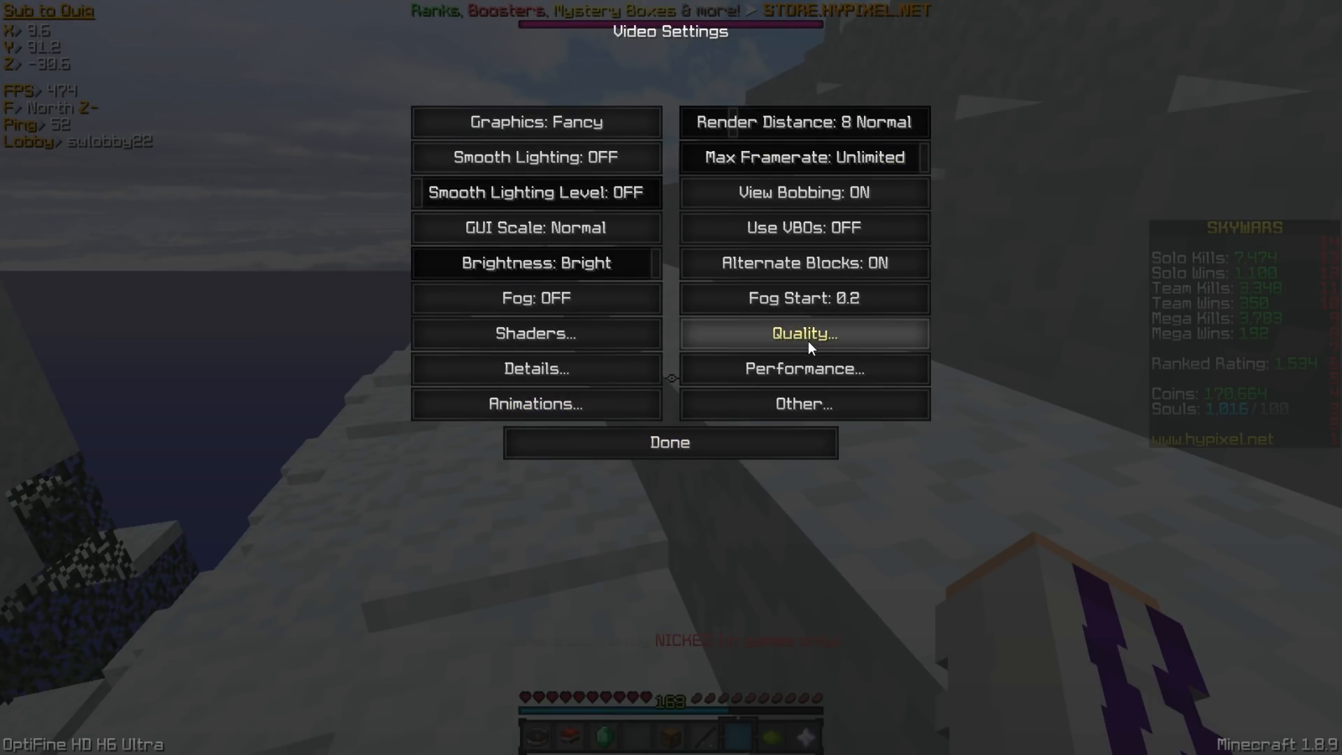
{"action": "left_click", "coordinate": [805, 334]}
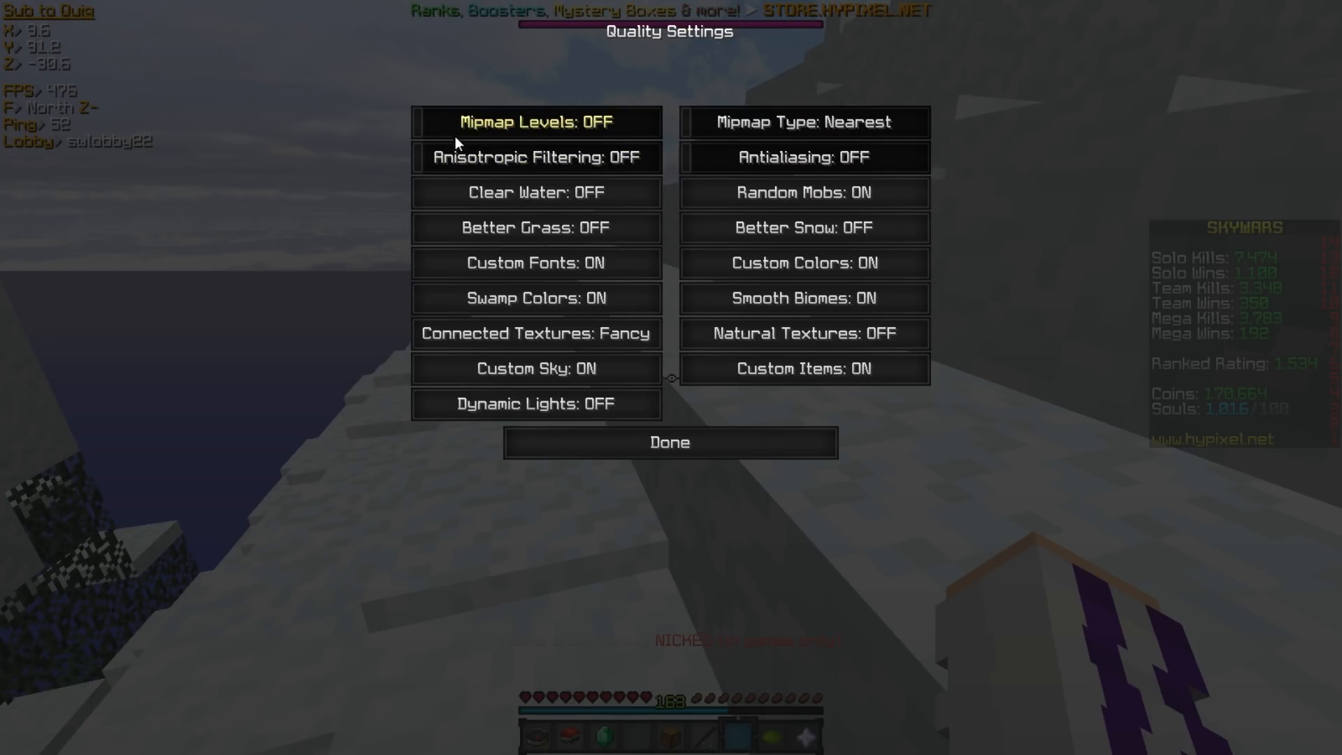
- Review the Performance video page and return toward the Other settings page
{"action": "left_click", "coordinate": [671, 442]}
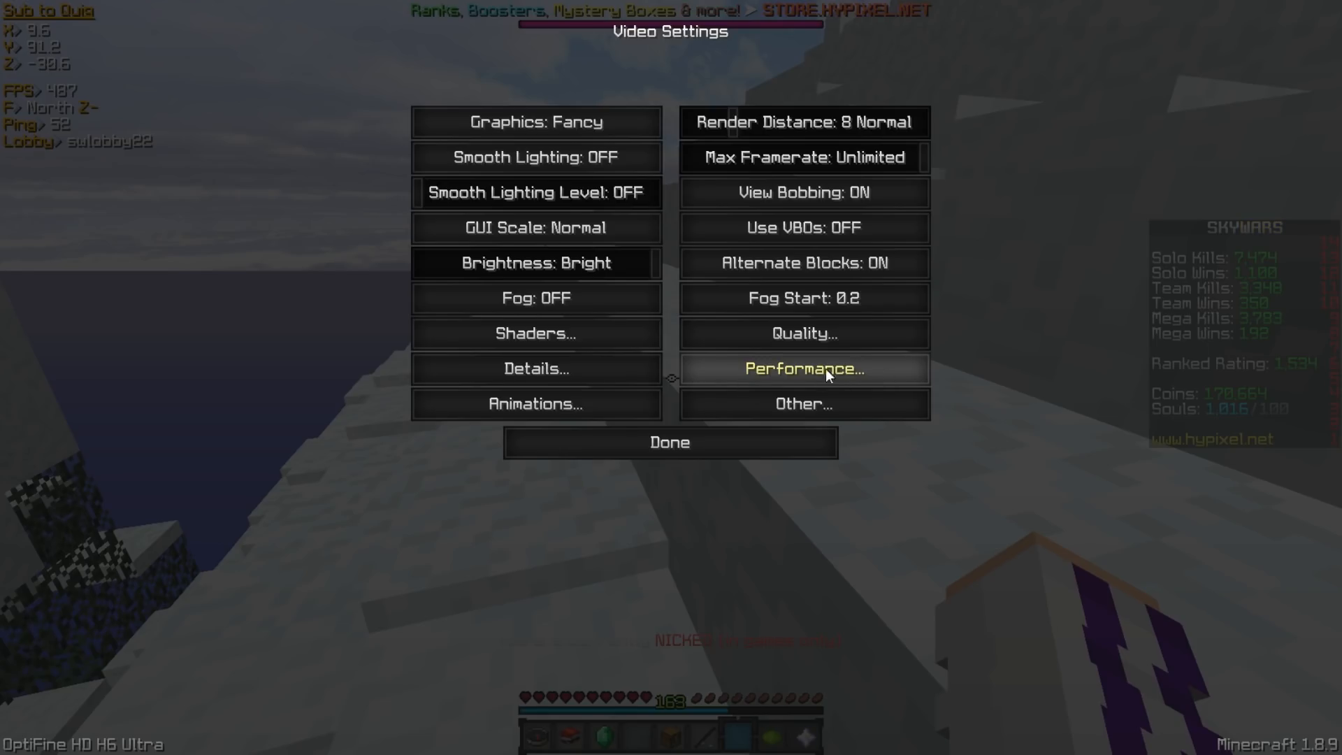
{"action": "left_click", "coordinate": [804, 370]}
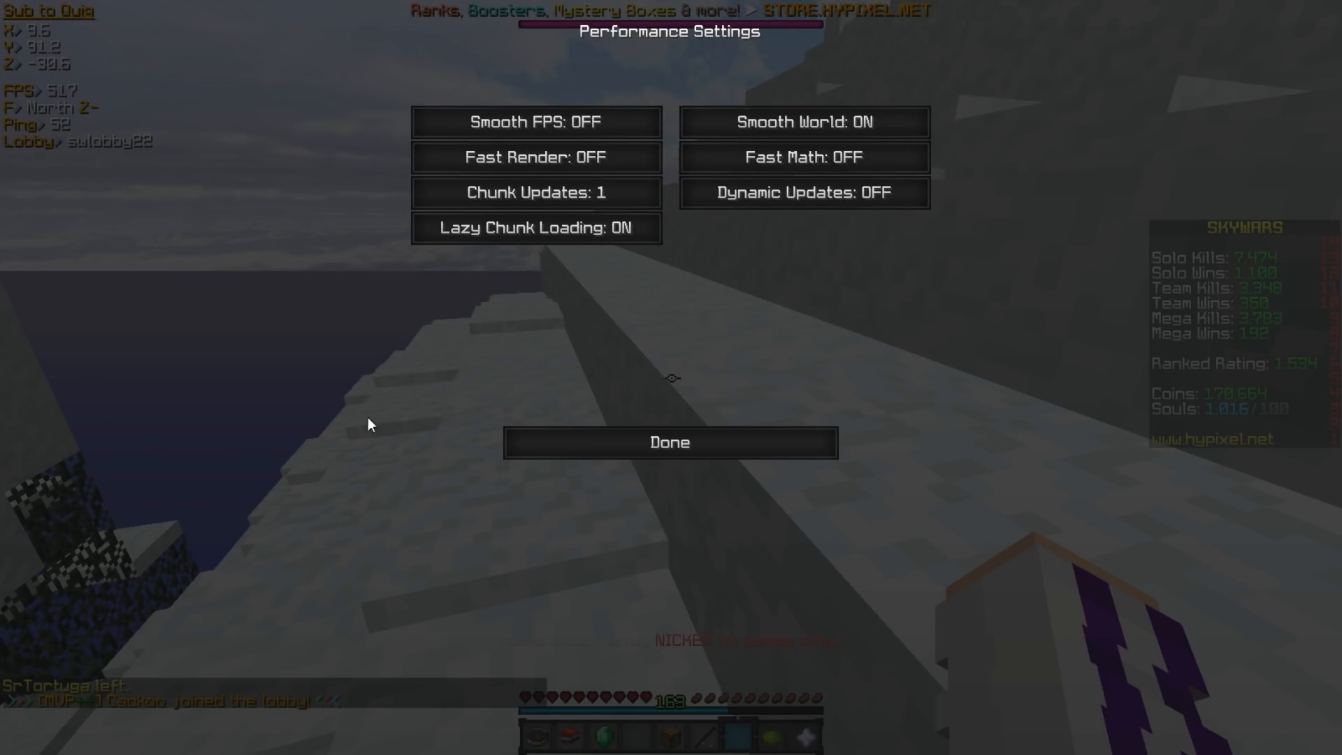
{"action": "mouse_move", "coordinate": [825, 394]}
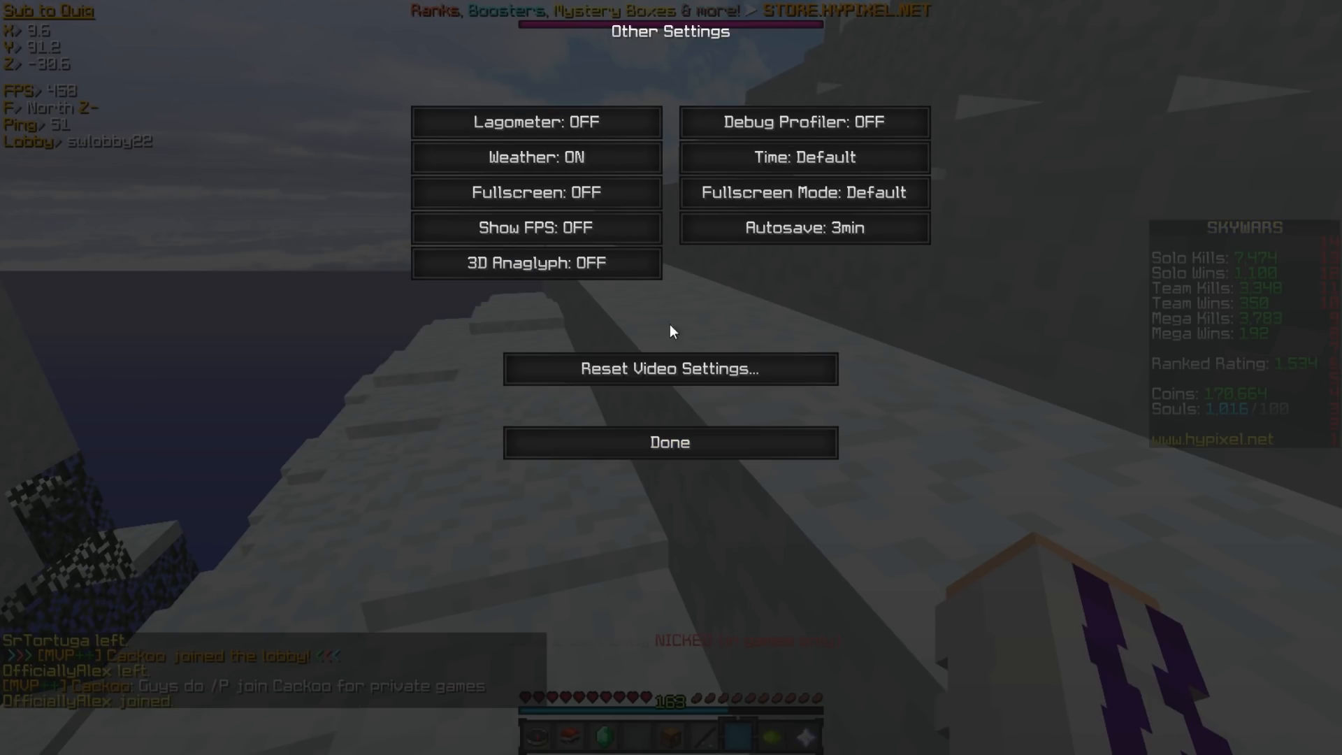
{"action": "mouse_move", "coordinate": [942, 28]}
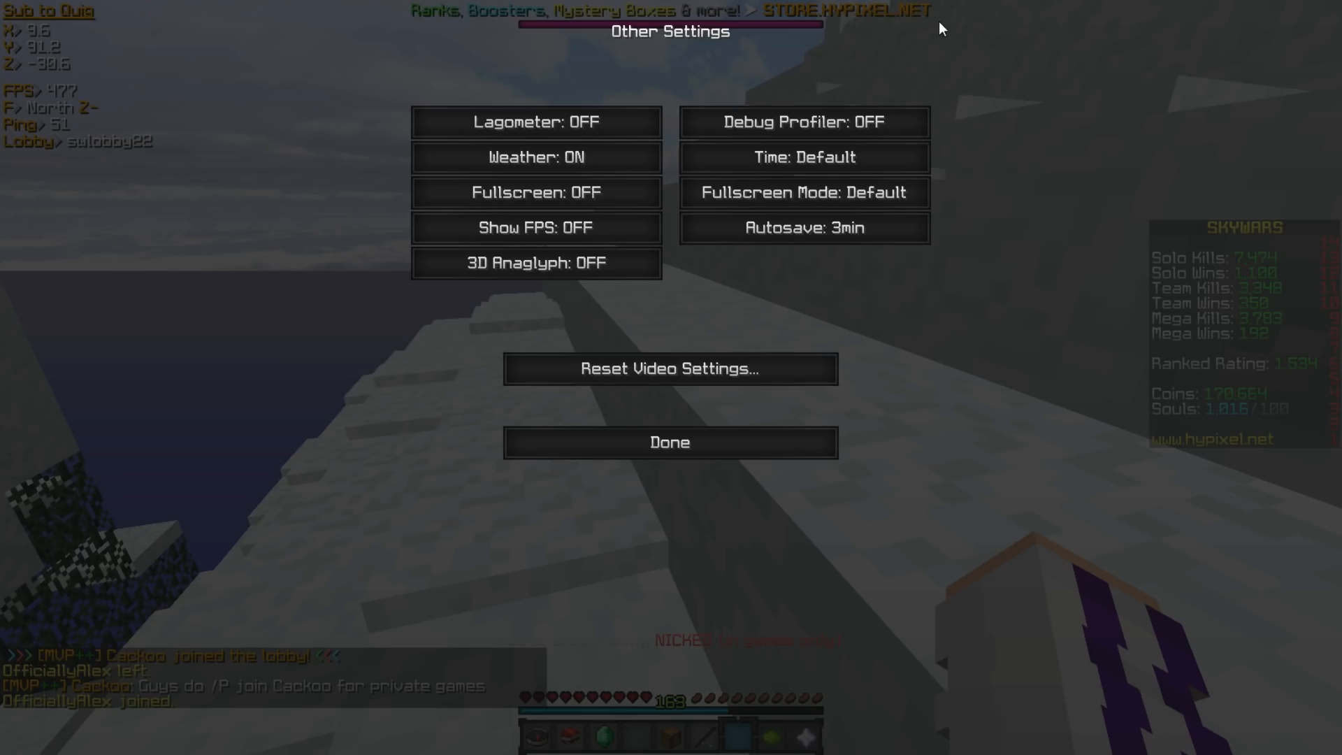
{"action": "left_click", "coordinate": [668, 442]}
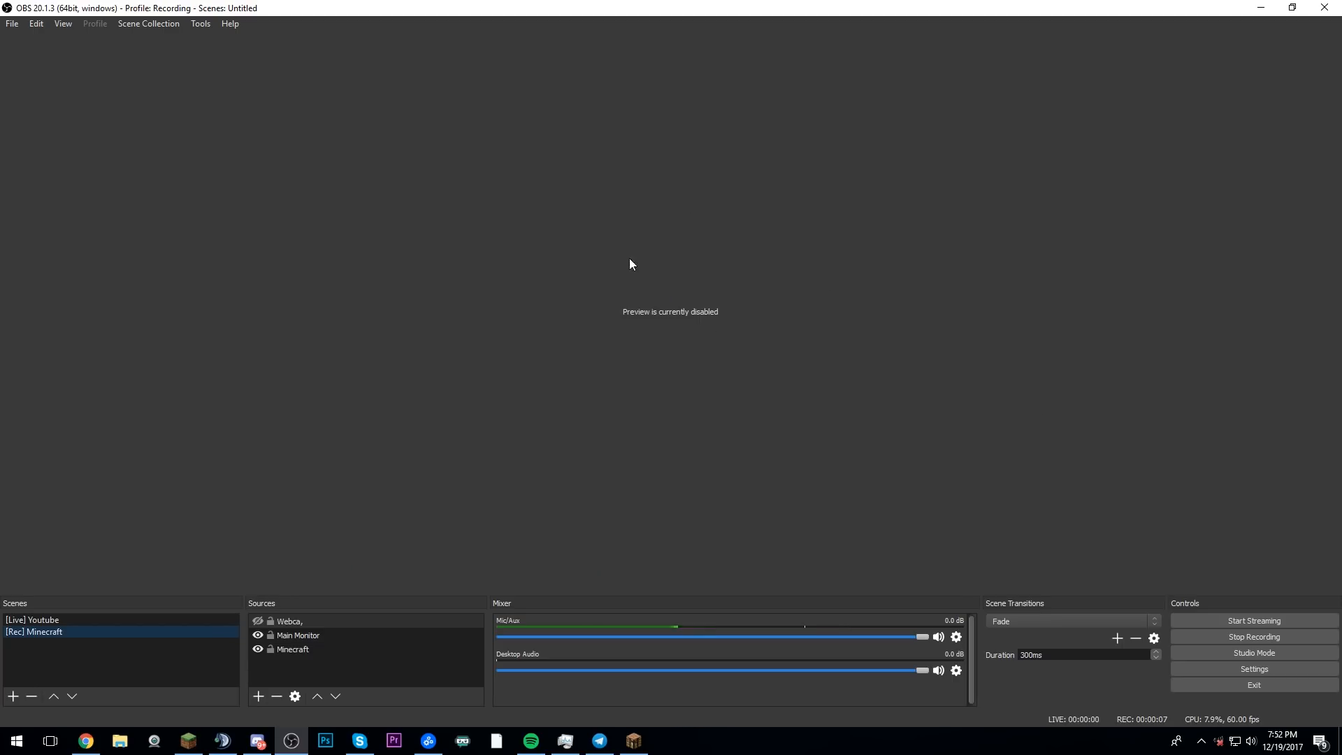
{"action": "mouse_move", "coordinate": [694, 340]}
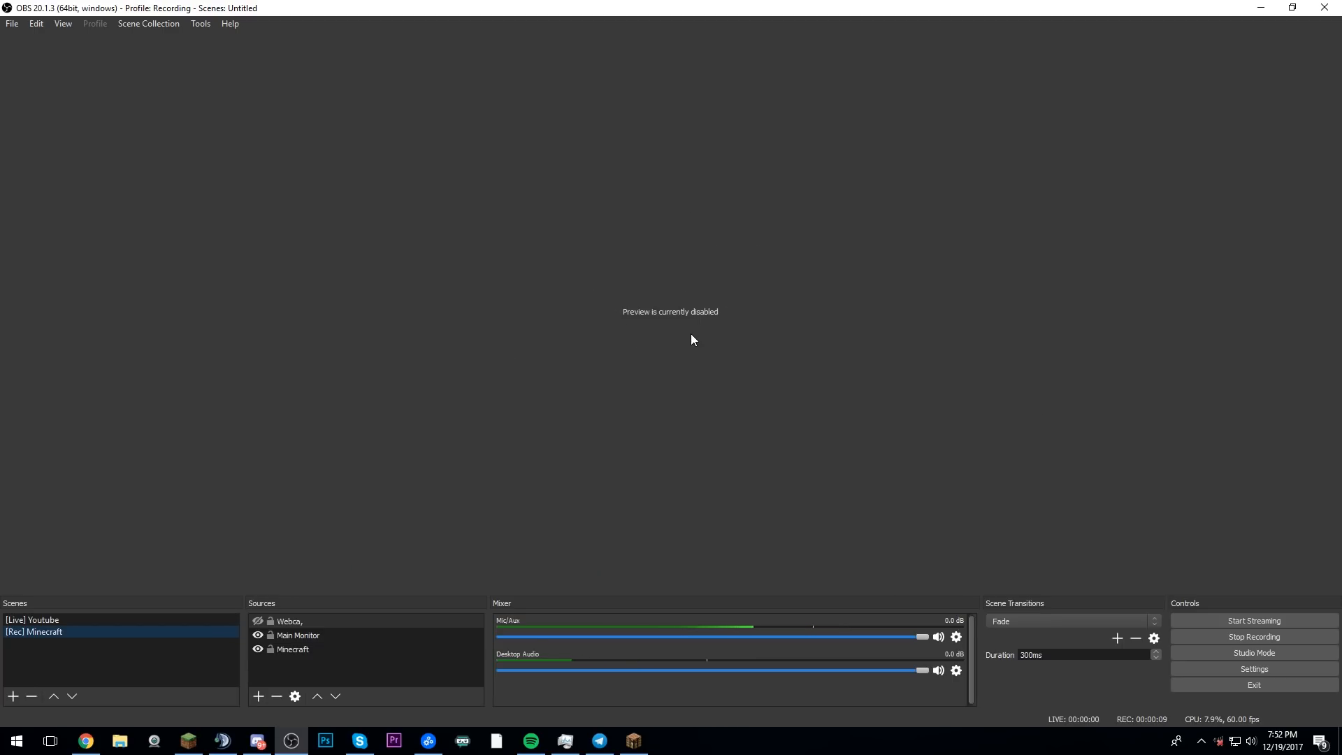
{"action": "mouse_move", "coordinate": [976, 530]}
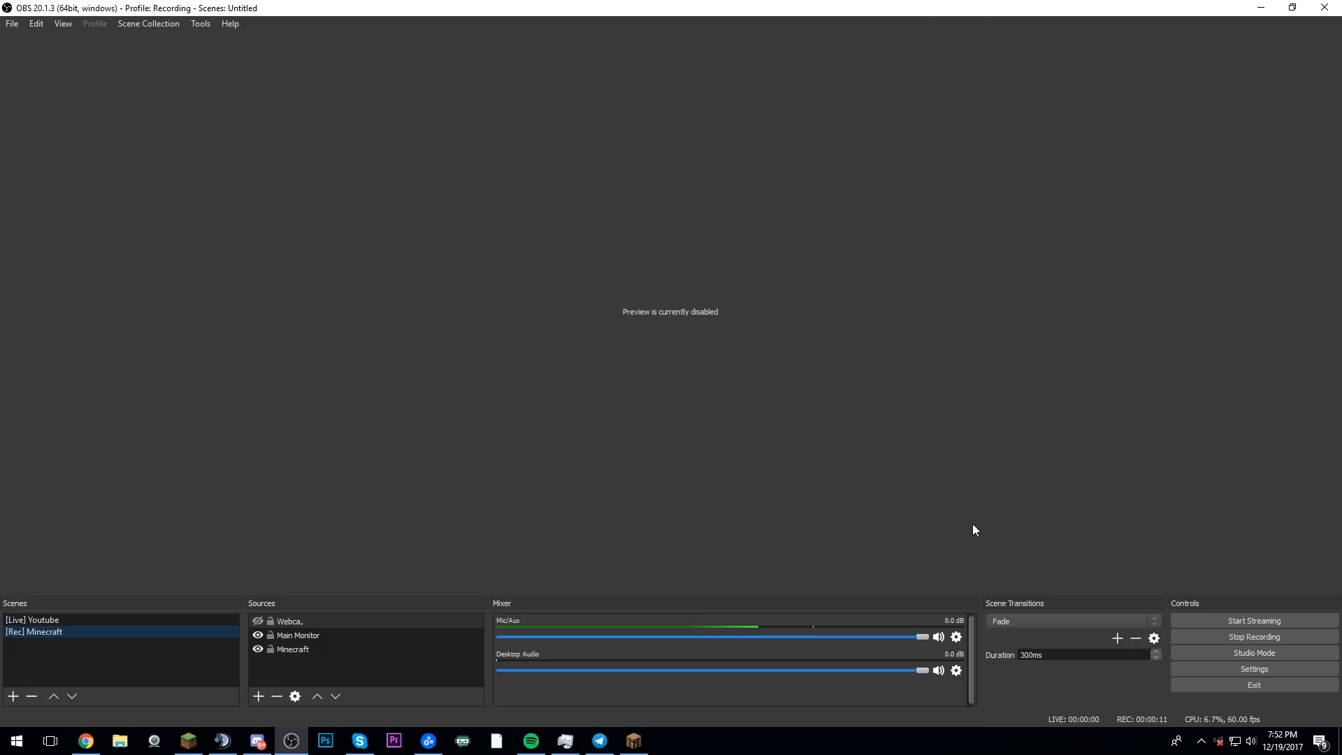
- Bring up the OBS Settings window on its General page while recording continues
{"action": "left_click", "coordinate": [1254, 668]}
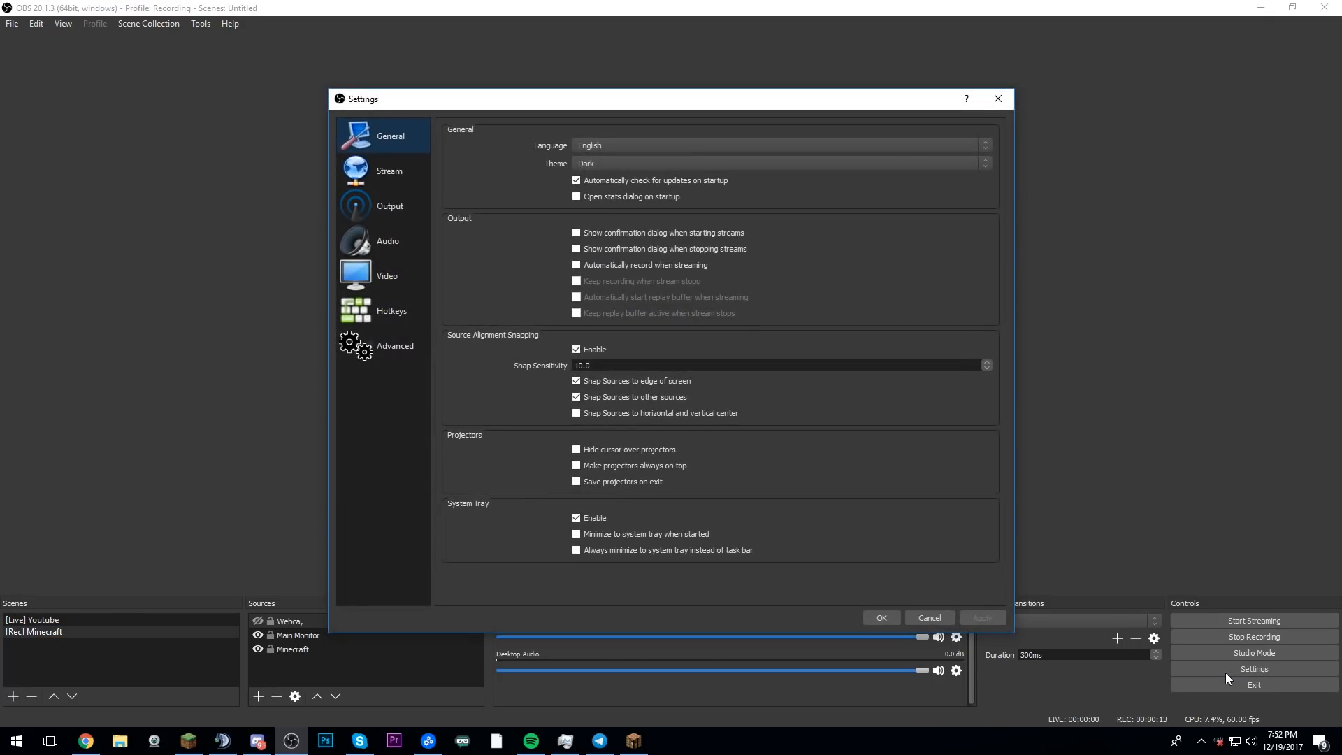
{"action": "mouse_move", "coordinate": [495, 202]}
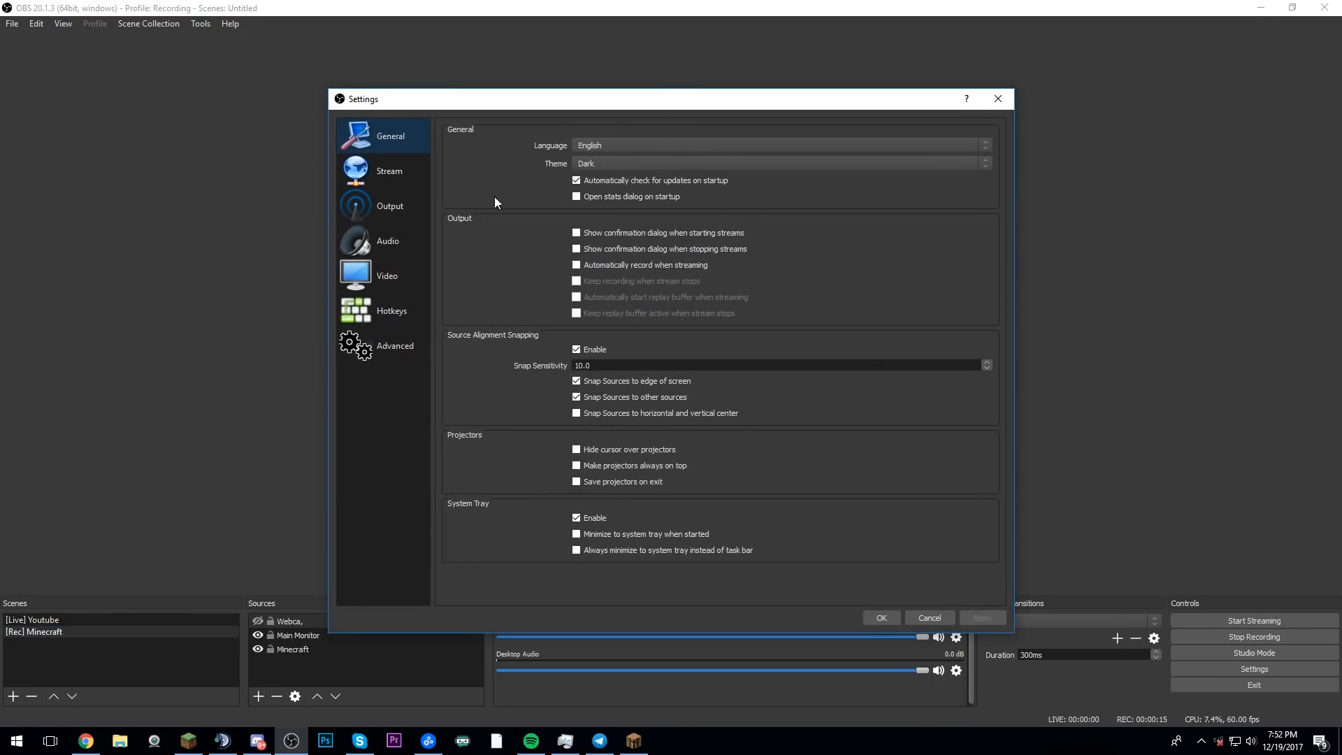
- Show the Stream page with Twitch as the service and automatic server
{"action": "left_click", "coordinate": [777, 163]}
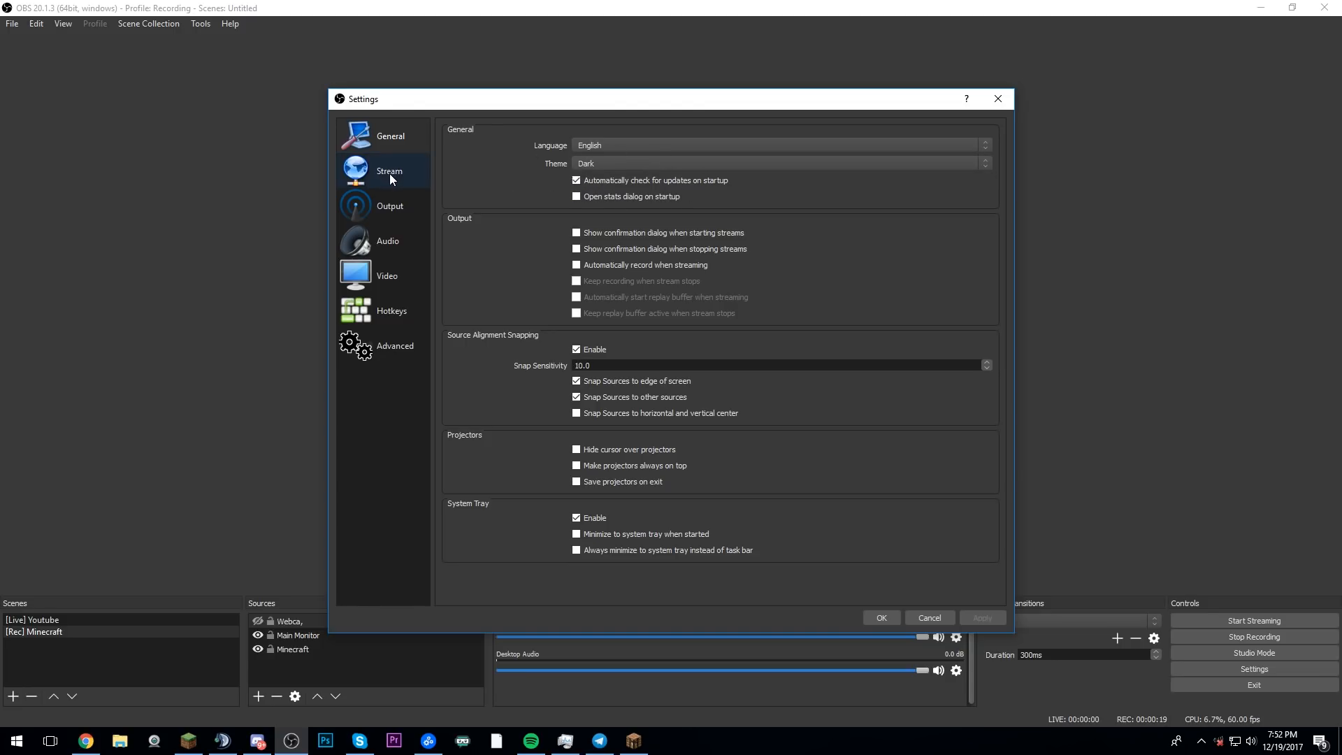
{"action": "left_click", "coordinate": [389, 171]}
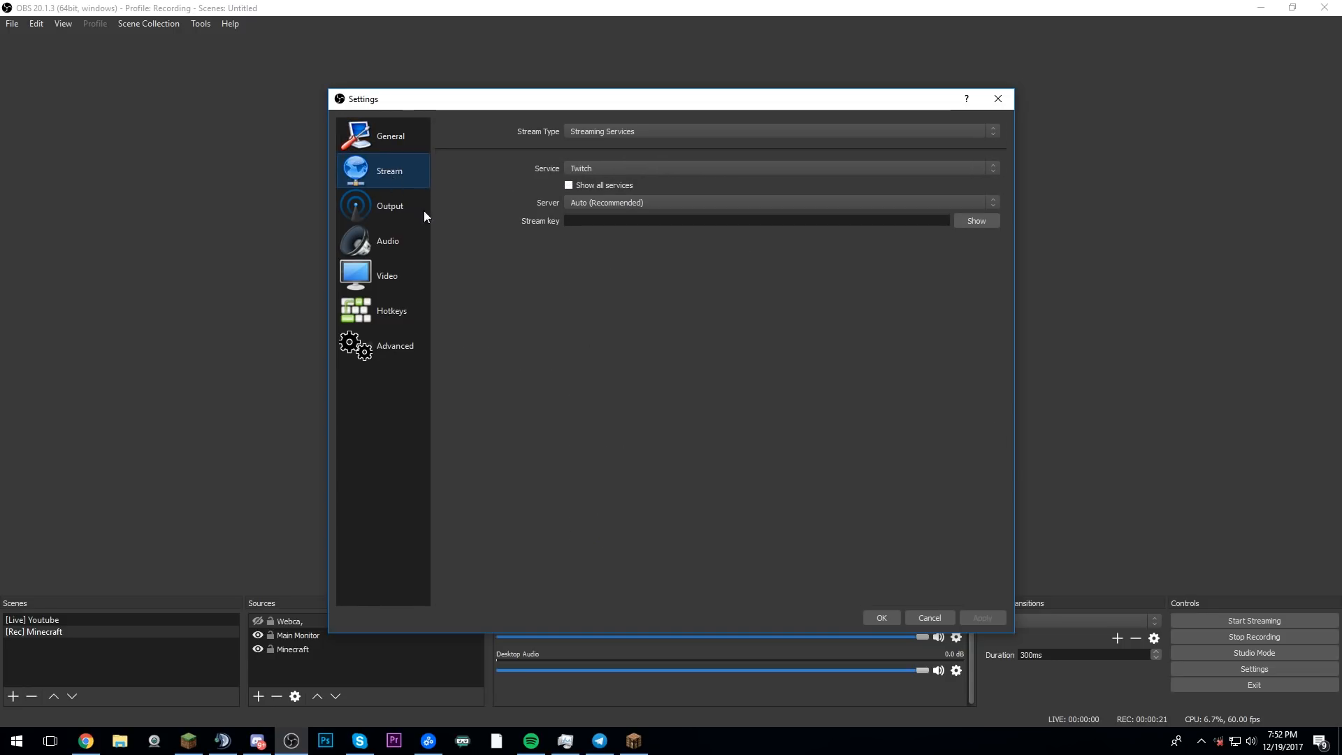
{"action": "mouse_move", "coordinate": [627, 175]}
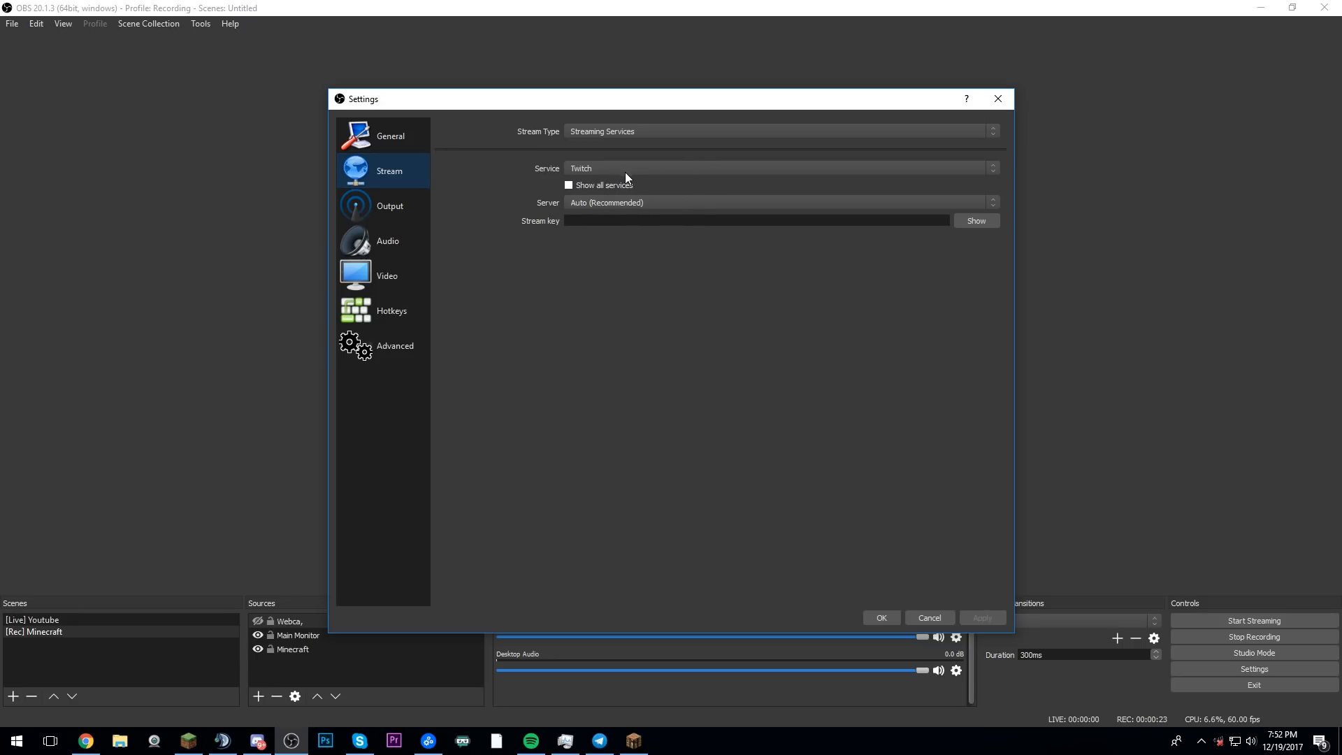
{"action": "left_click", "coordinate": [778, 168]}
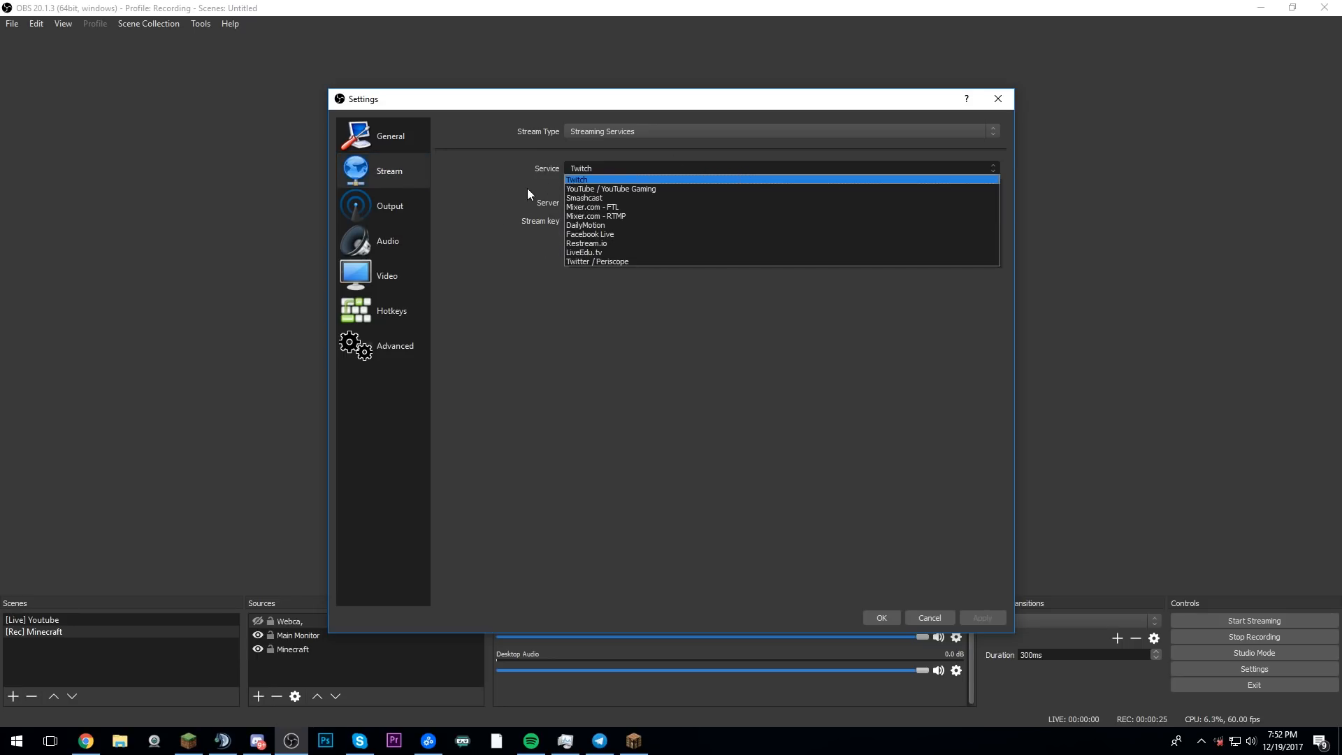
{"action": "left_click", "coordinate": [576, 179]}
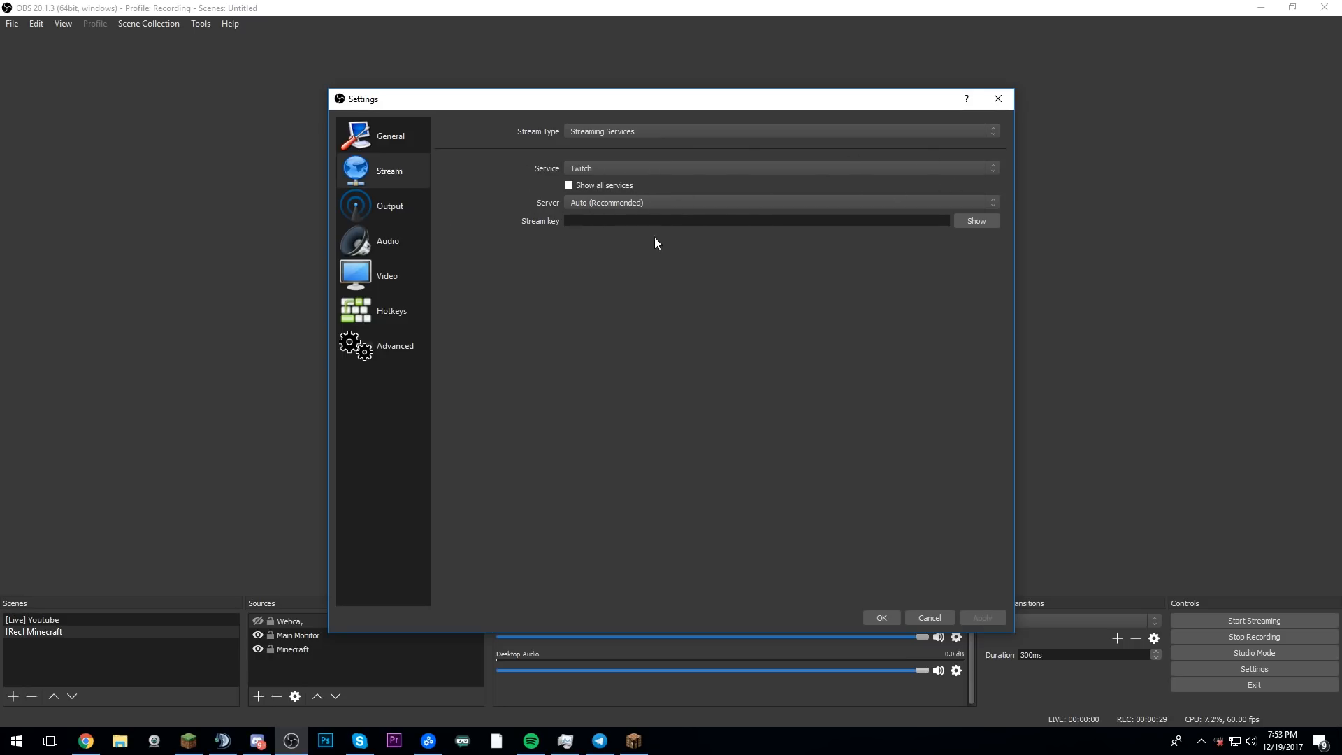
{"action": "left_click", "coordinate": [389, 206]}
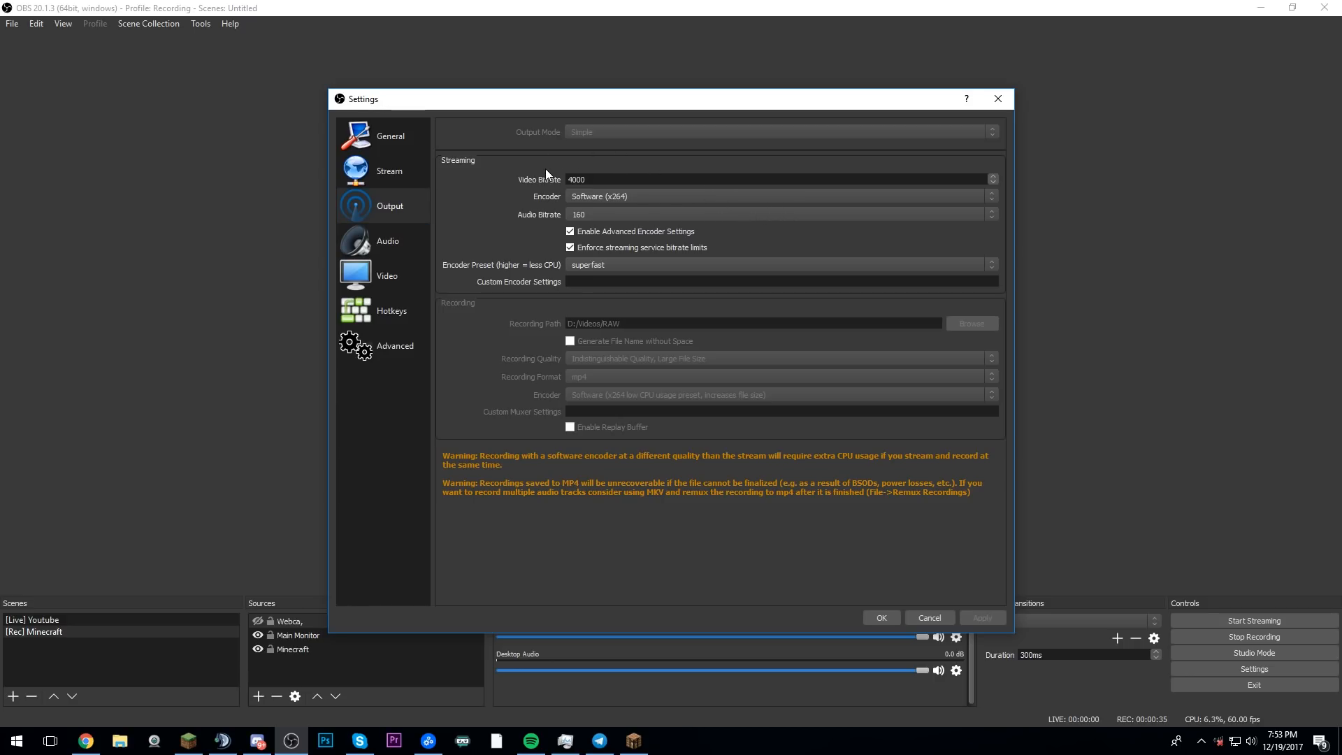
- Review video bitrate 4000 and keep the superfast encoder preset, then show the Audio page
{"action": "triple_click", "coordinate": [584, 179]}
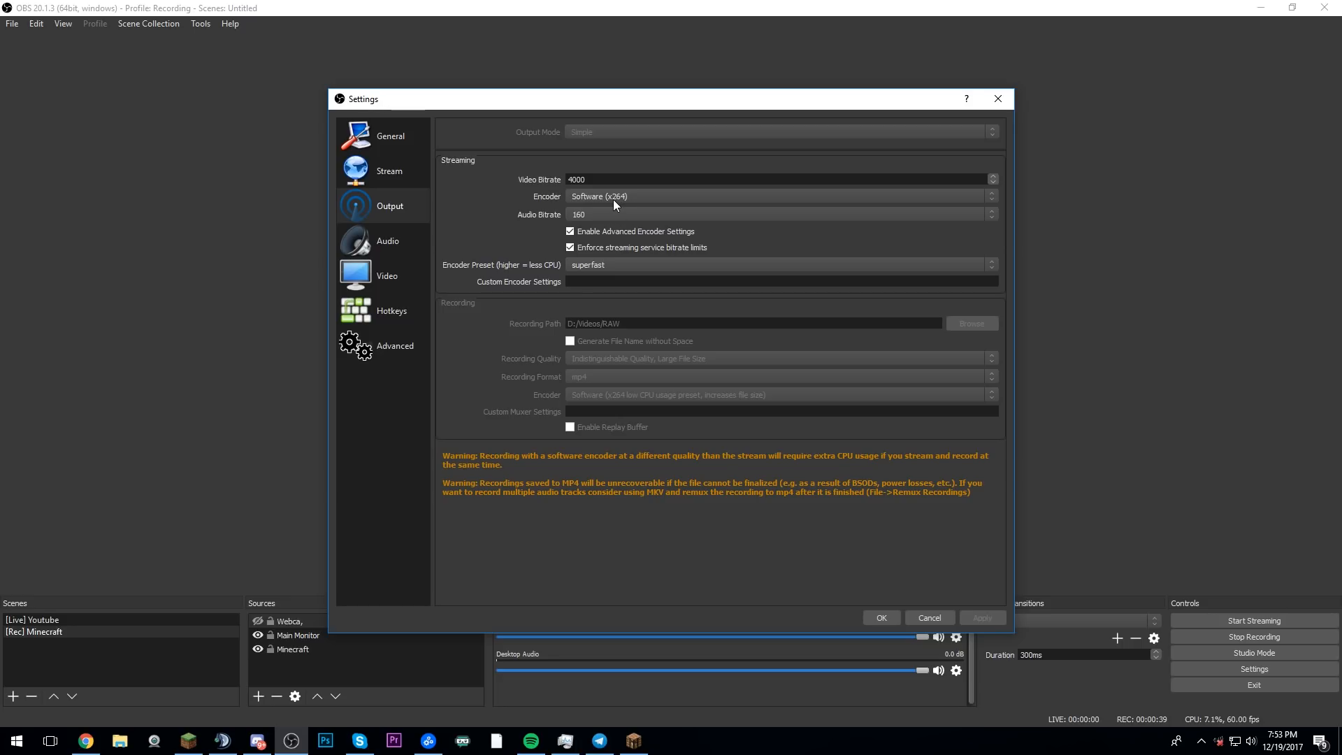
{"action": "mouse_move", "coordinate": [601, 223]}
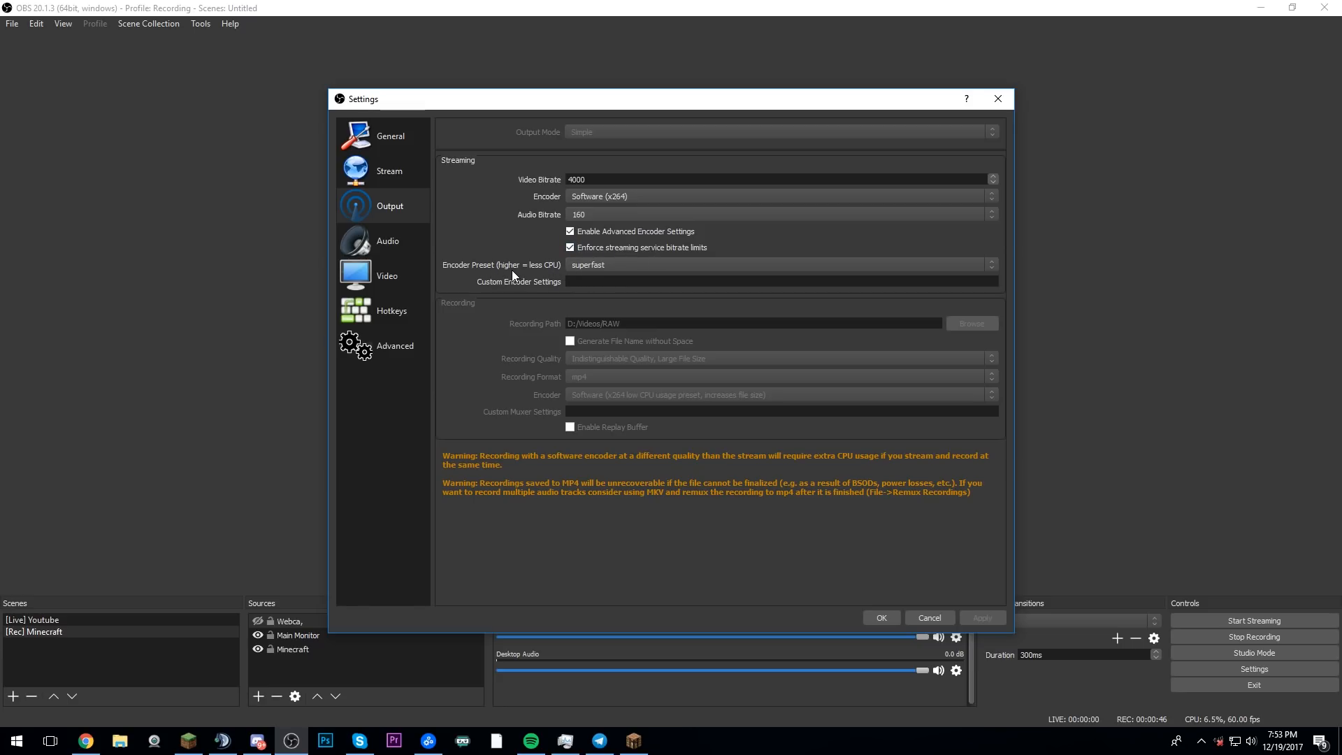
{"action": "left_click", "coordinate": [778, 264]}
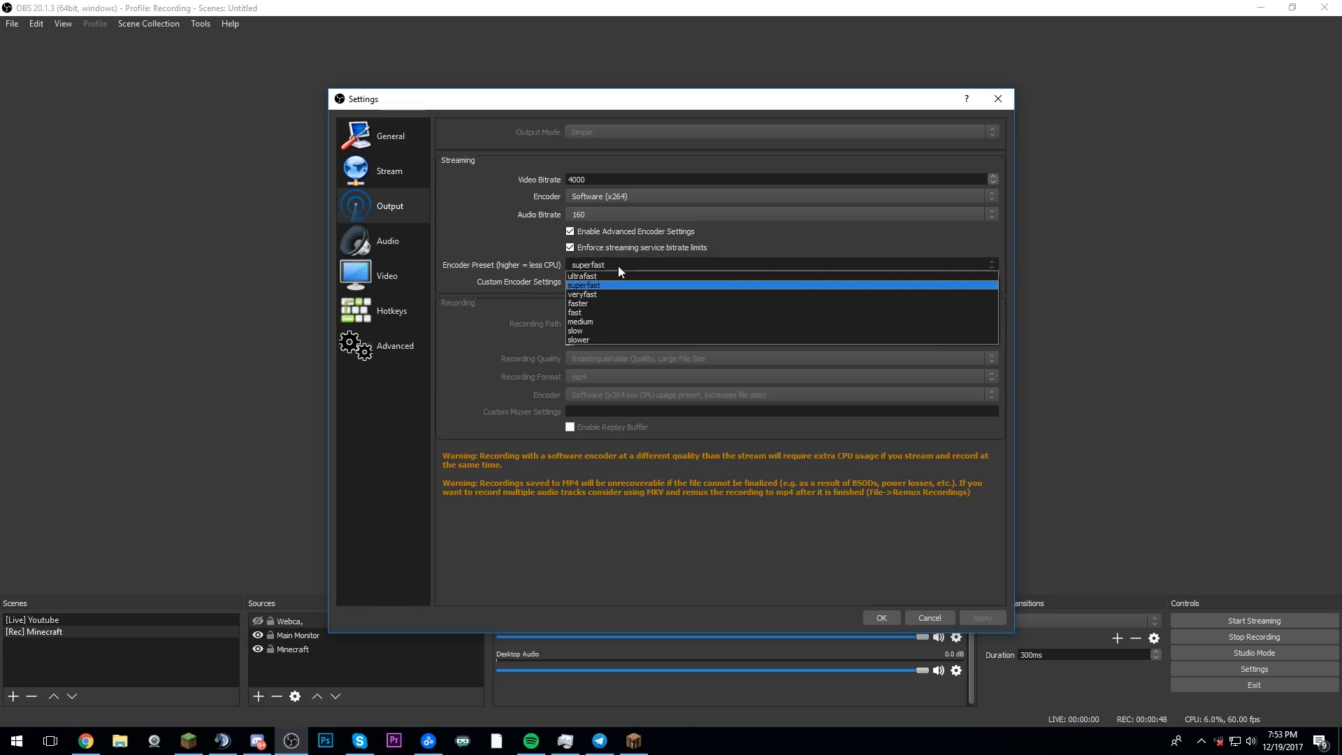
{"action": "left_click", "coordinate": [584, 285]}
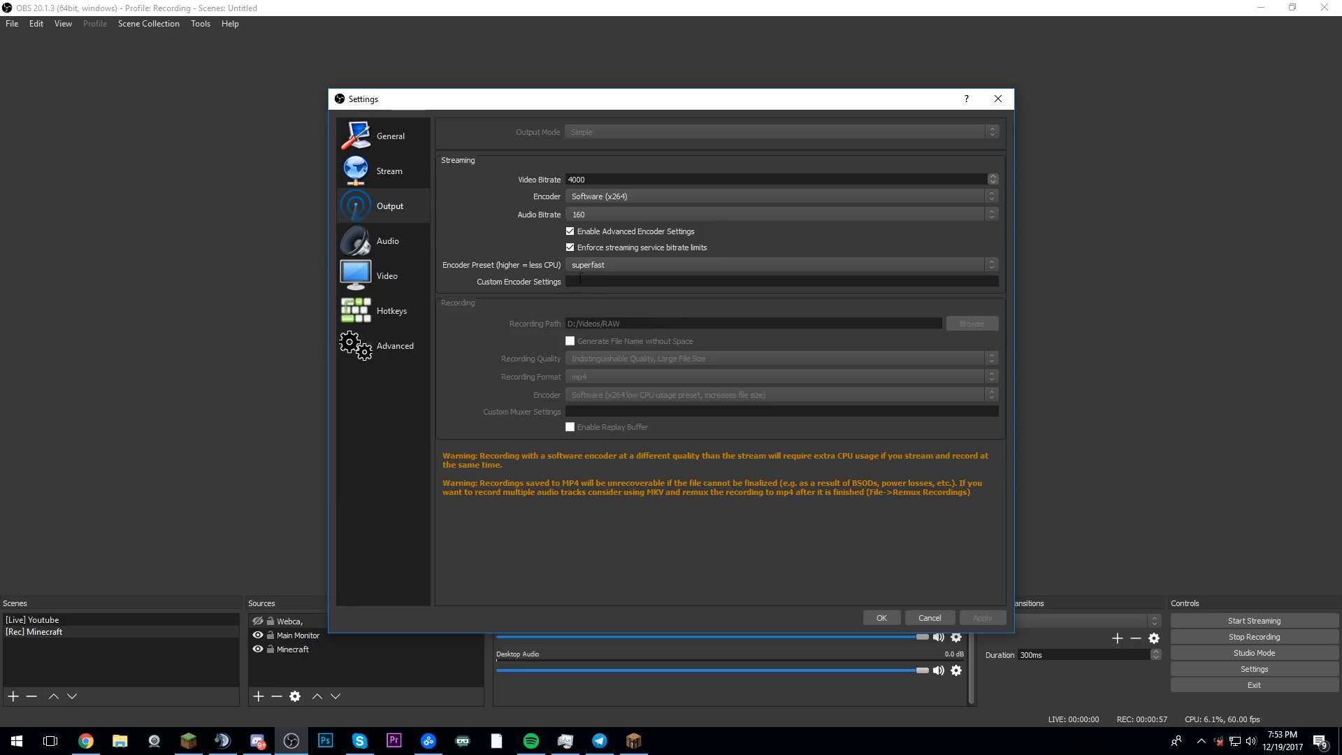
{"action": "mouse_move", "coordinate": [445, 280]}
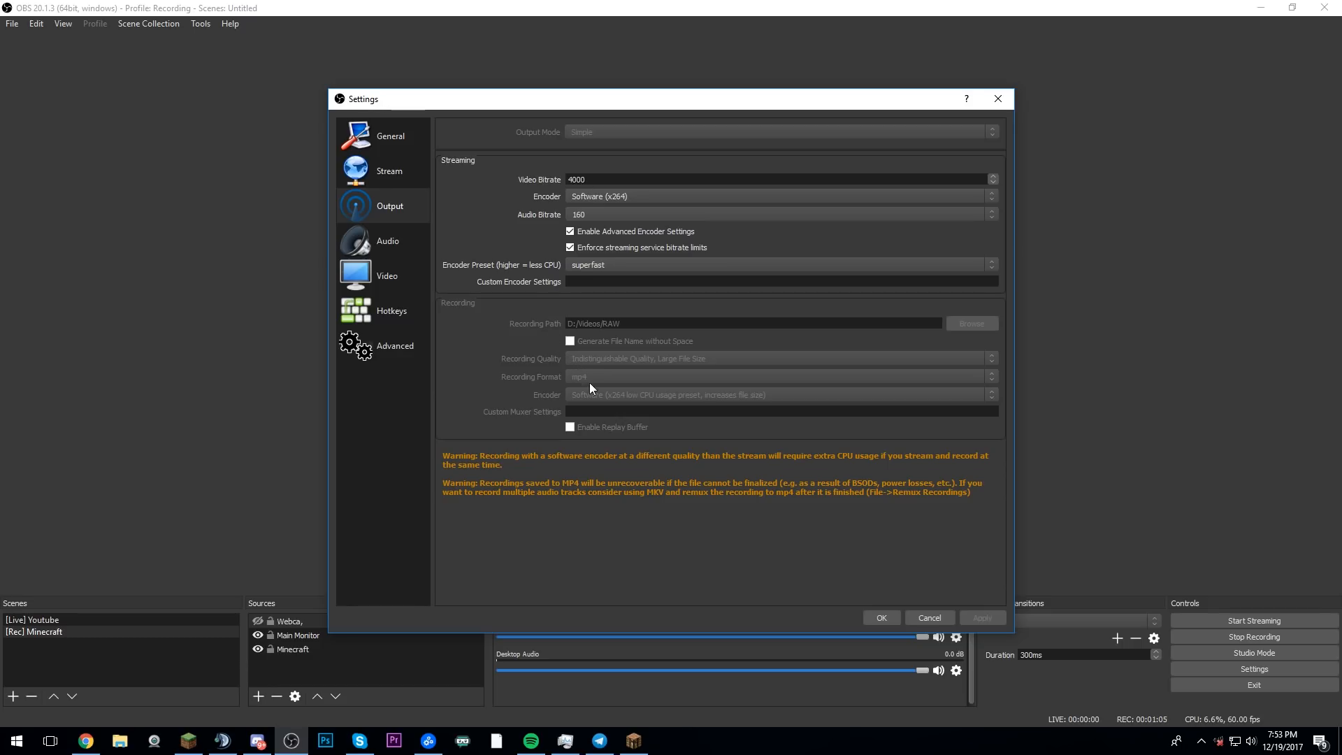
{"action": "mouse_move", "coordinate": [613, 372]}
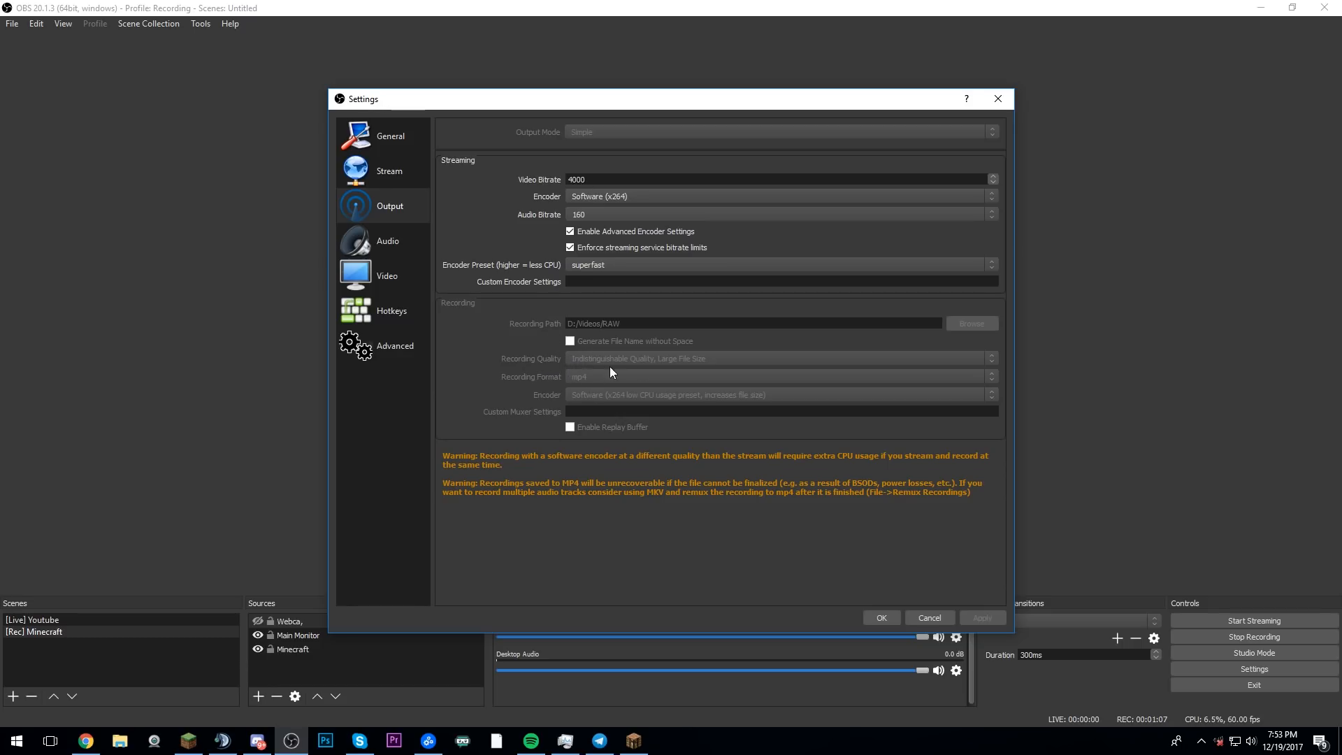
{"action": "mouse_move", "coordinate": [681, 368]}
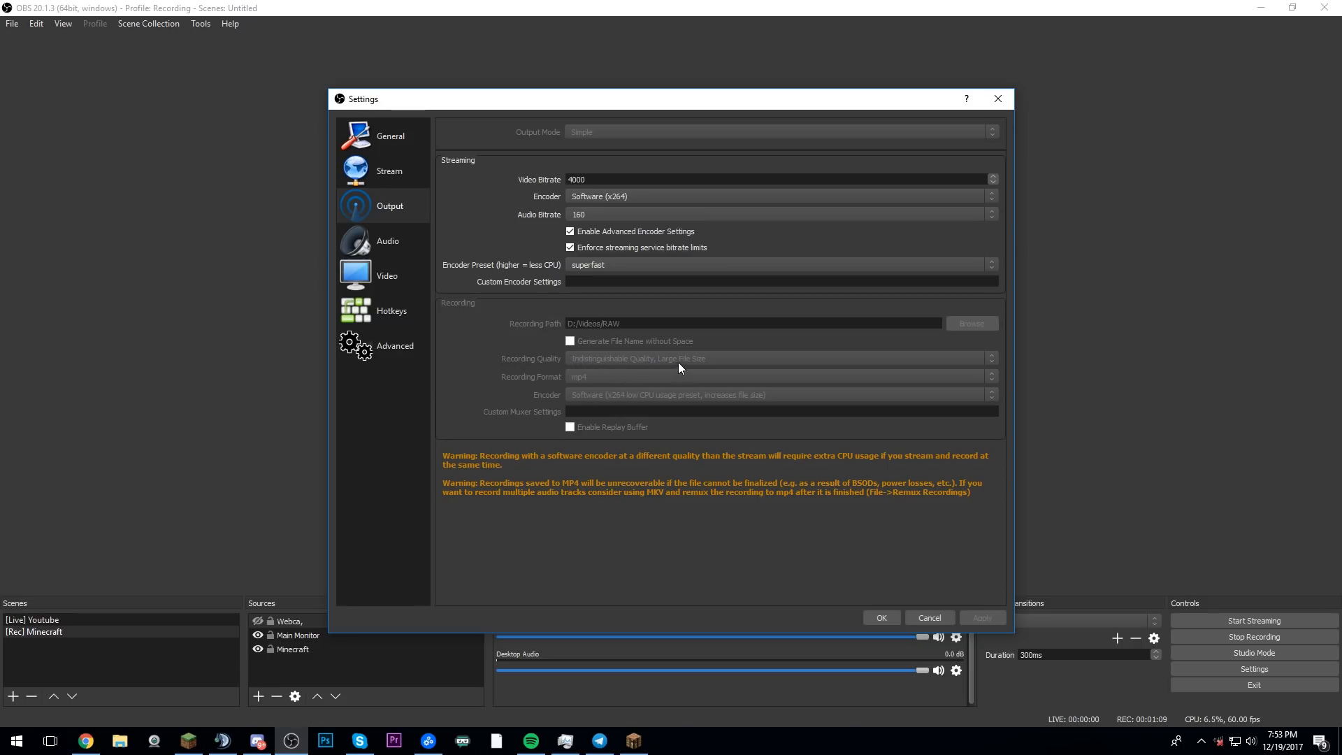
{"action": "mouse_move", "coordinate": [590, 386]}
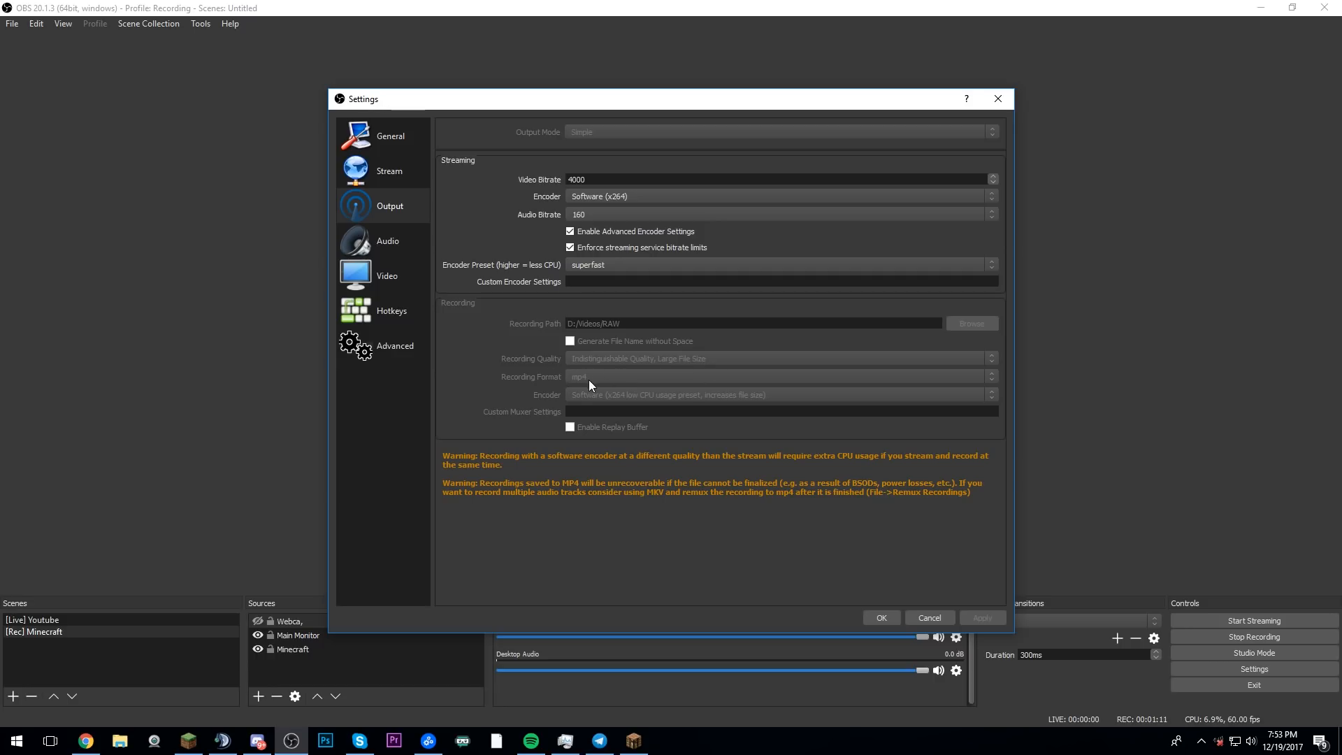
{"action": "mouse_move", "coordinate": [574, 408]}
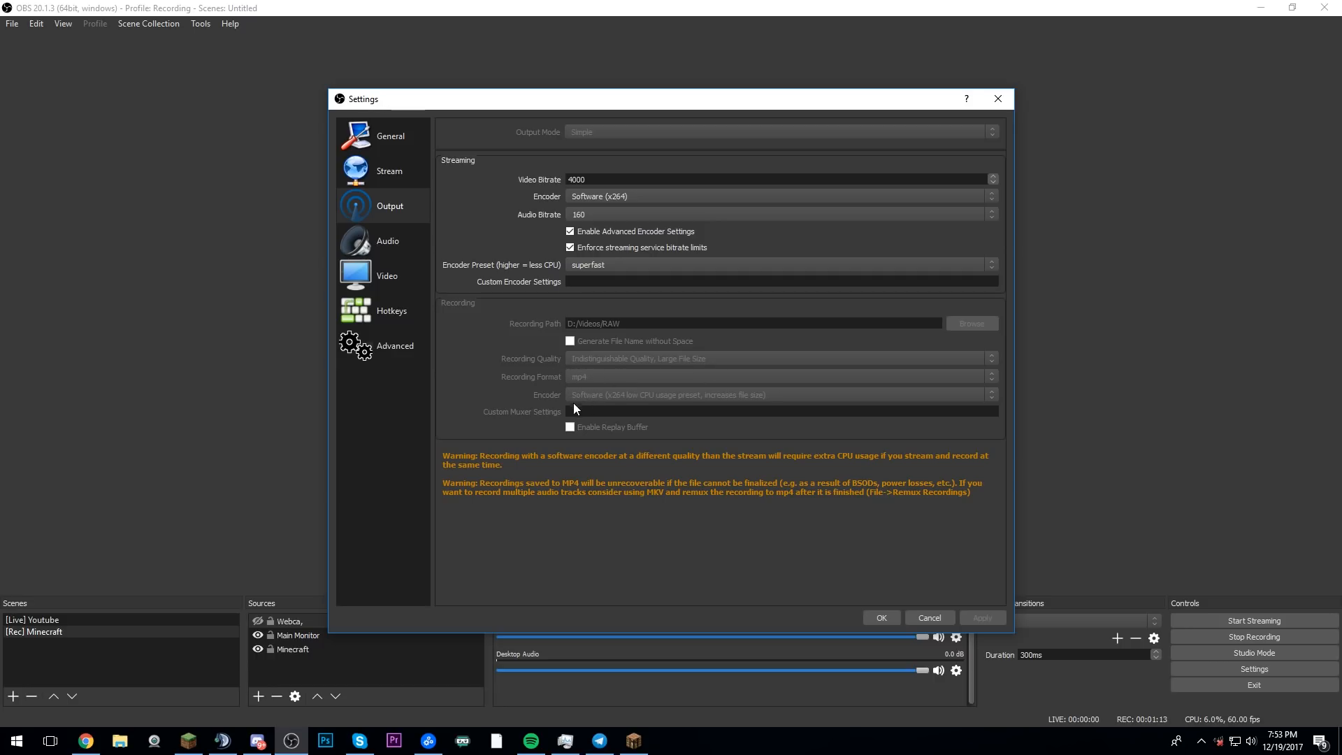
{"action": "mouse_move", "coordinate": [629, 403]}
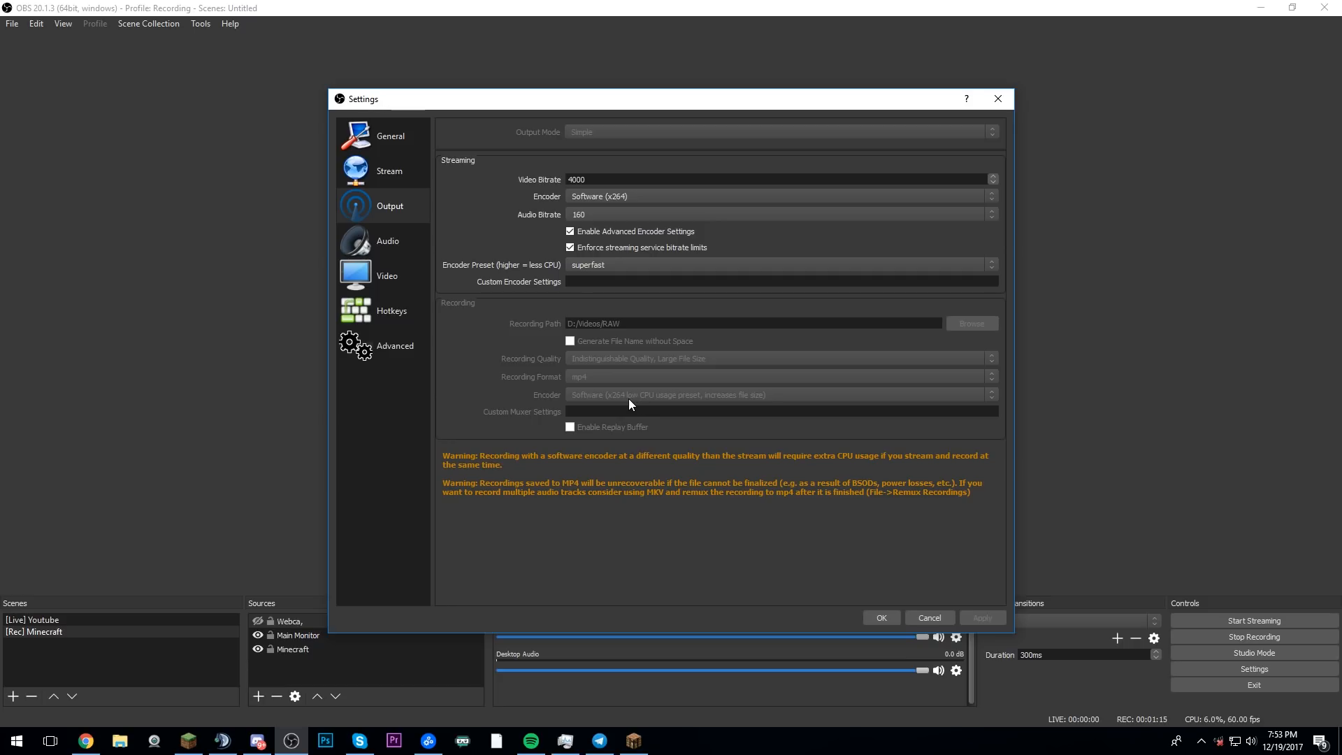
{"action": "mouse_move", "coordinate": [685, 405]}
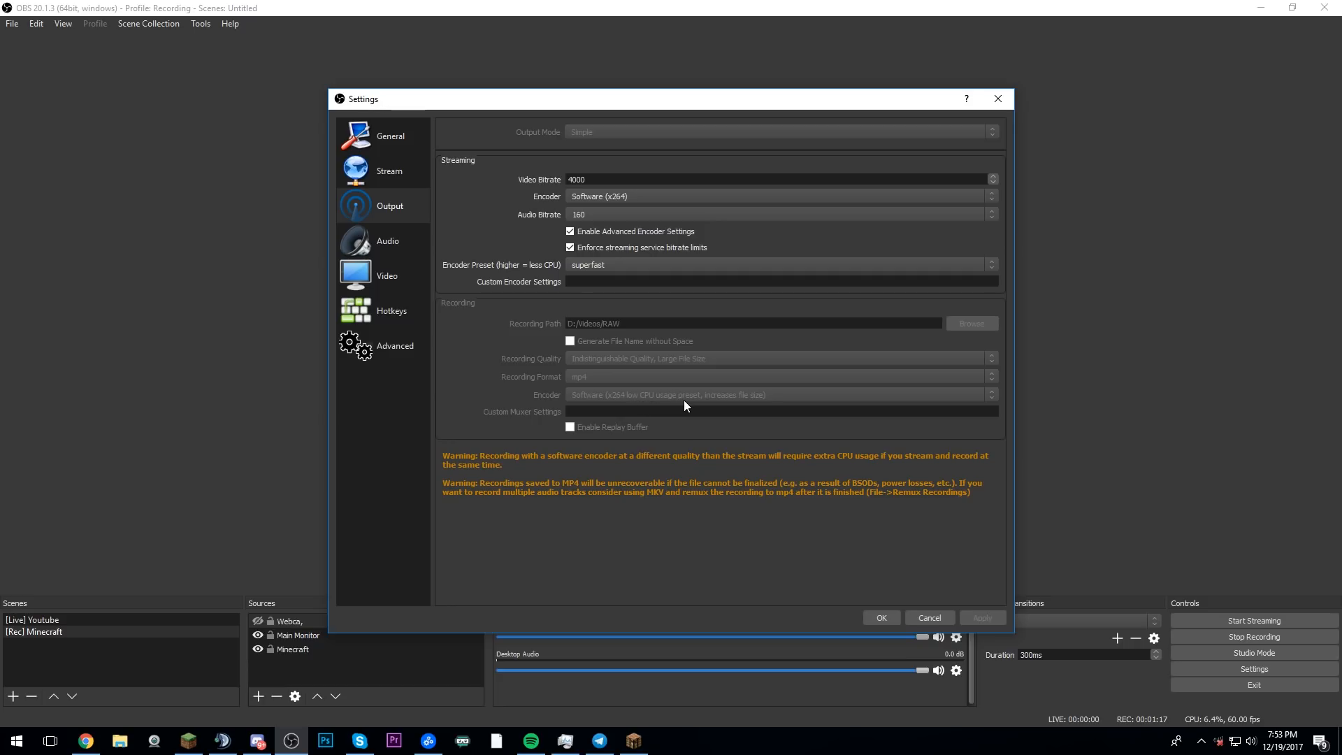
{"action": "mouse_move", "coordinate": [556, 447]}
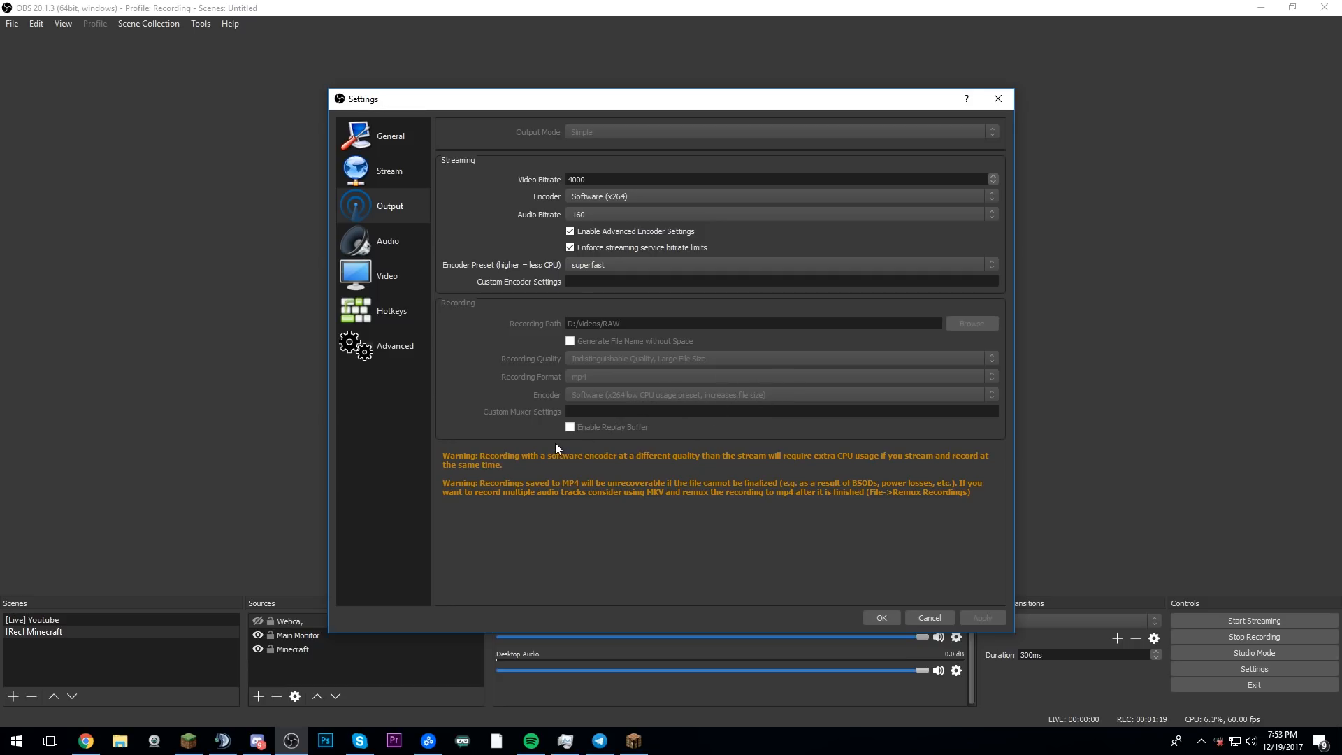
{"action": "left_click", "coordinate": [387, 240]}
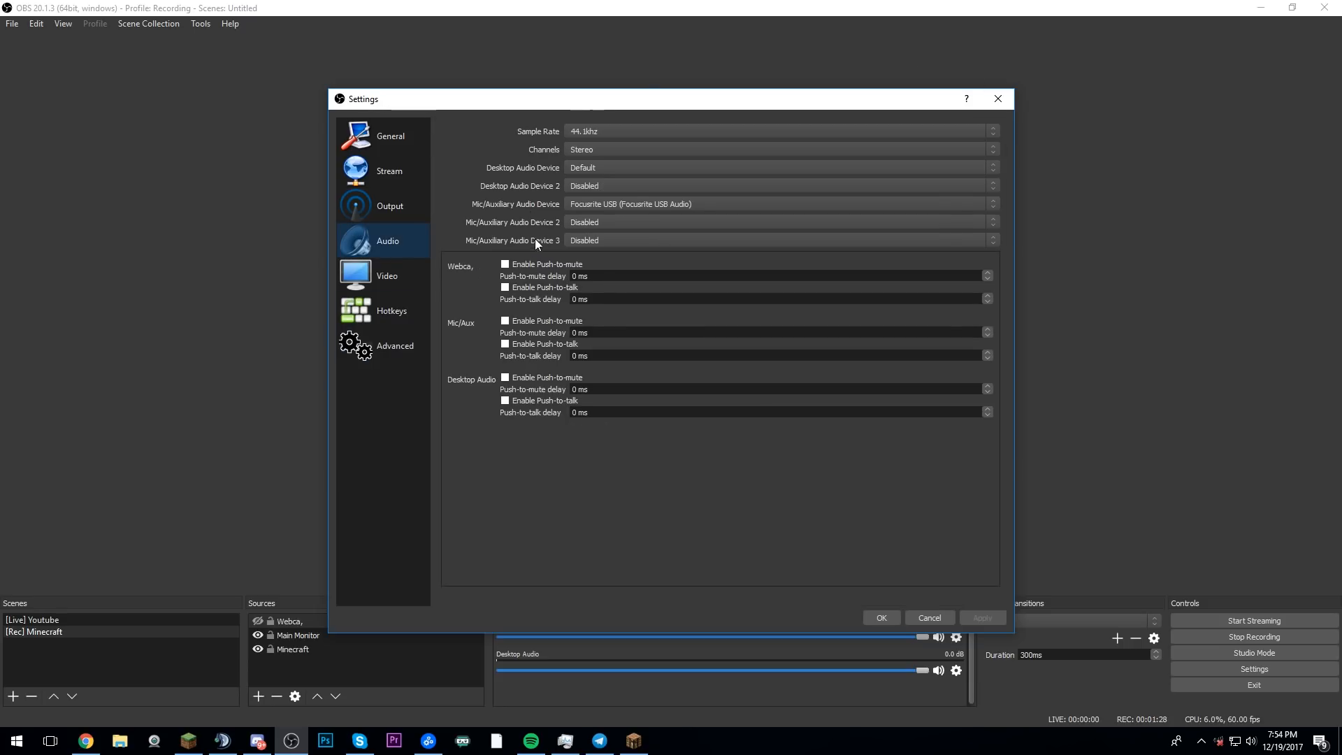
{"action": "mouse_move", "coordinate": [551, 148]}
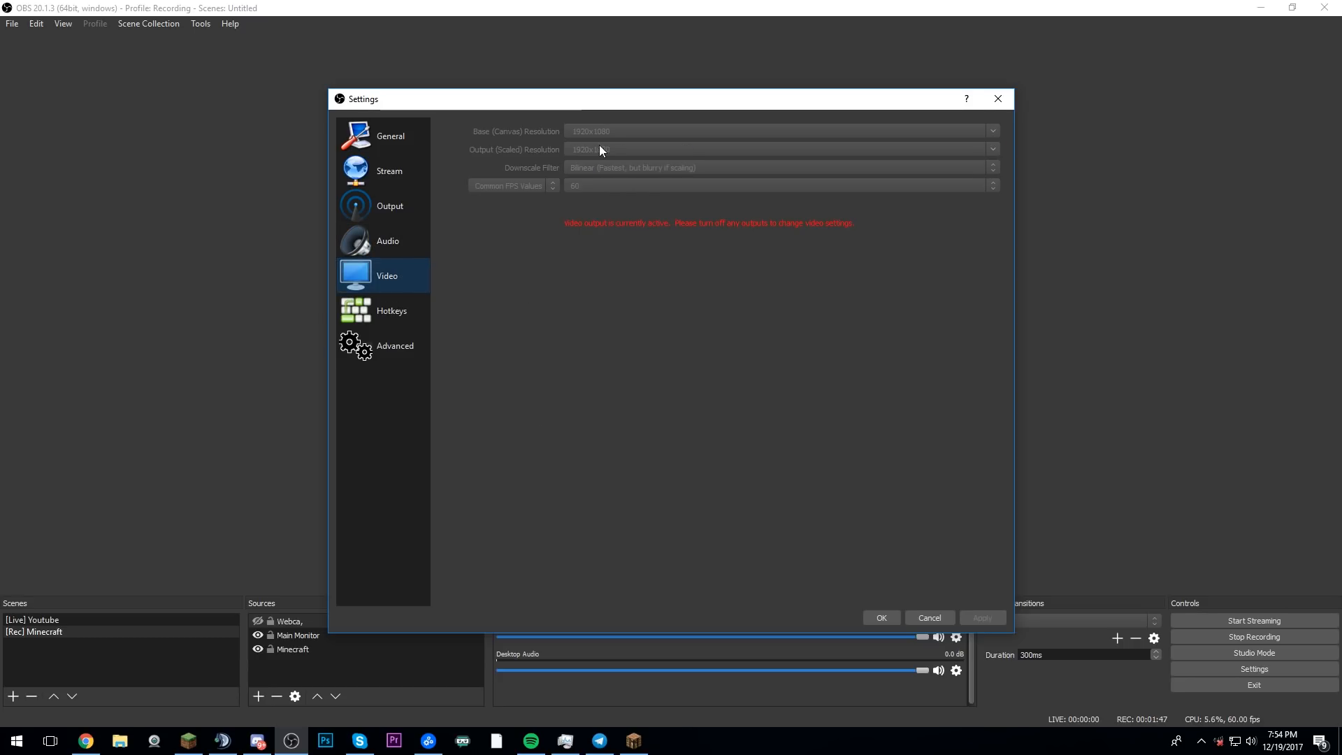
{"action": "mouse_move", "coordinate": [647, 174]}
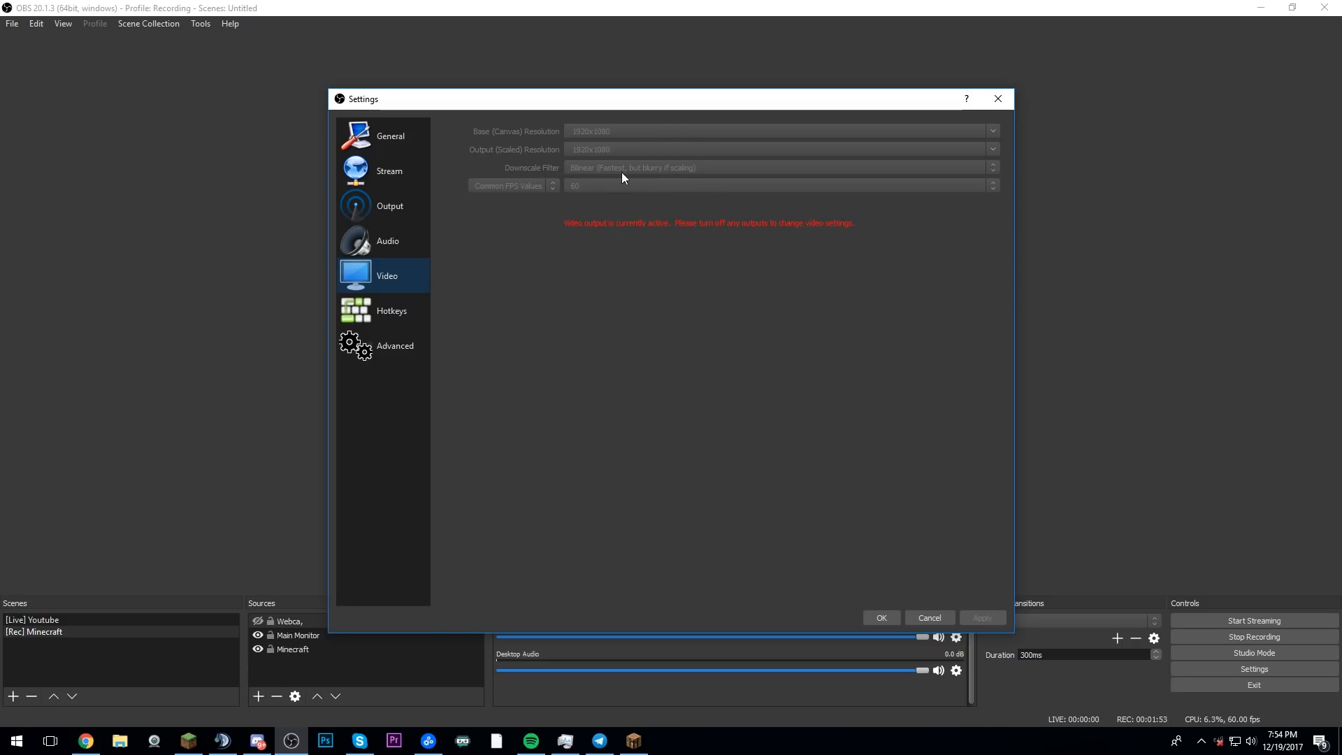
{"action": "mouse_move", "coordinate": [477, 204]}
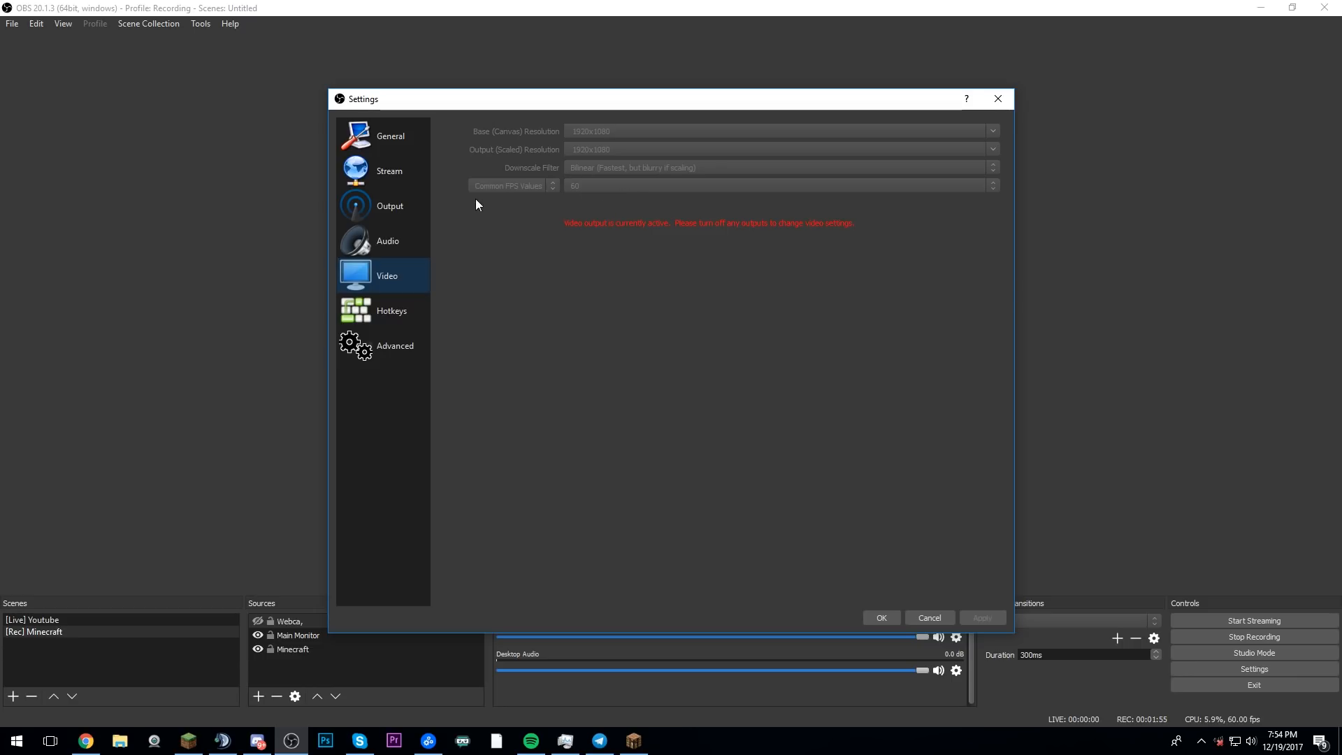
{"action": "mouse_move", "coordinate": [506, 166]}
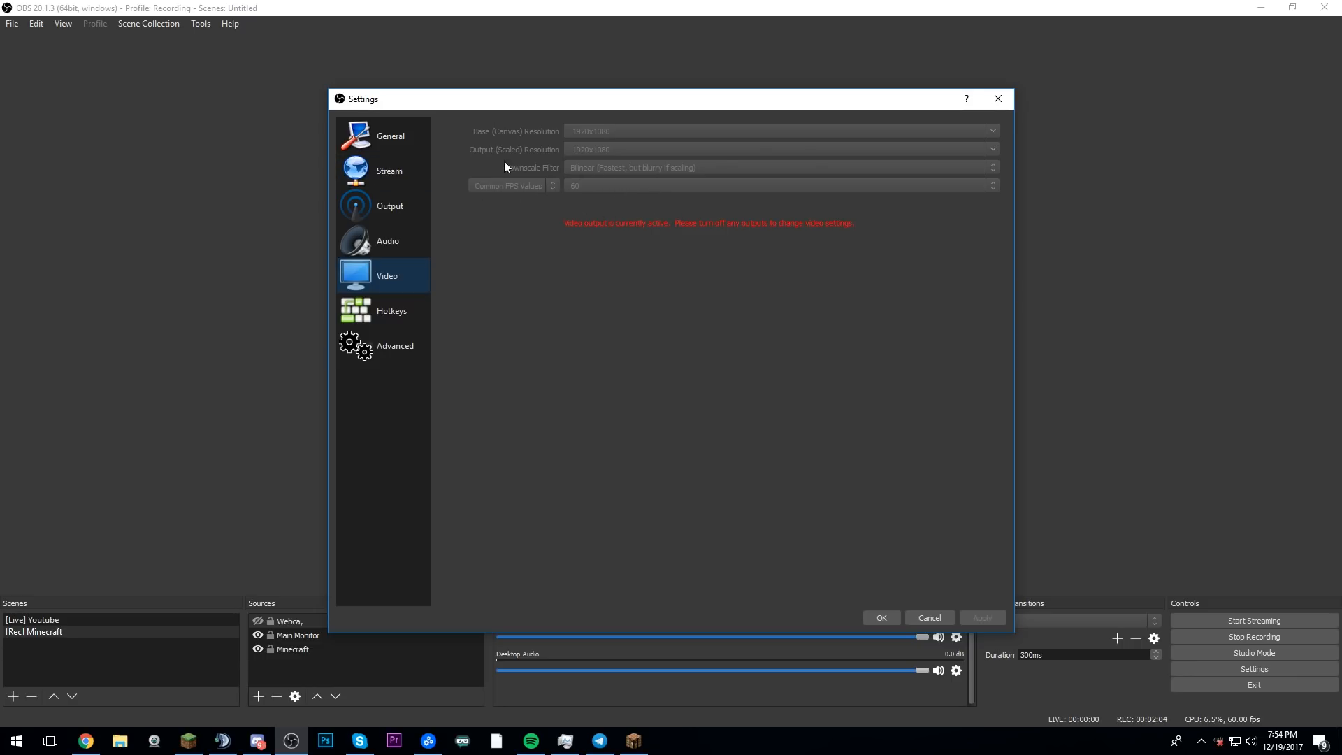
{"action": "mouse_move", "coordinate": [557, 193]}
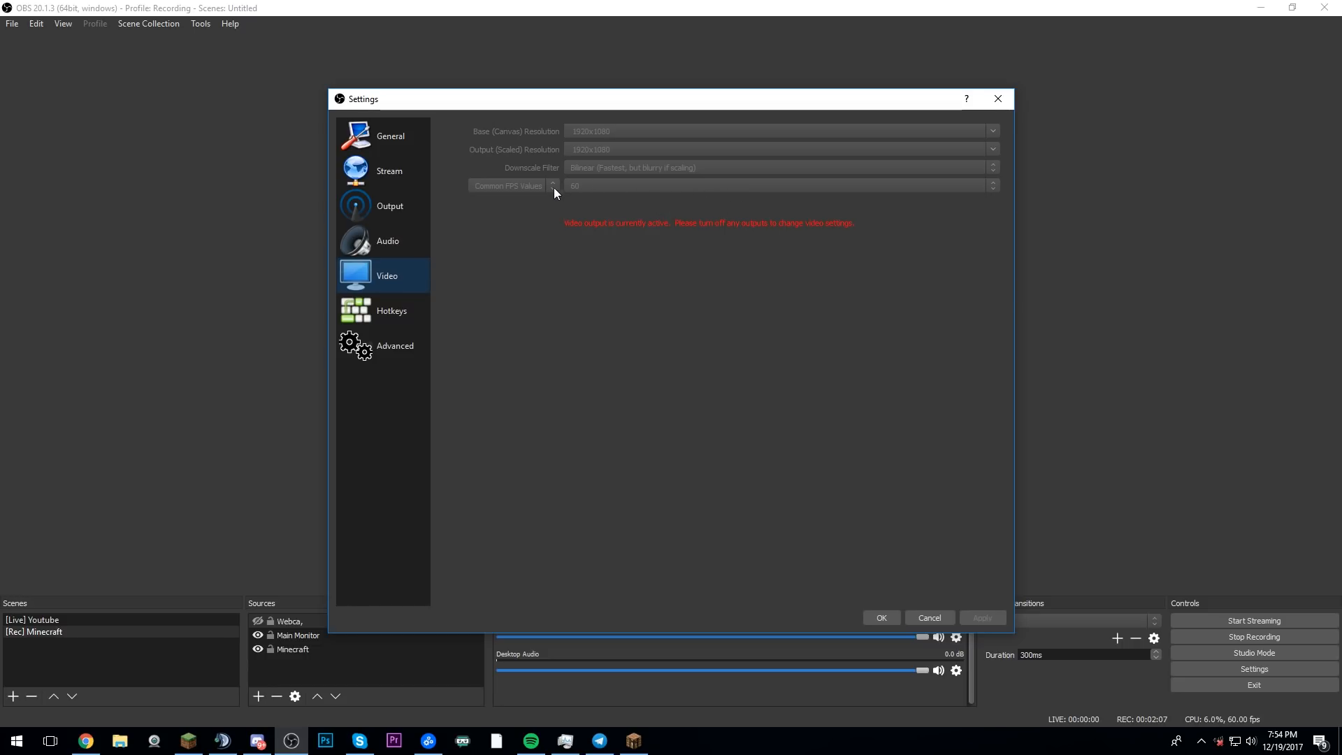
{"action": "mouse_move", "coordinate": [578, 207]}
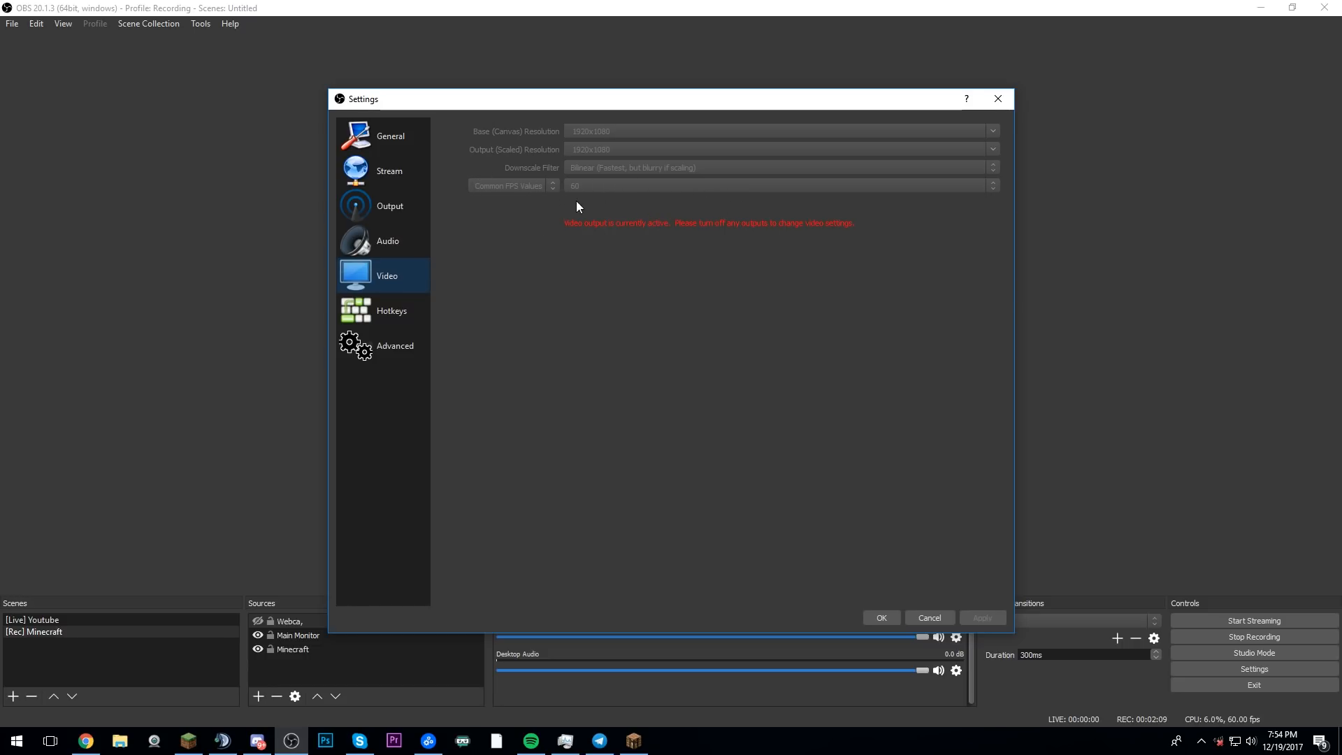
- Show the Advanced page with Normal process priority and 10-second auto-reconnect
{"action": "left_click", "coordinate": [394, 346]}
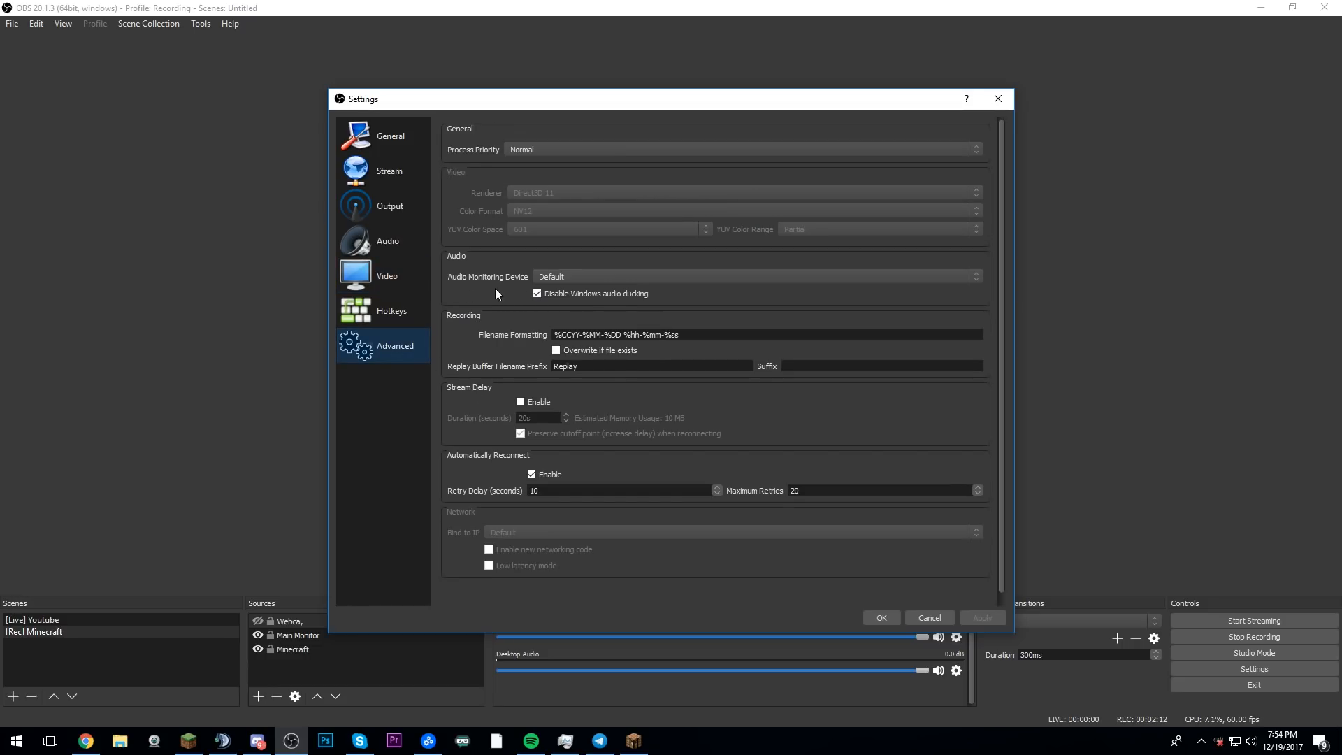
{"action": "mouse_move", "coordinate": [500, 229]}
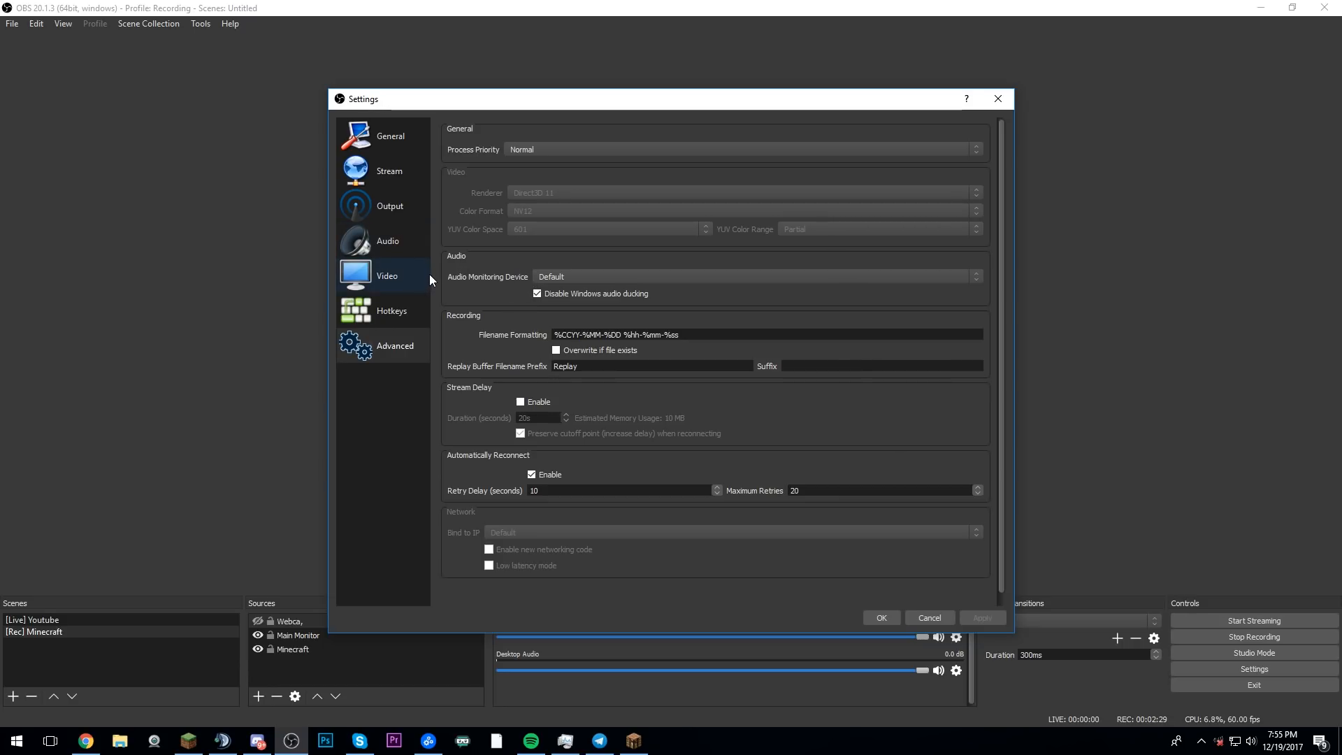
{"action": "mouse_move", "coordinate": [372, 241]}
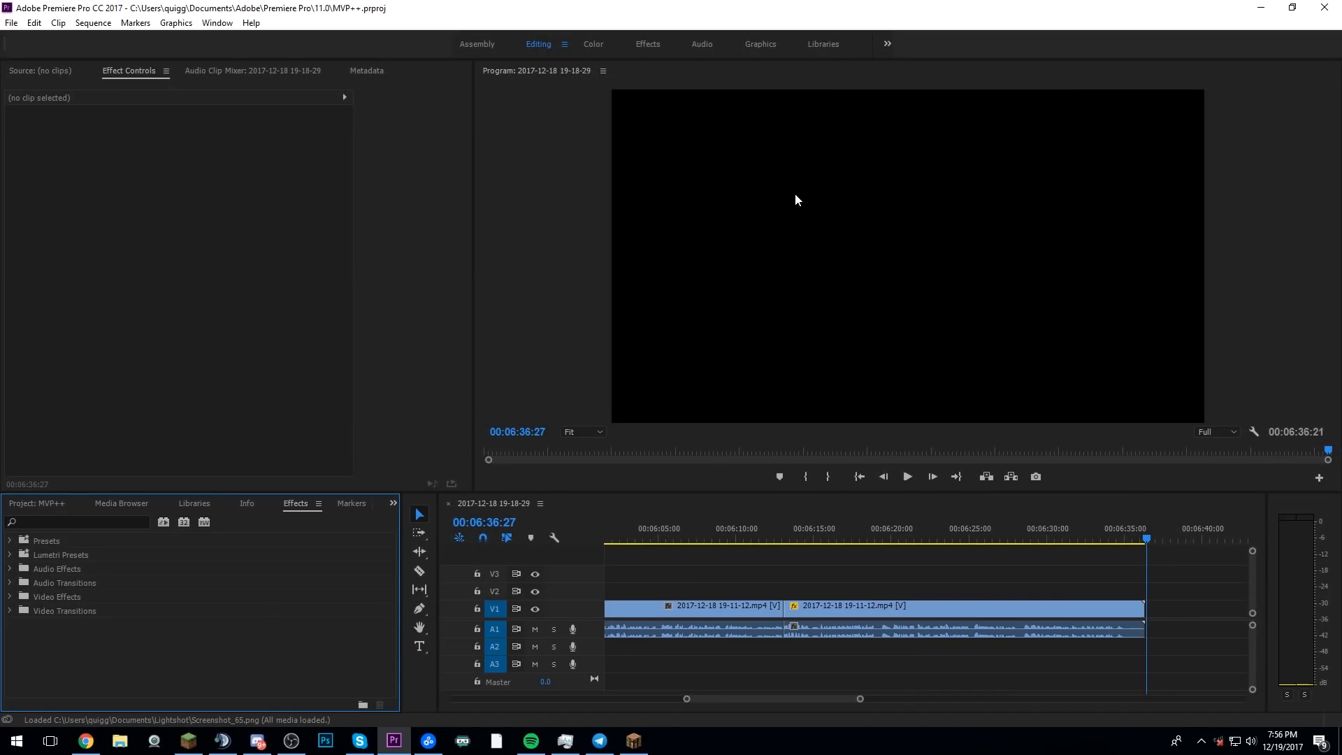
{"action": "mouse_move", "coordinate": [805, 377]}
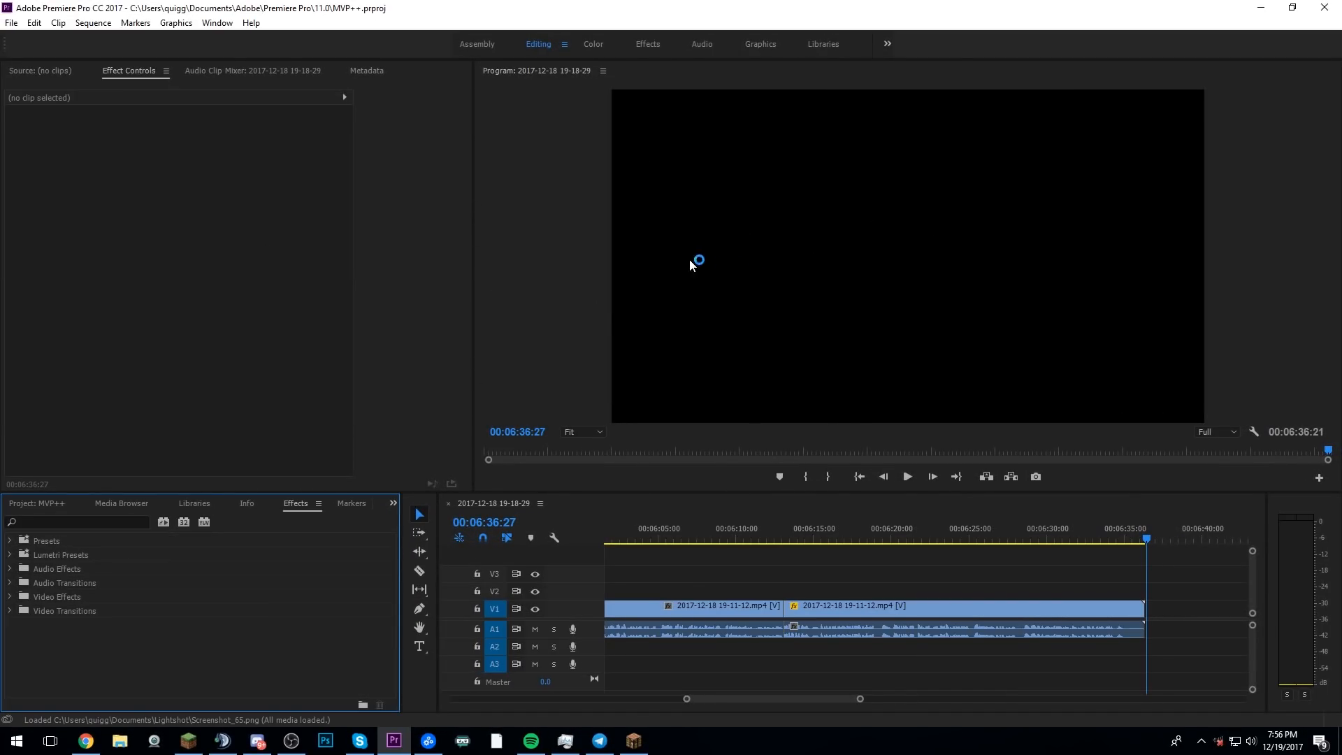
{"action": "mouse_move", "coordinate": [269, 86]}
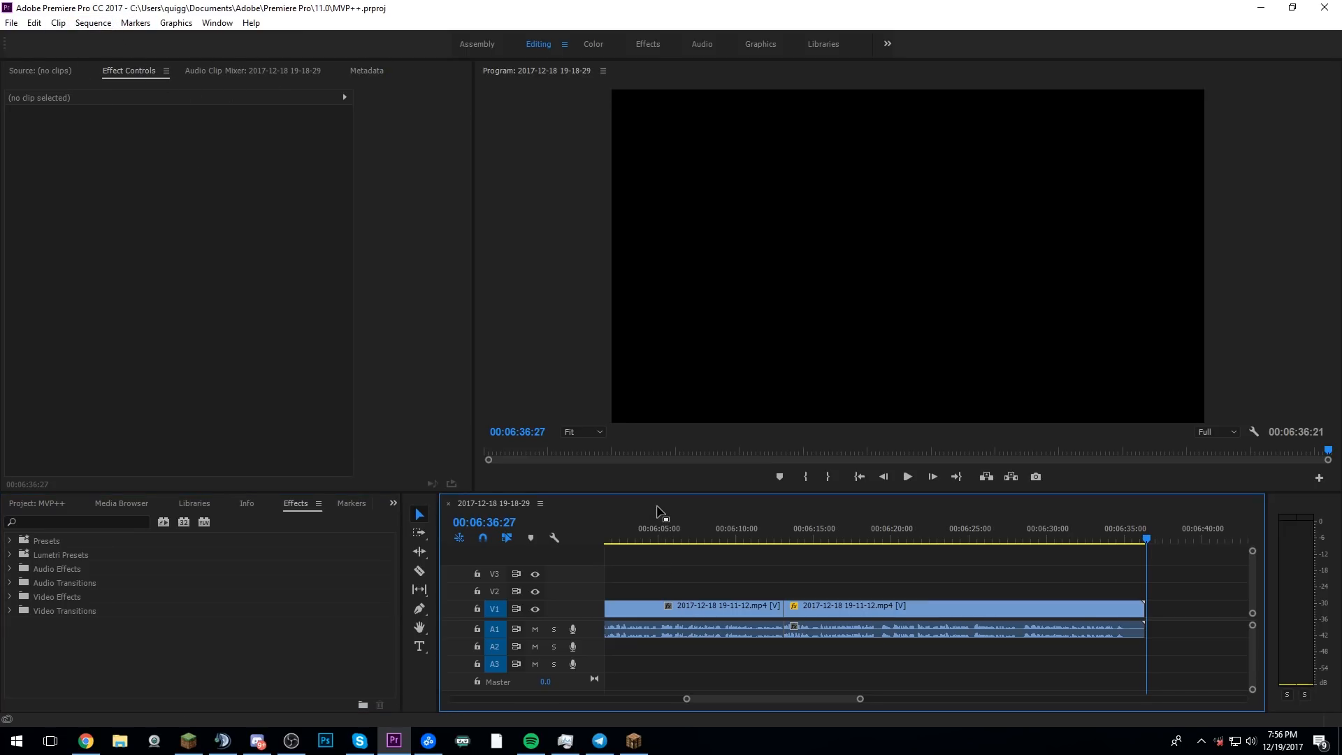
- Make the two-clip sequence active in the Timeline so it can be exported
{"action": "left_click", "coordinate": [11, 22]}
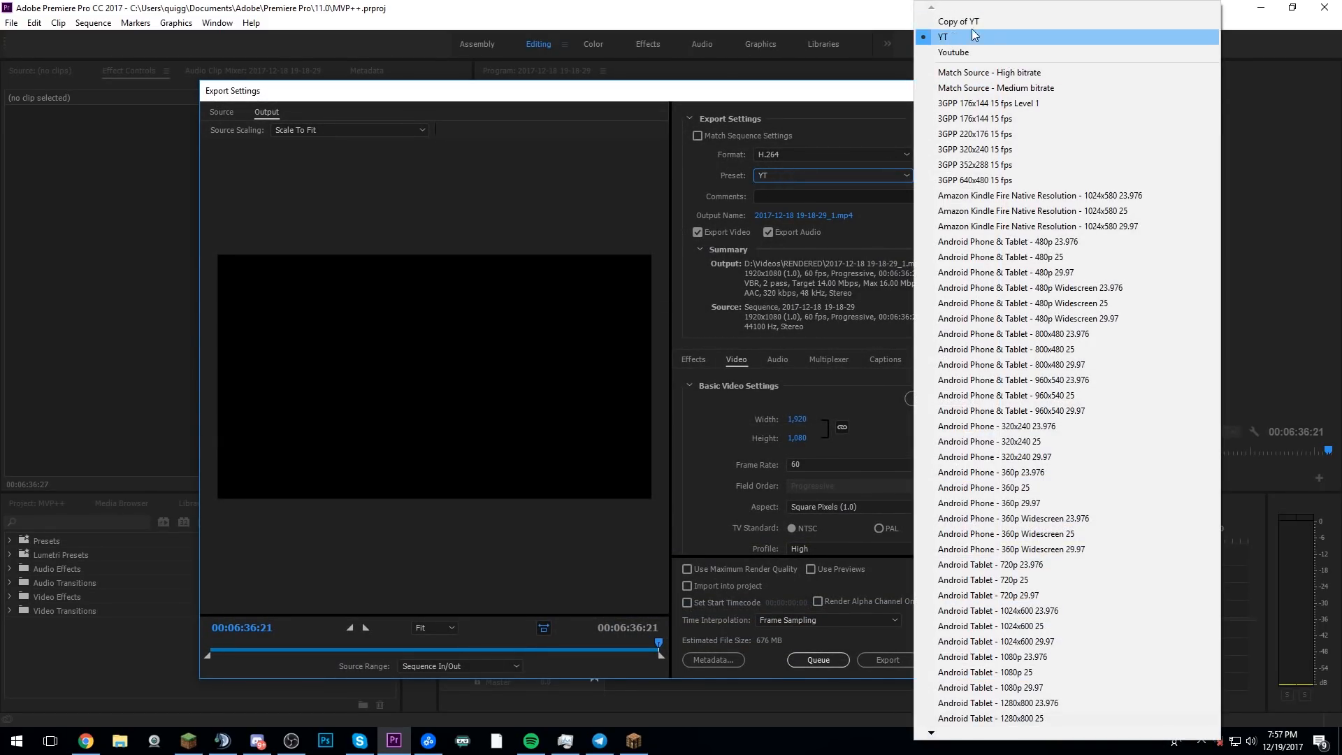
- Apply the YT H.264 export preset and bring up the Video export settings
{"action": "left_click", "coordinate": [945, 36]}
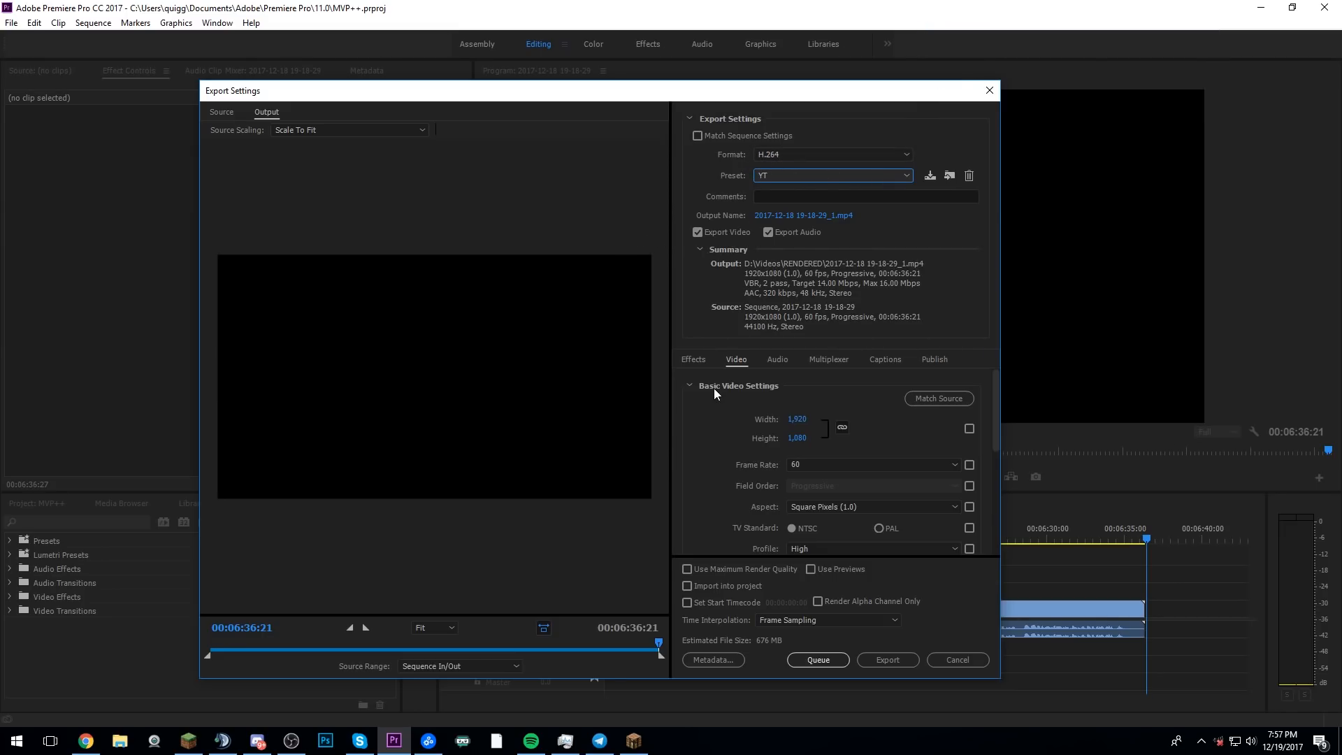
{"action": "left_click", "coordinate": [694, 359]}
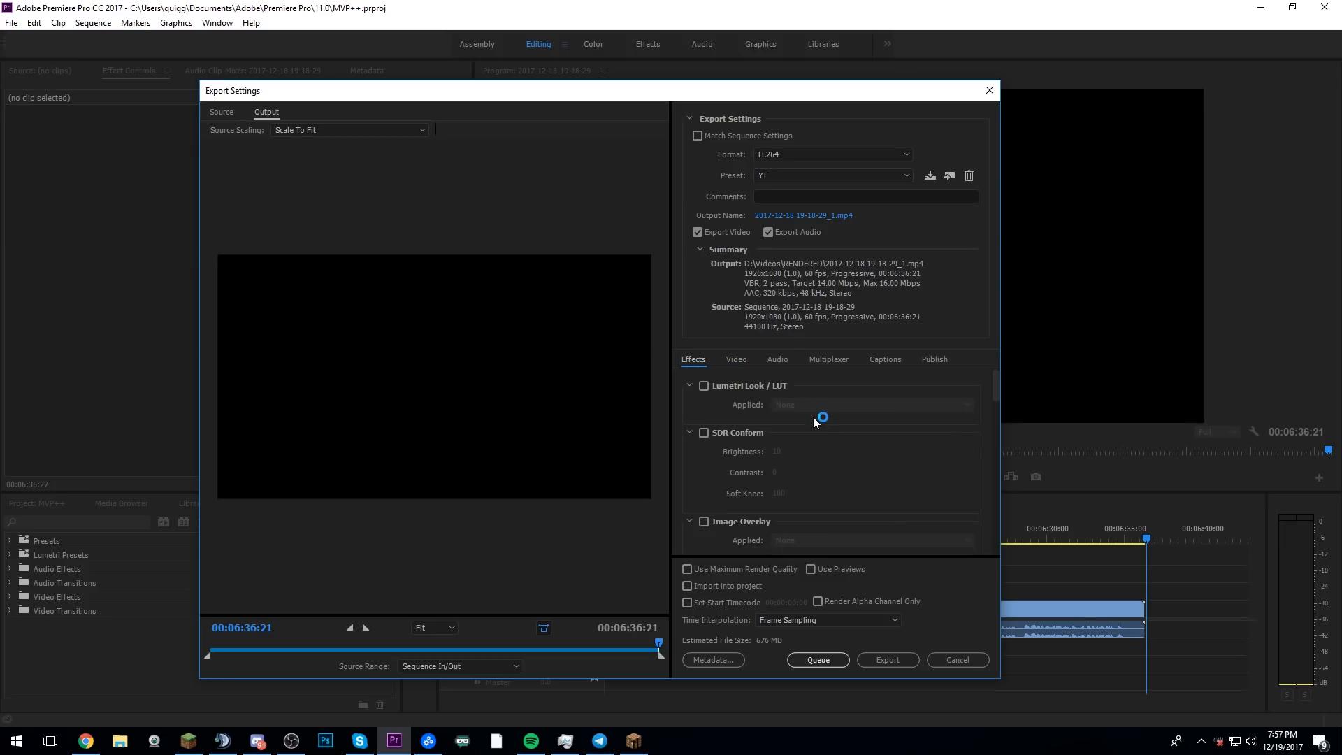
{"action": "scroll", "scroll_direction": "down", "scroll_amount": 3}
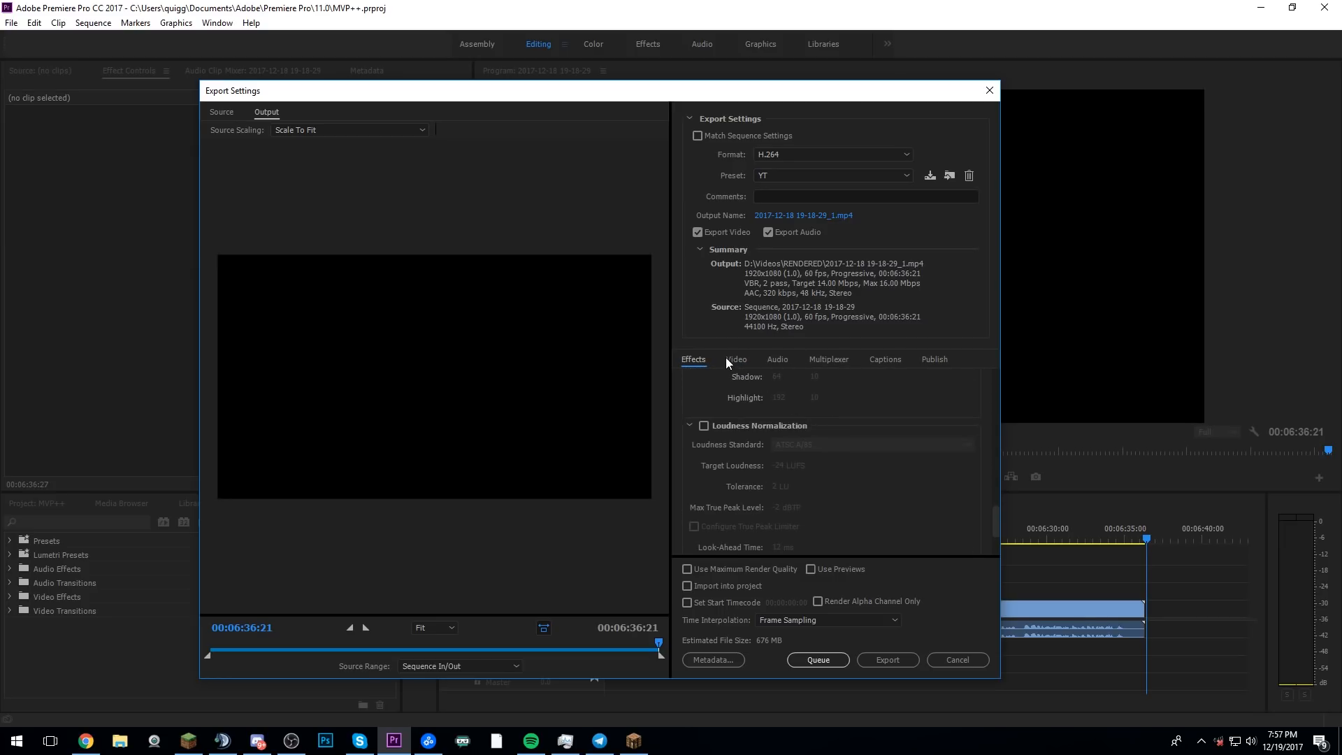
{"action": "left_click", "coordinate": [737, 359]}
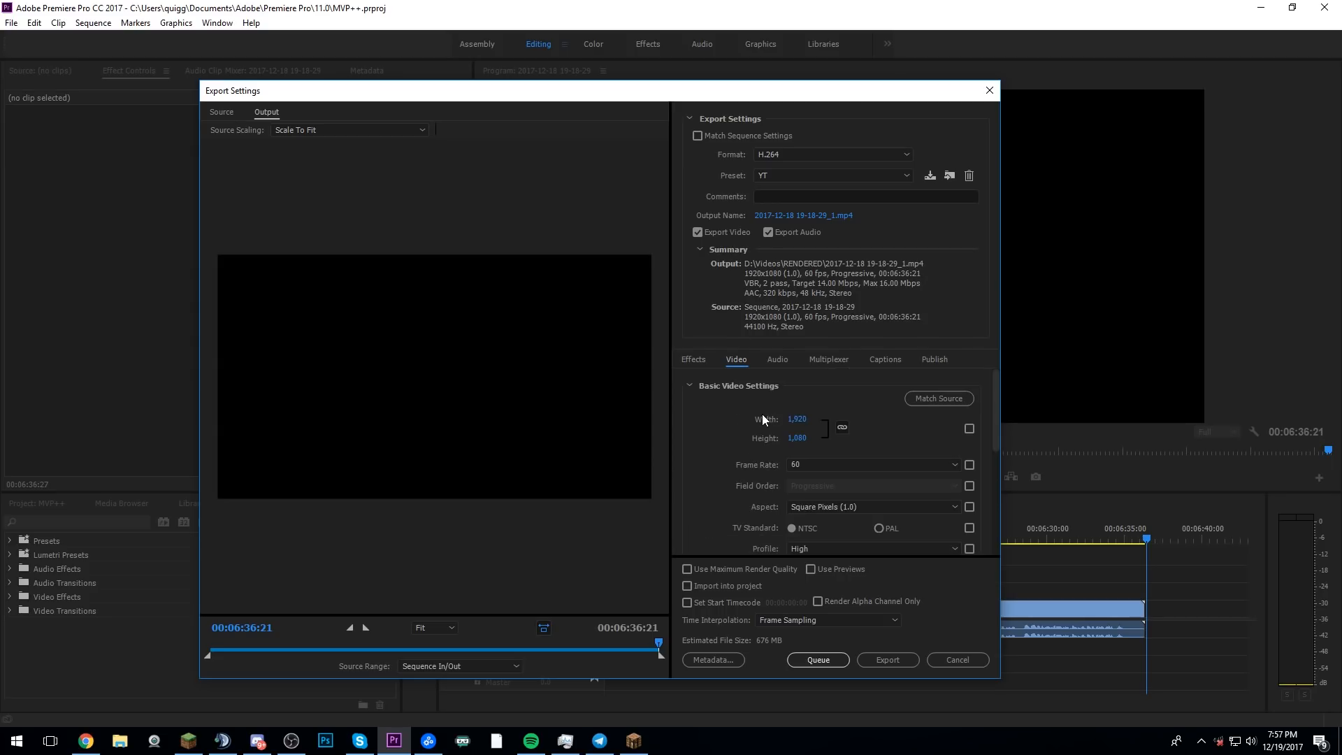
{"action": "scroll", "scroll_direction": "down", "scroll_amount": 3}
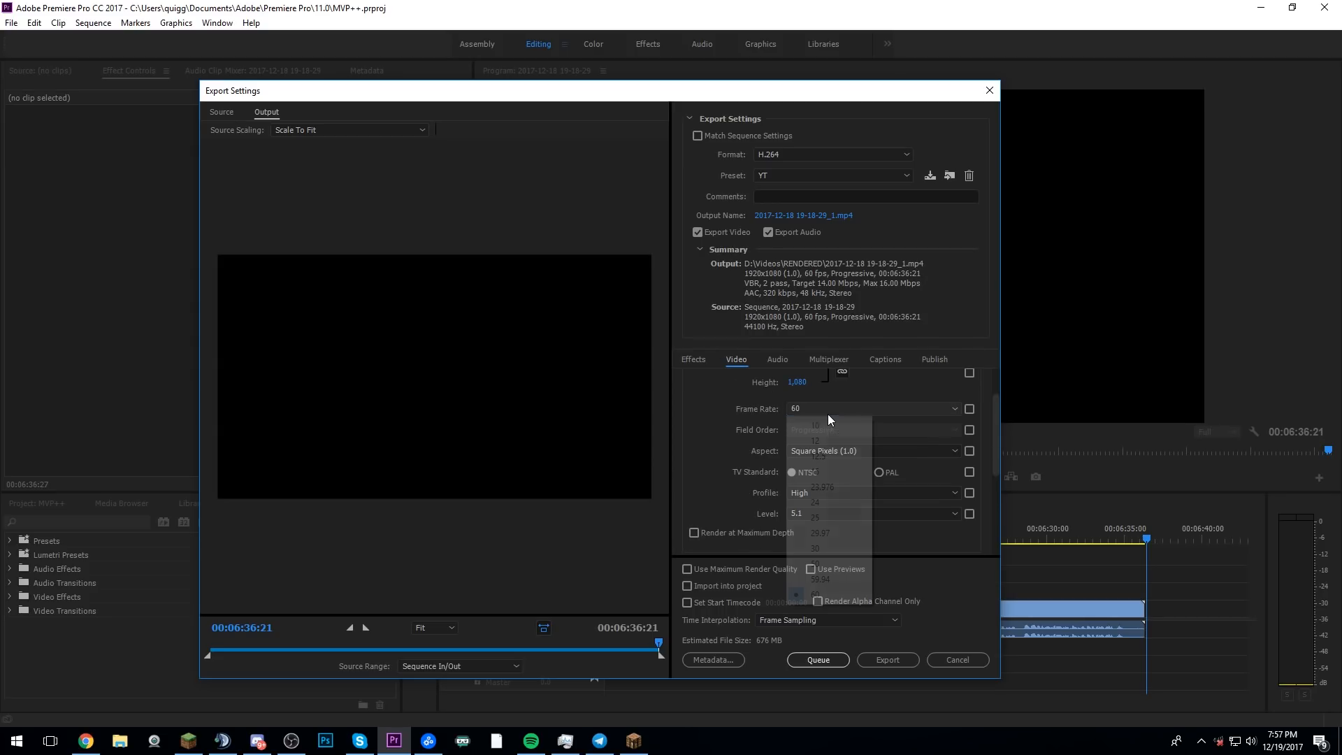
- Confirm 60 fps, square pixels, High profile and VBR 2-pass at 14–16 Mbps
{"action": "left_click", "coordinate": [874, 450]}
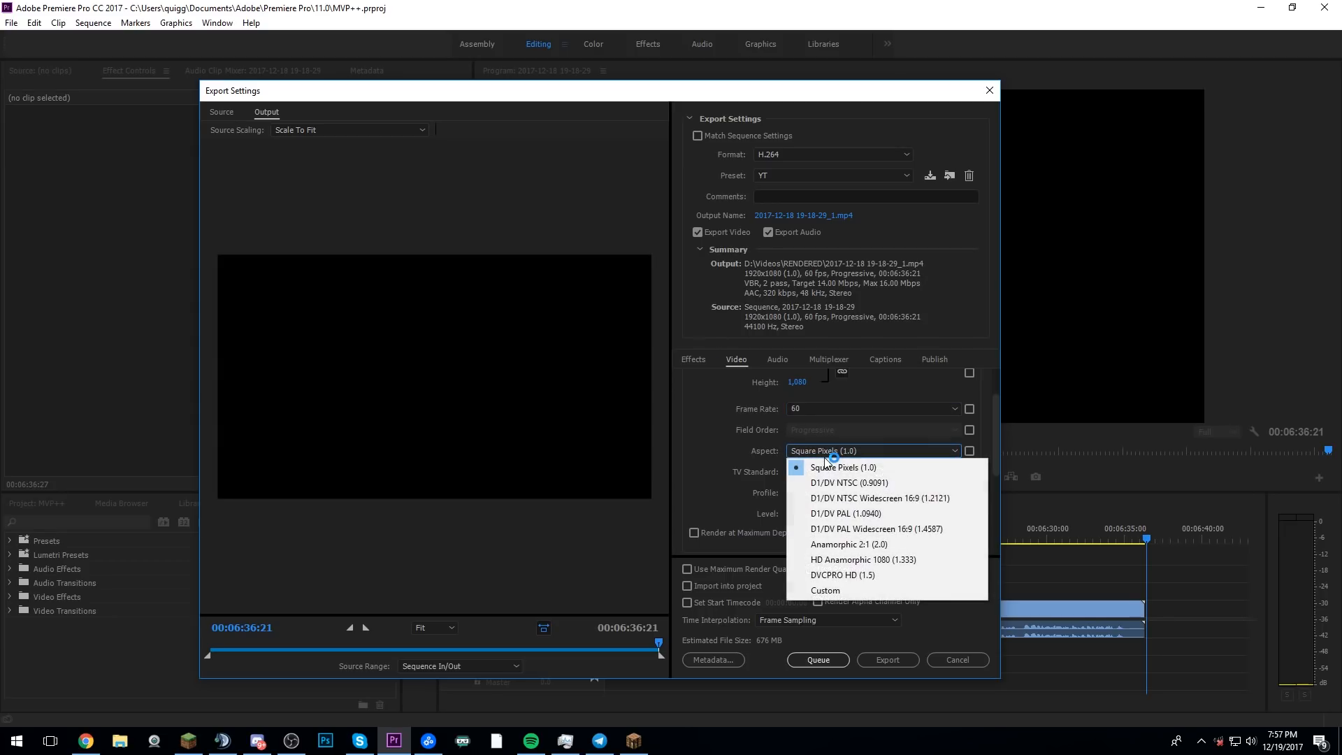
{"action": "left_click", "coordinate": [844, 467]}
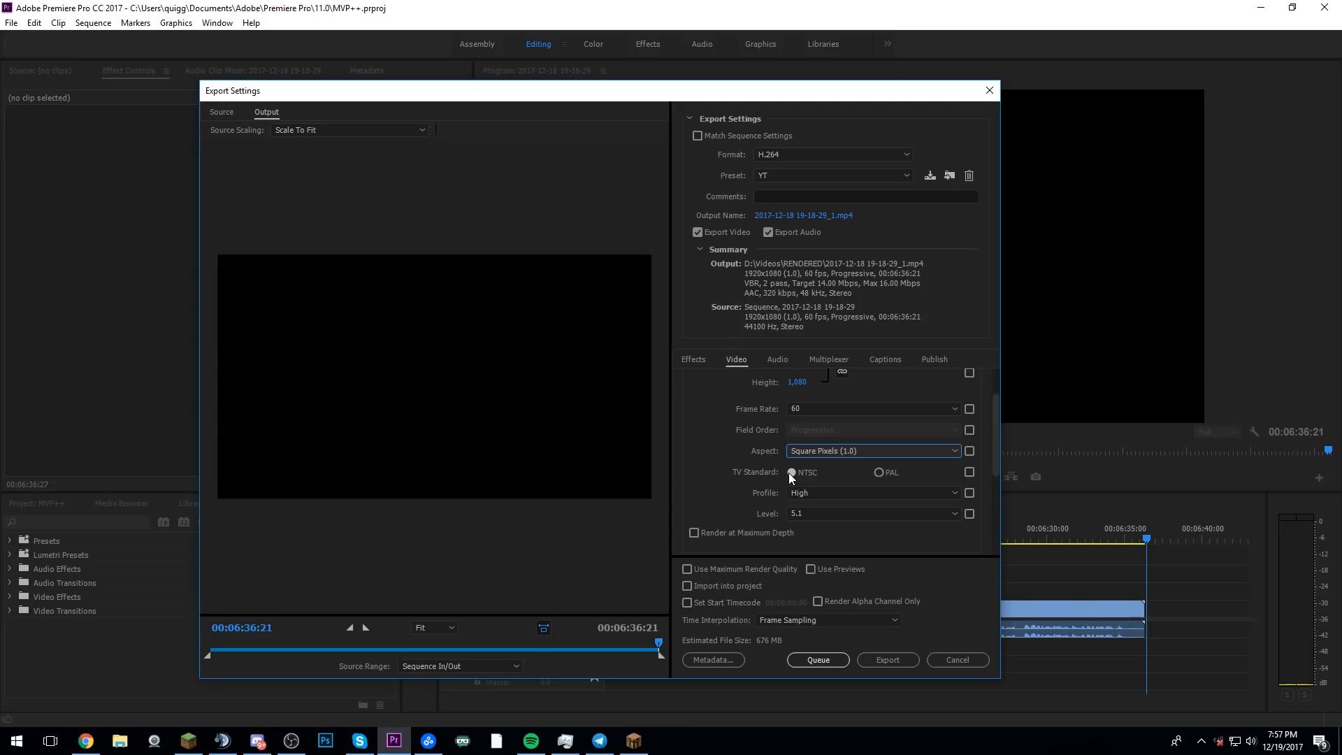
{"action": "mouse_move", "coordinate": [802, 485]}
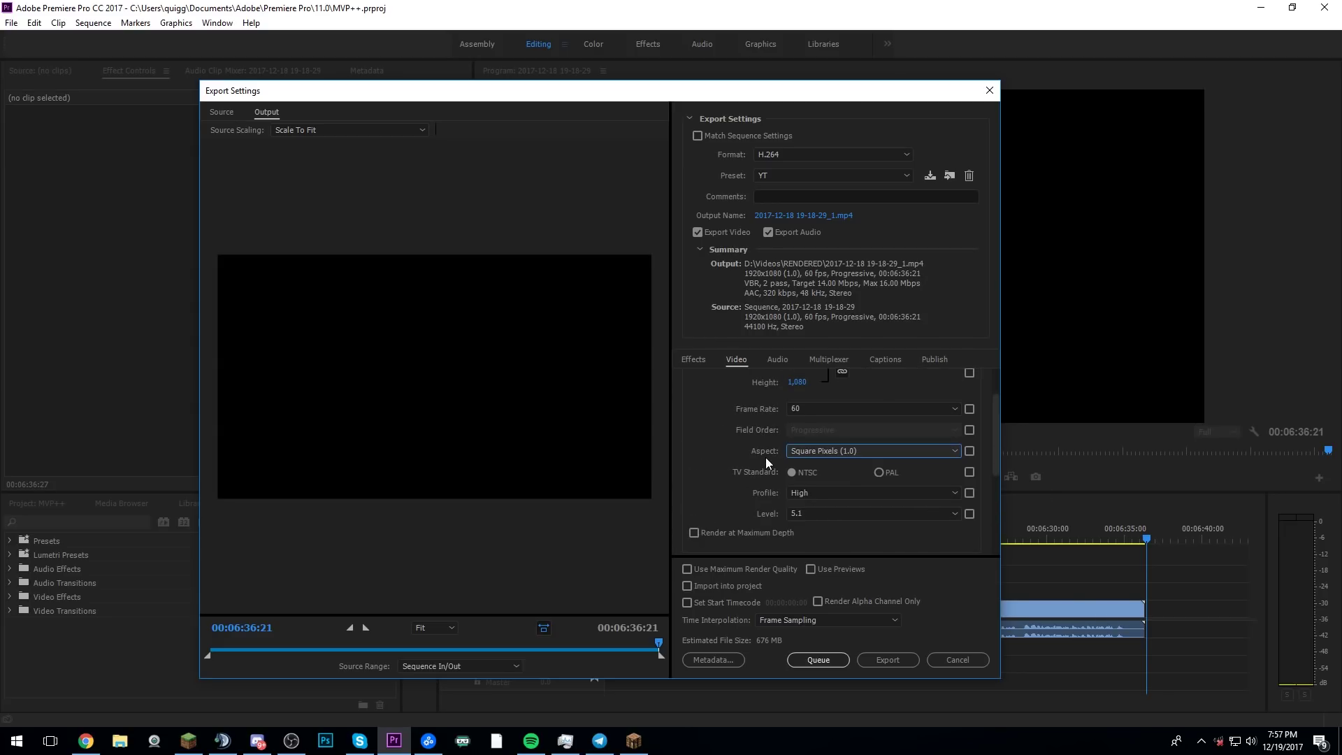
{"action": "scroll", "scroll_direction": "down", "scroll_amount": 3}
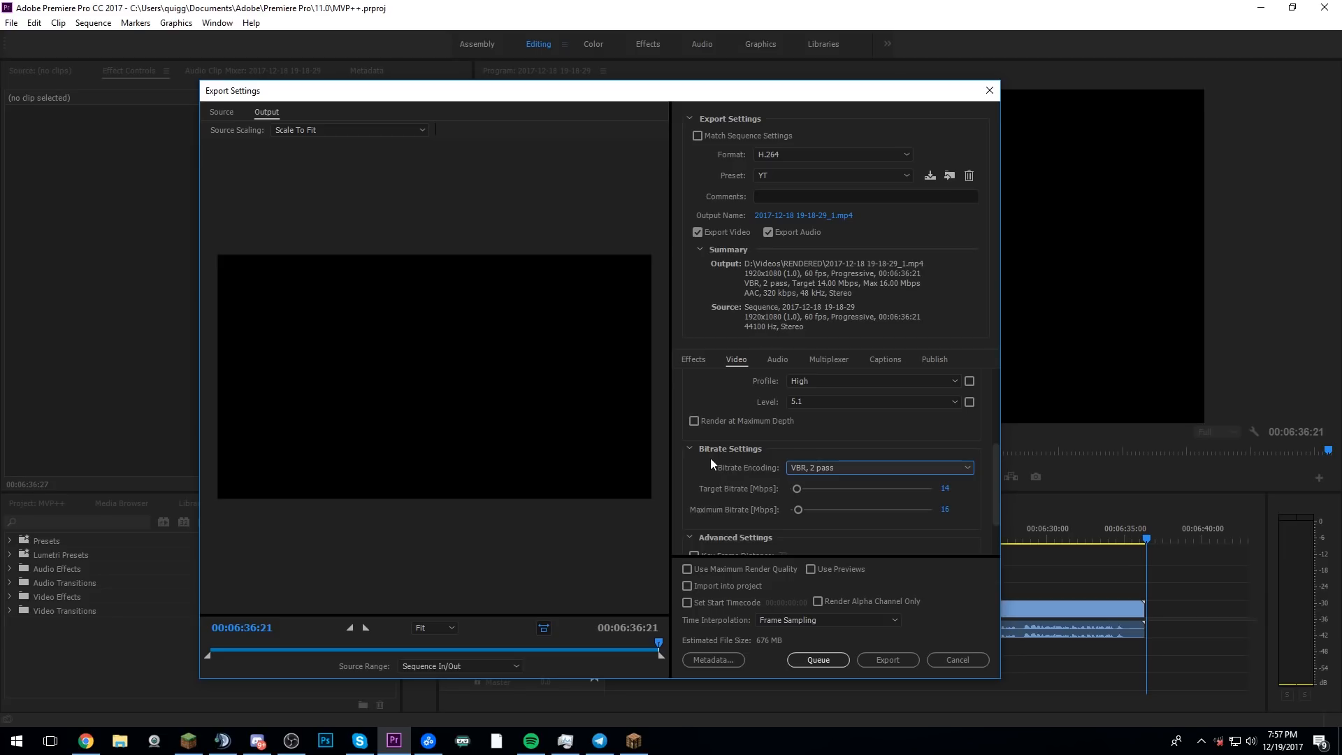
{"action": "scroll", "scroll_direction": "down", "scroll_amount": 3}
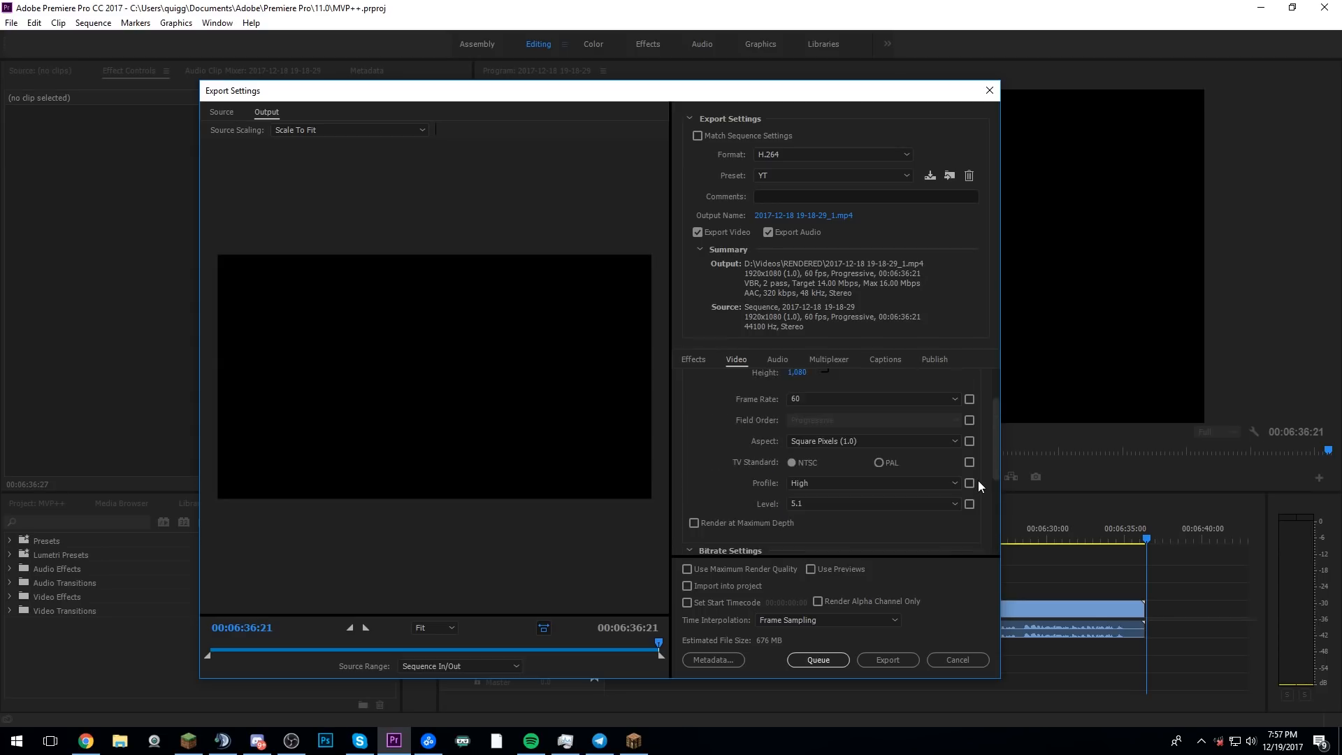
{"action": "scroll", "scroll_direction": "down", "scroll_amount": 3}
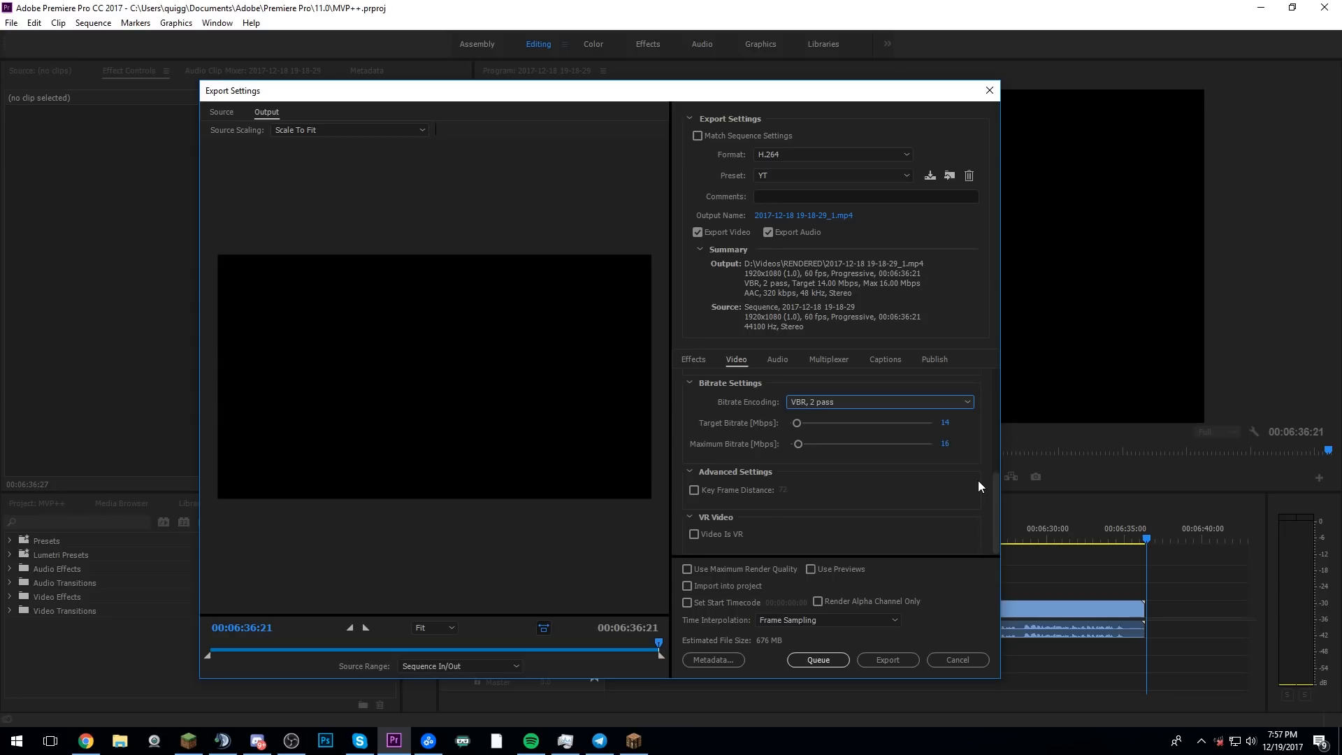
- Review 48 kHz stereo 320 kbps audio, MP4 multiplexer and caption export options
{"action": "left_click", "coordinate": [778, 359]}
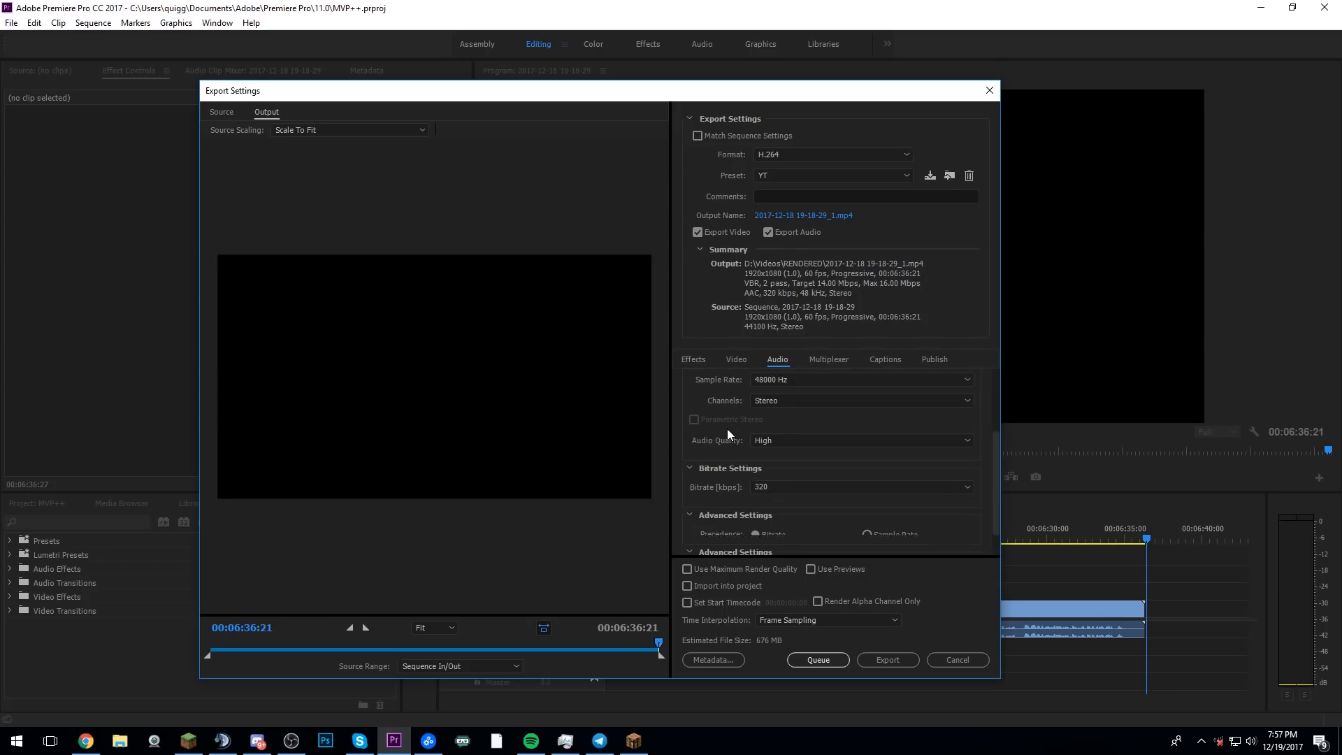
{"action": "left_click", "coordinate": [829, 358]}
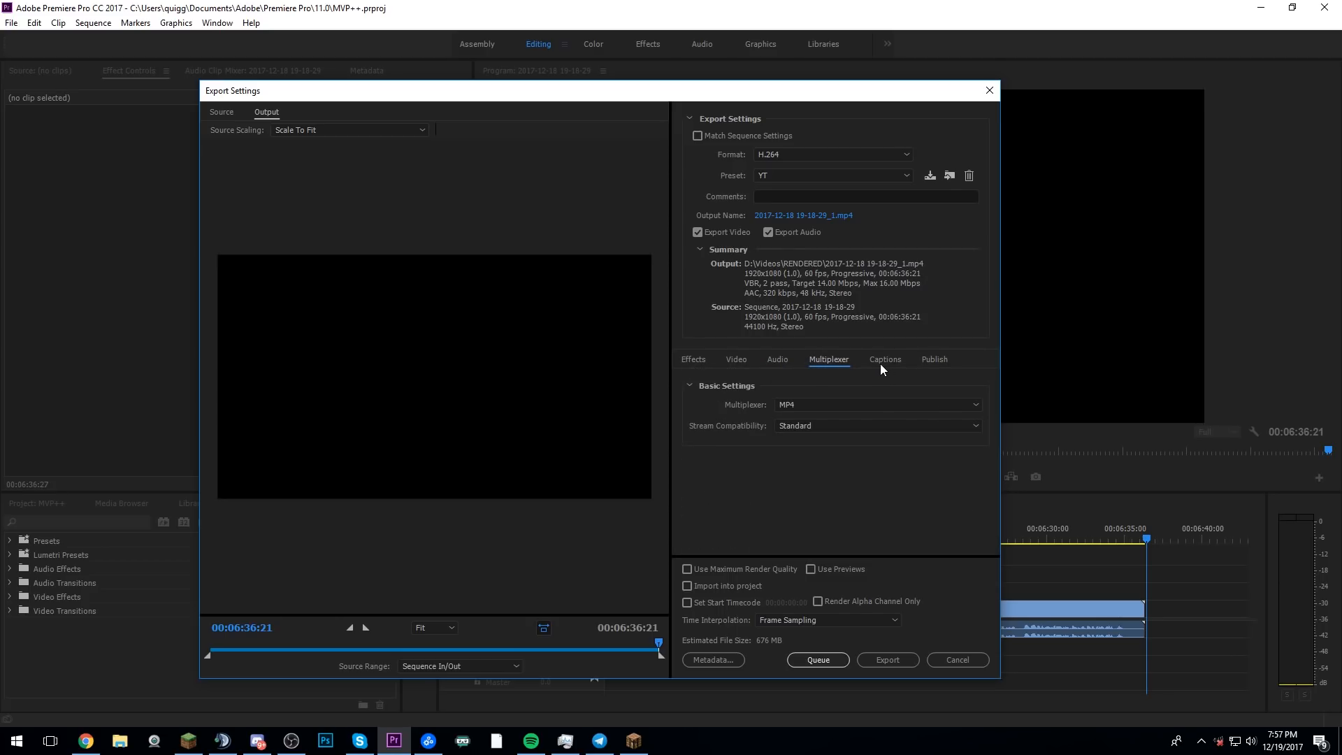
{"action": "left_click", "coordinate": [885, 360]}
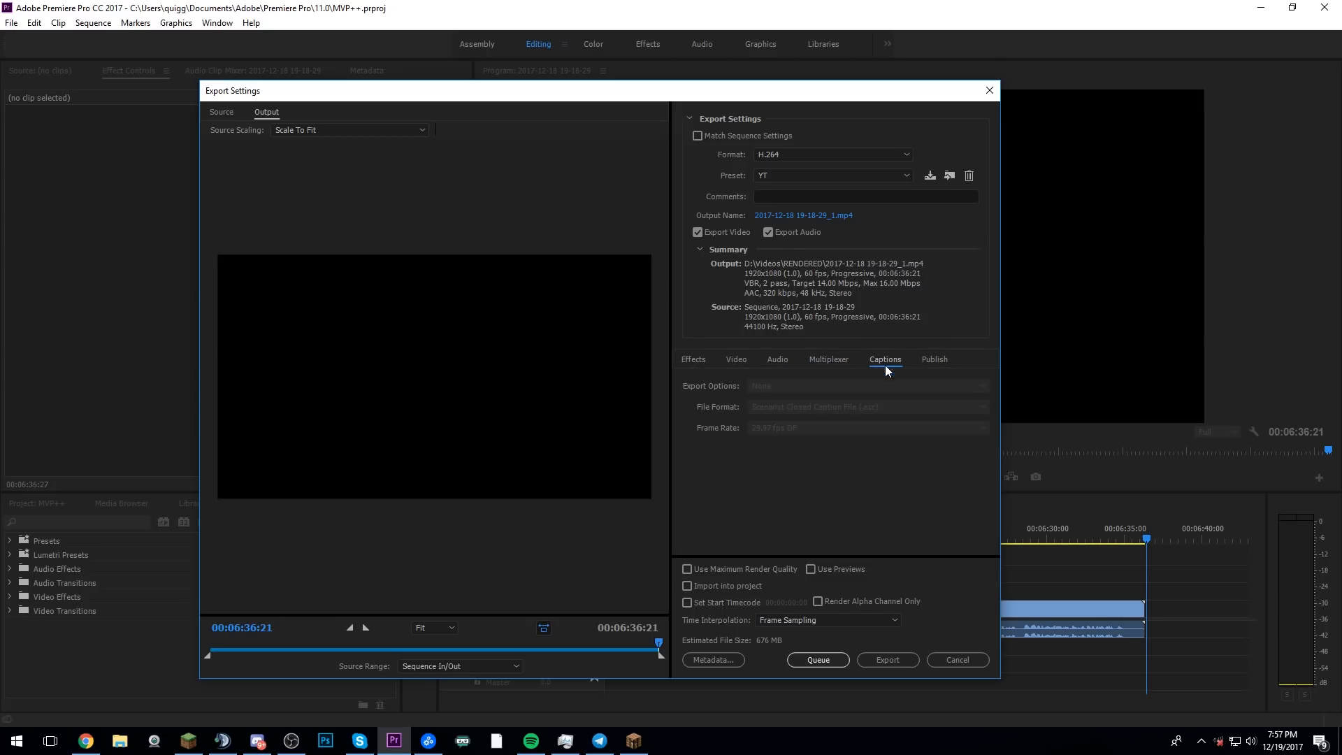
{"action": "left_click", "coordinate": [934, 359]}
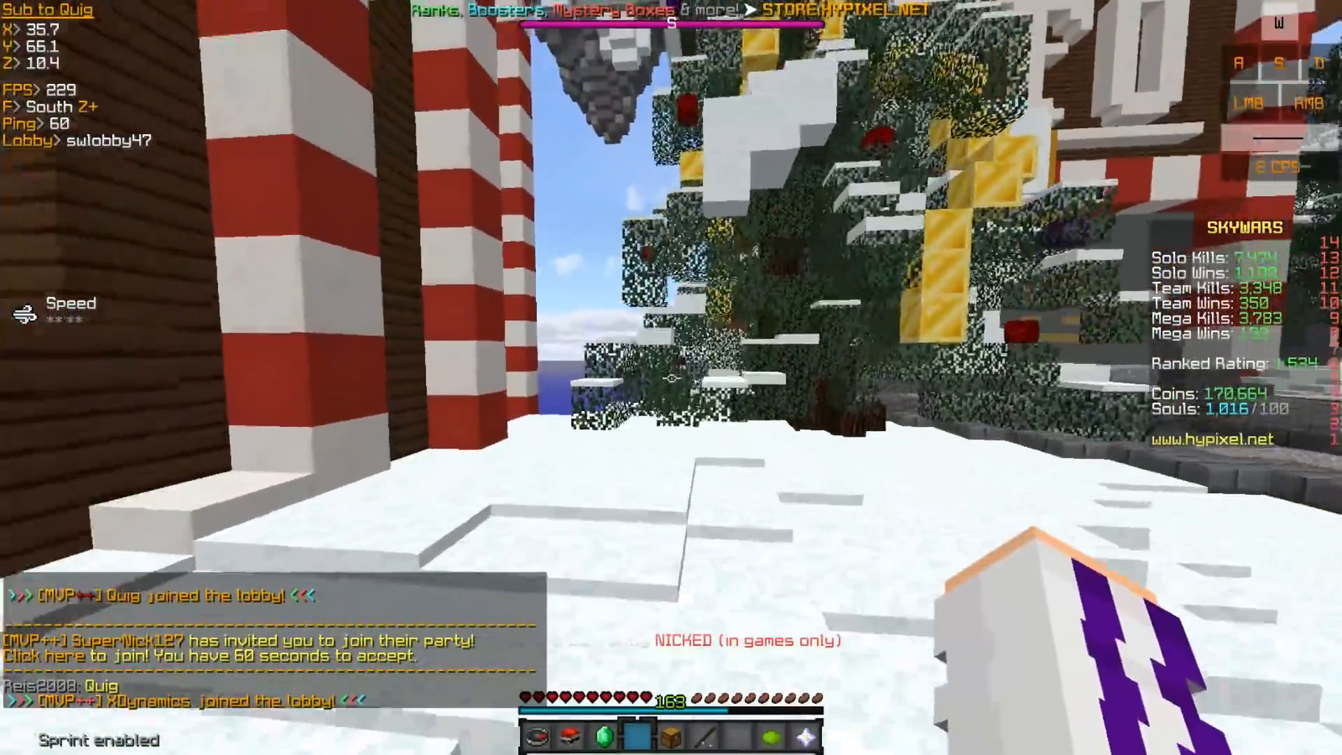
{"action": "mouse_move", "coordinate": [669, 375]}
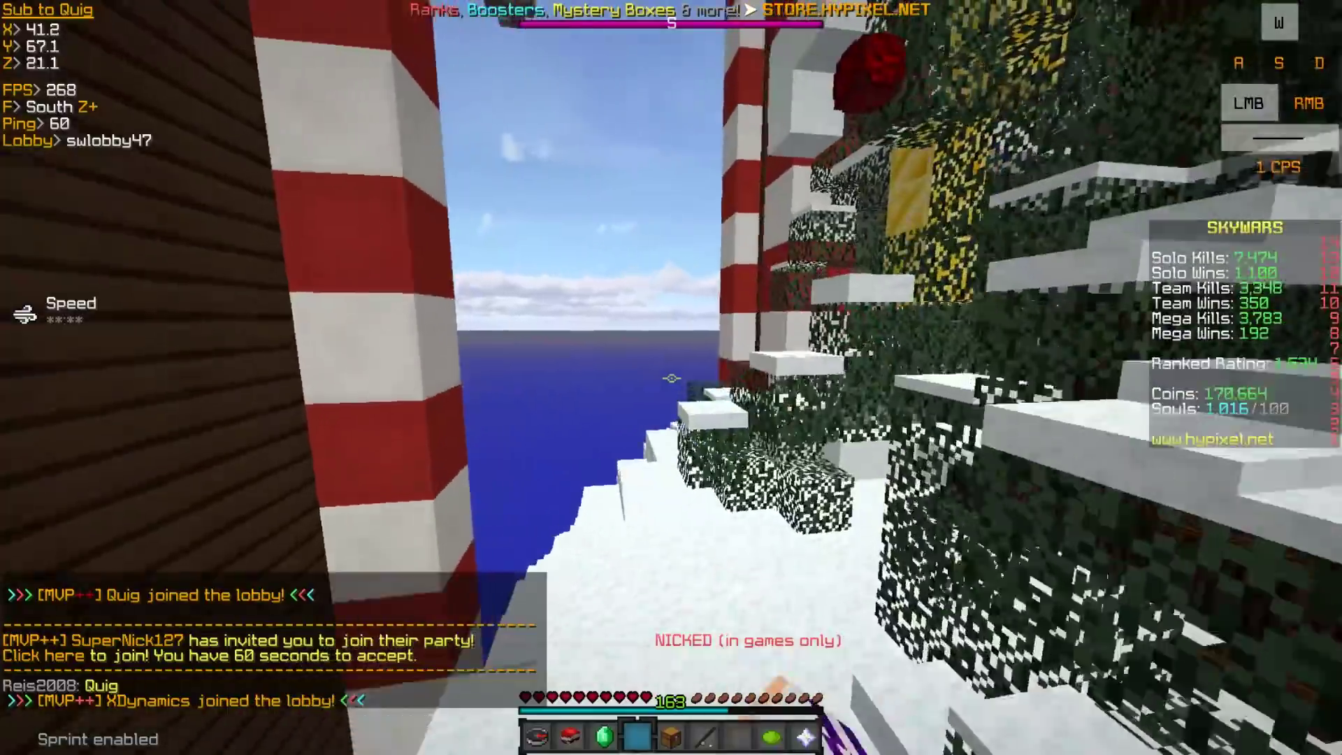